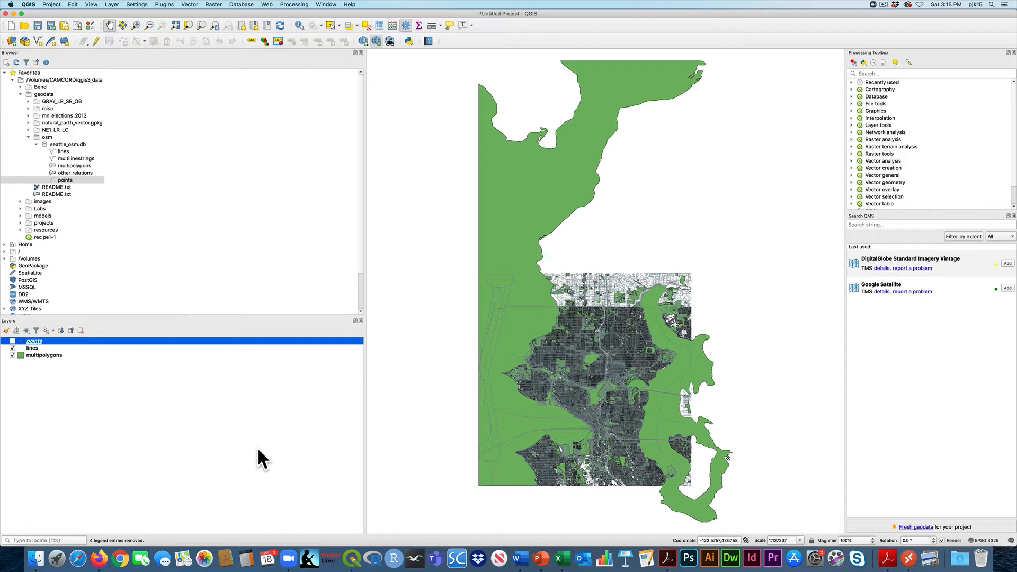
pyautogui.moveTo(70, 155)
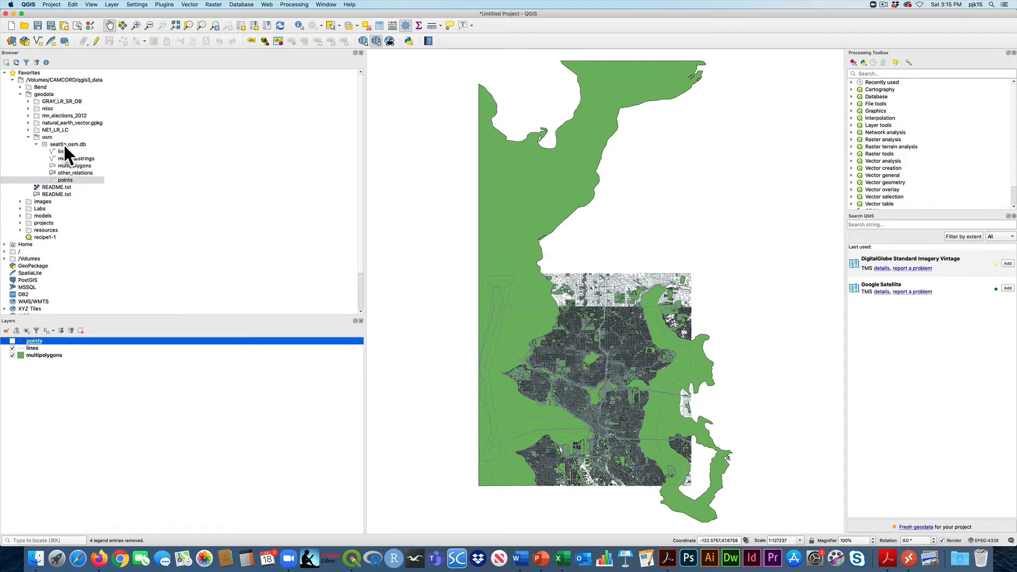
# Step: Inspect the multipolygons layer's attribute table from seattle_osm.db and close it
pyautogui.click(67, 144)
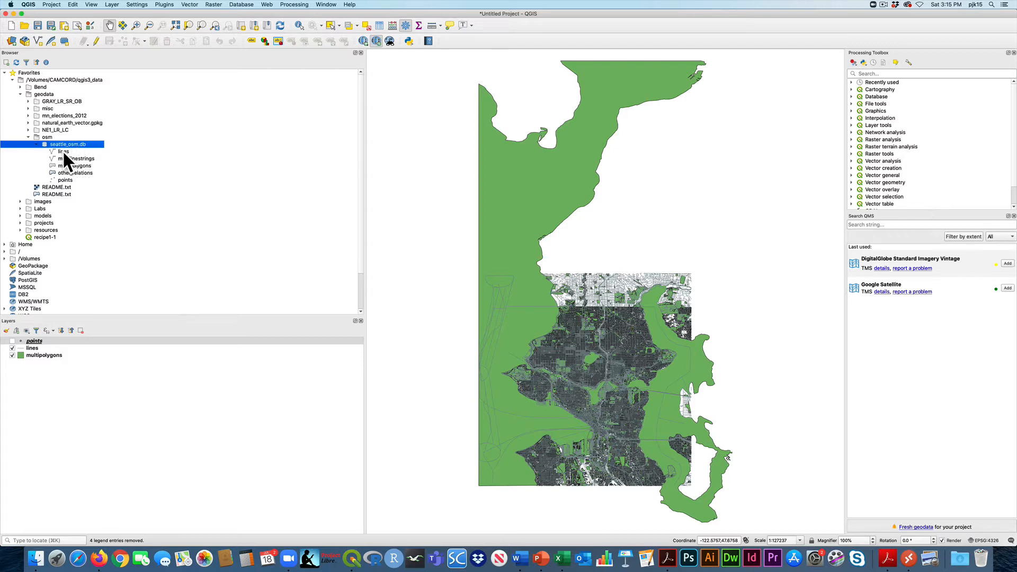
pyautogui.moveTo(76, 191)
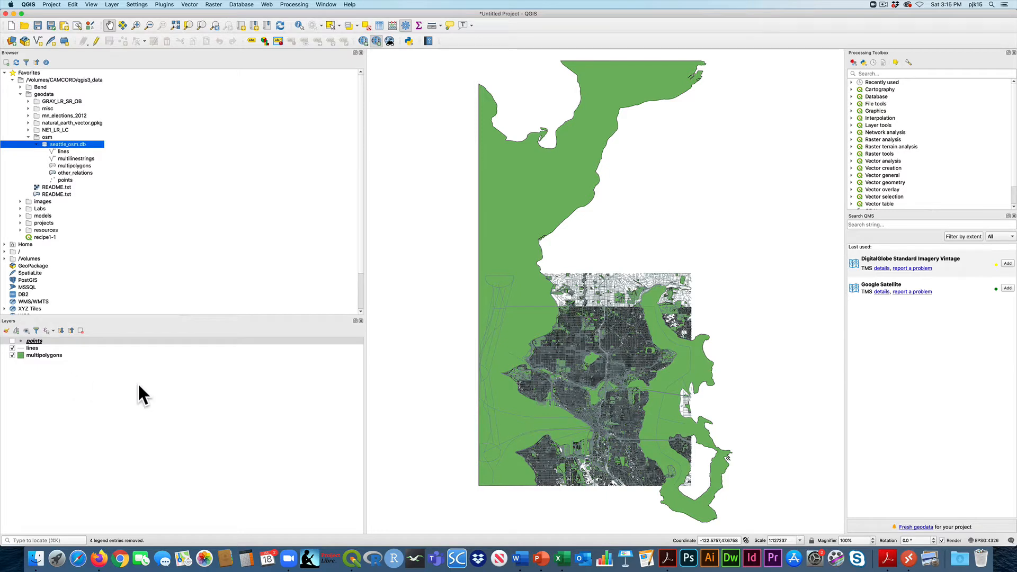
pyautogui.moveTo(515, 432)
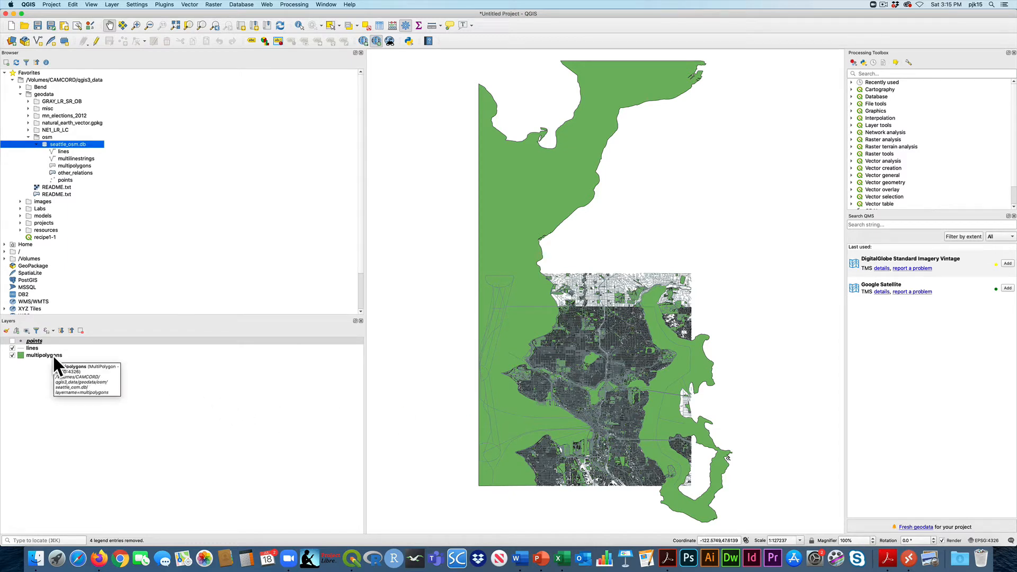
pyautogui.rightClick(44, 355)
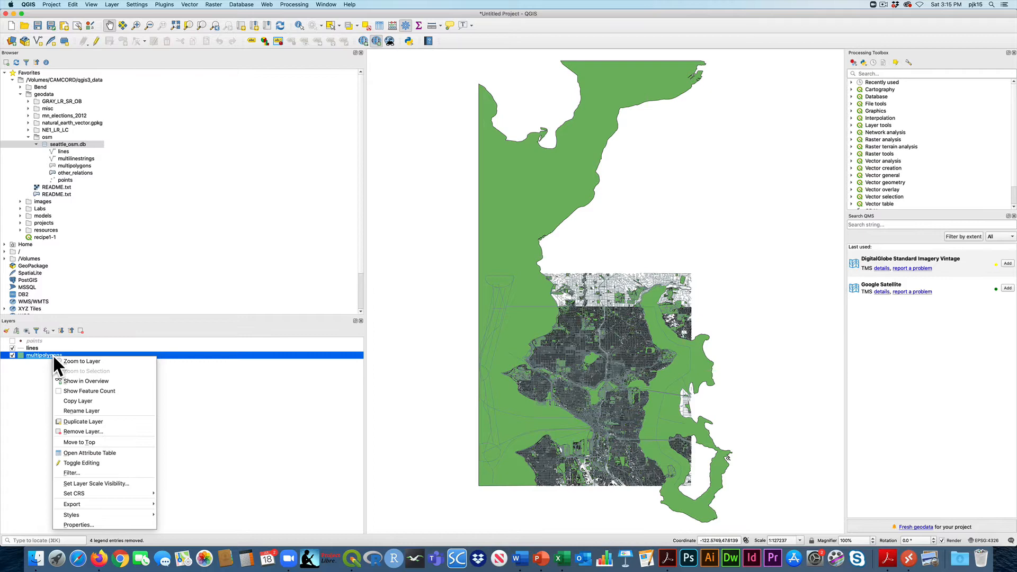
pyautogui.moveTo(89, 452)
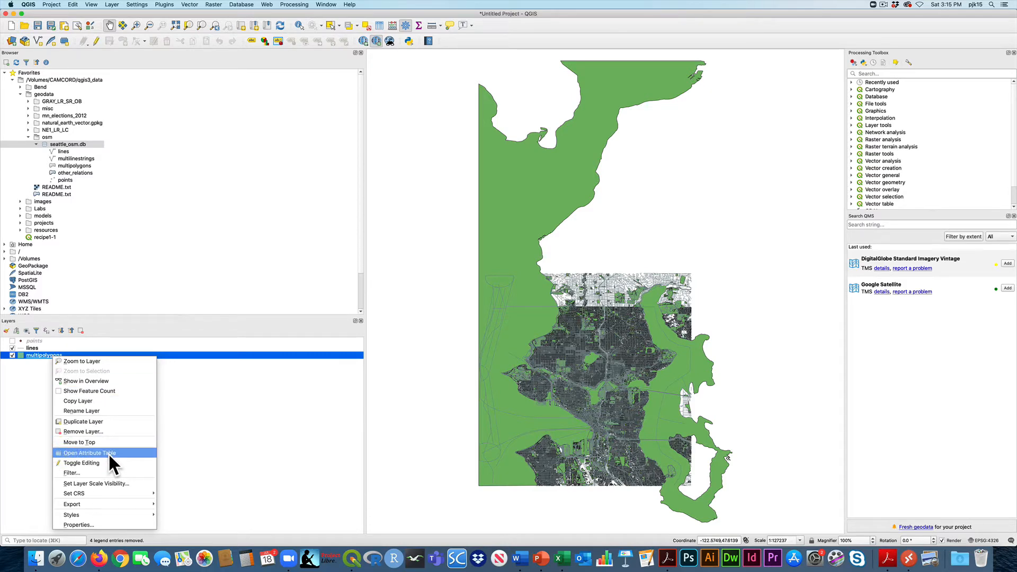
pyautogui.click(89, 452)
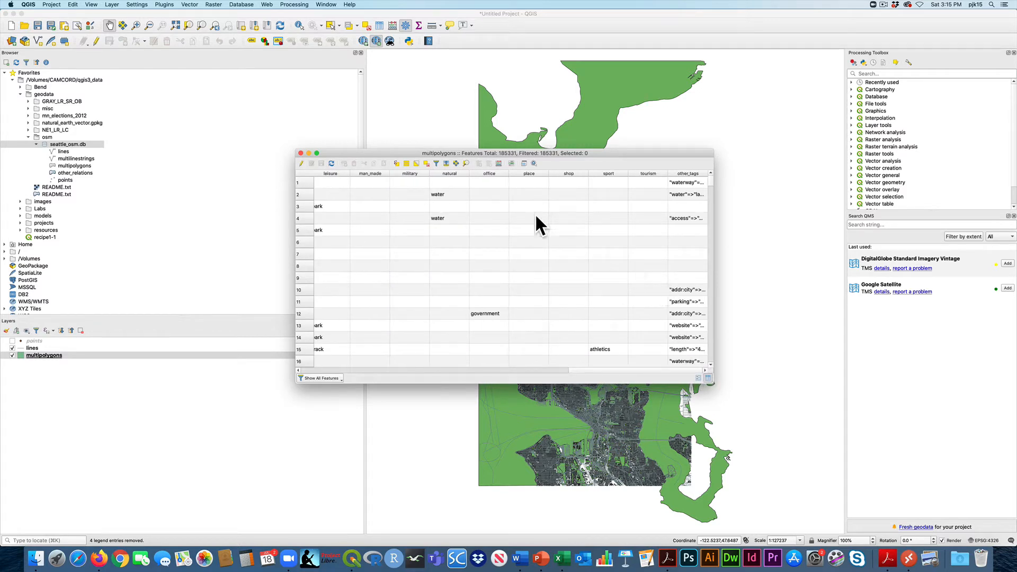
pyautogui.moveTo(432, 281)
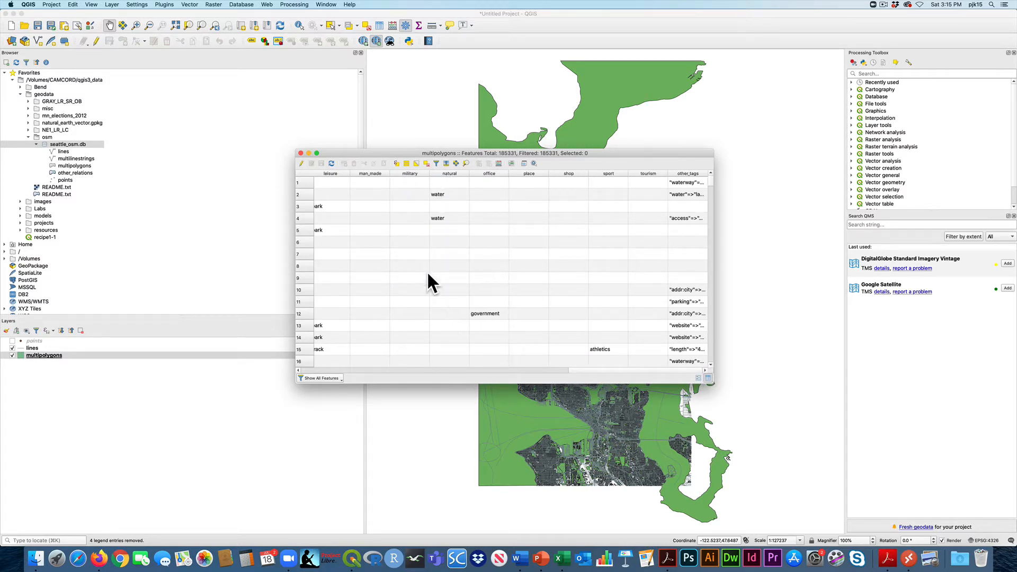
pyautogui.click(299, 153)
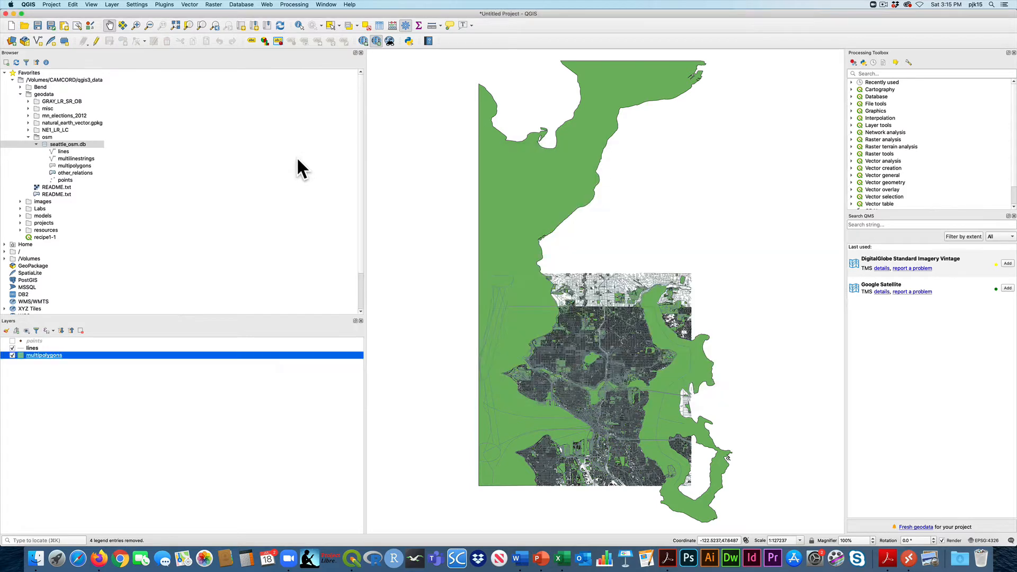
# Step: Filter multipolygons with "natural" = 'water' AND "amenity" IS NULL
pyautogui.rightClick(44, 355)
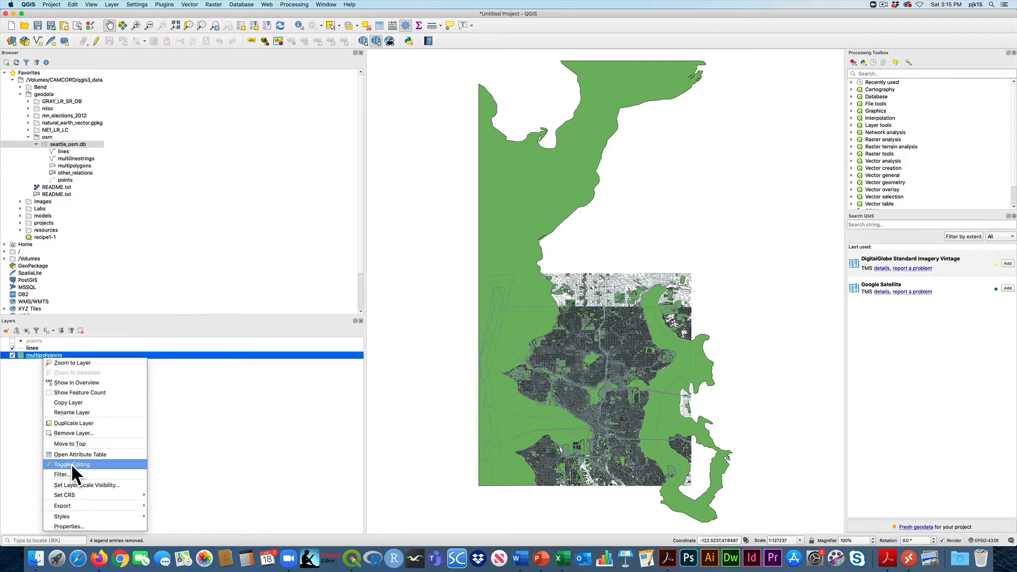
pyautogui.click(62, 474)
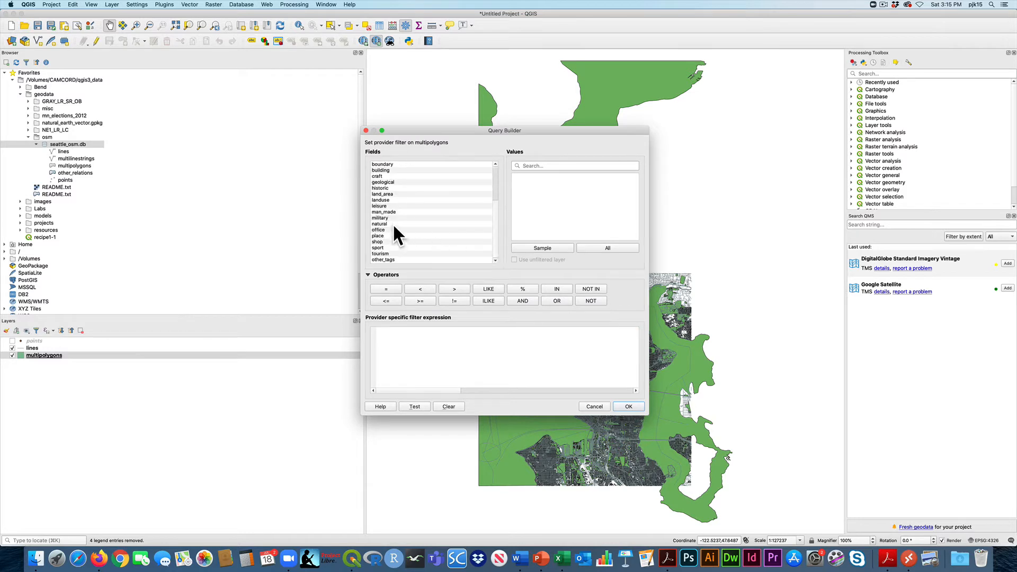
pyautogui.doubleClick(379, 224)
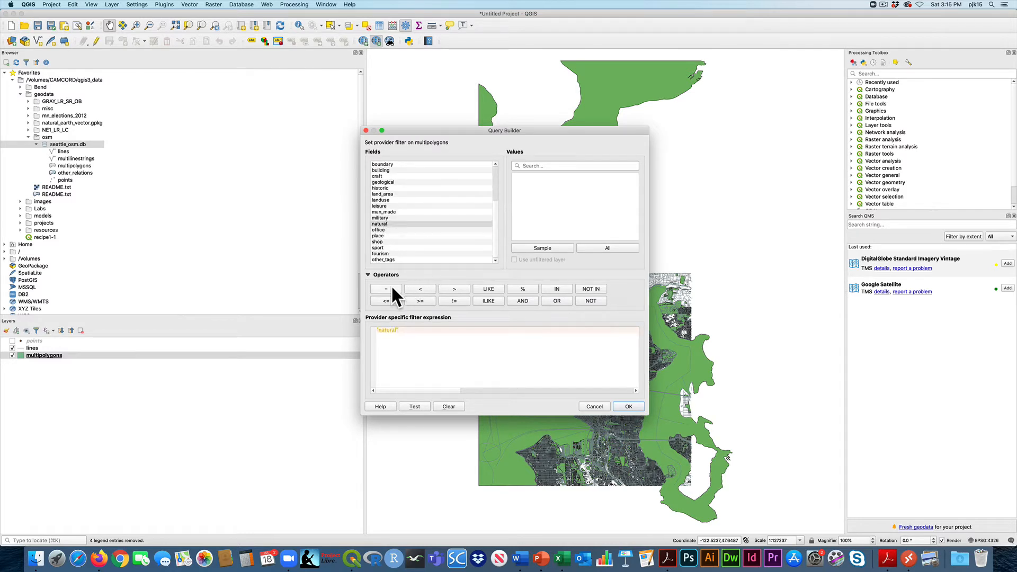
pyautogui.click(385, 288)
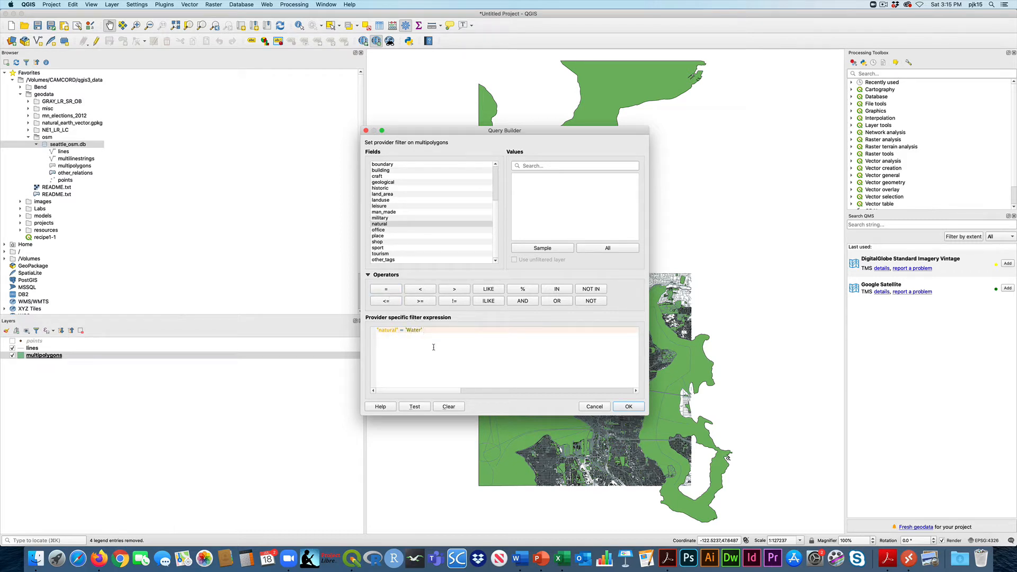
pyautogui.press('Backspace')
pyautogui.write('w')
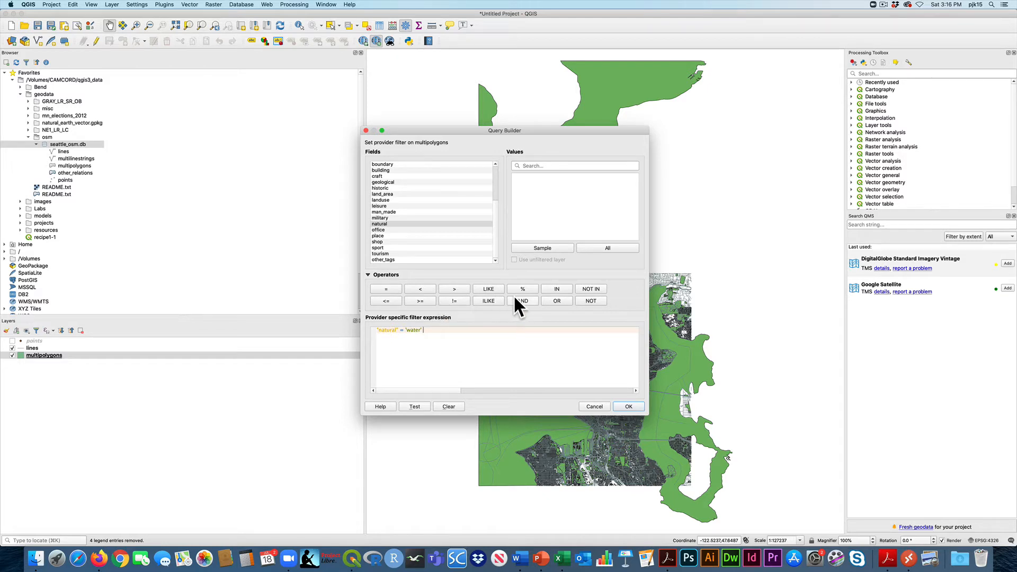
pyautogui.click(522, 300)
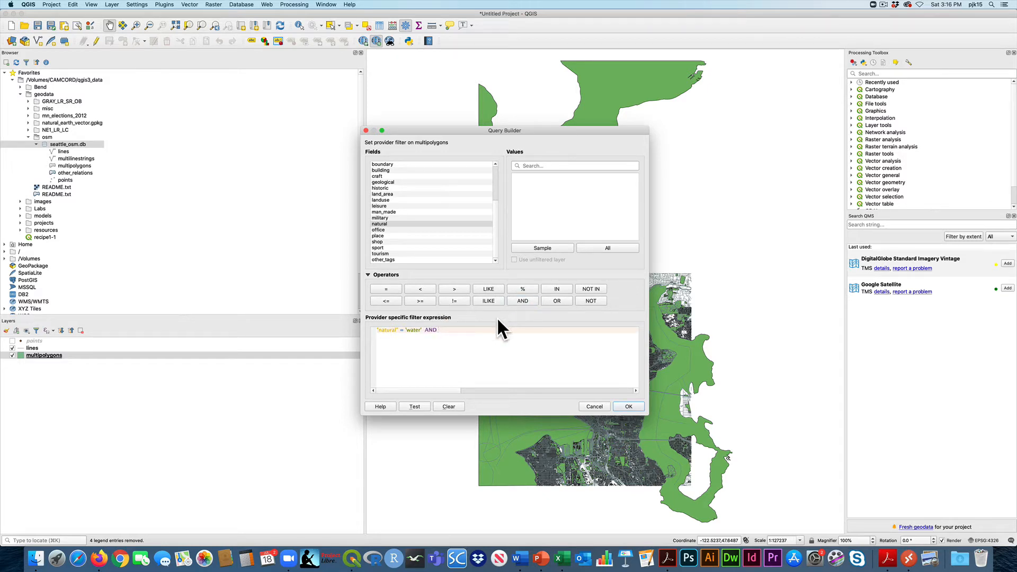
pyautogui.moveTo(495, 214)
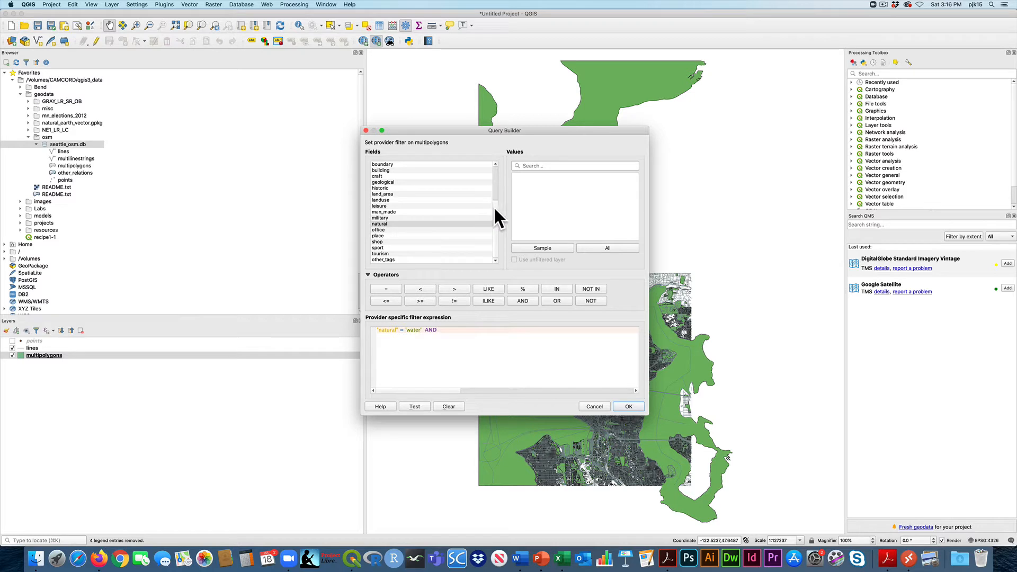
pyautogui.doubleClick(380, 207)
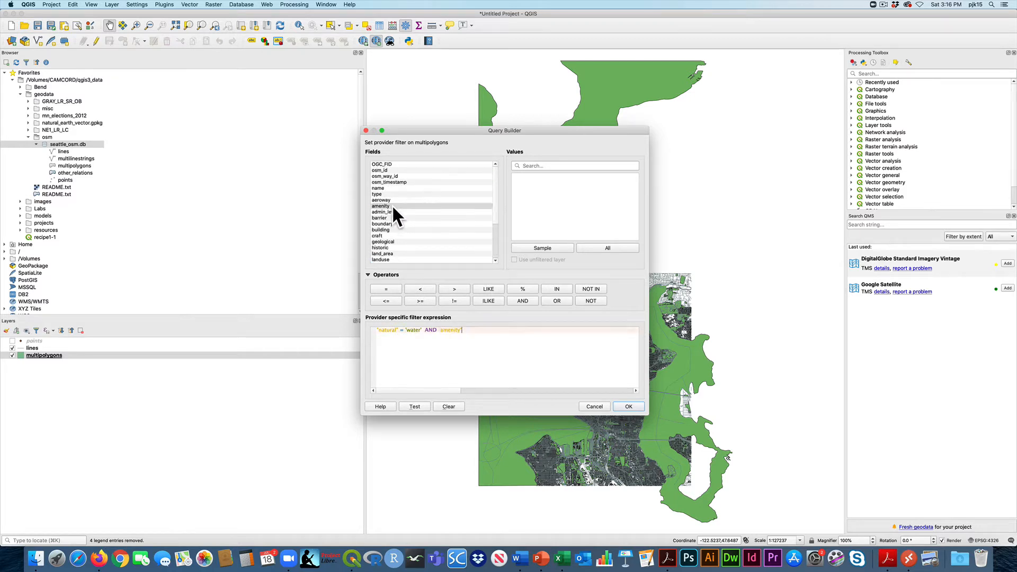
pyautogui.write('IS')
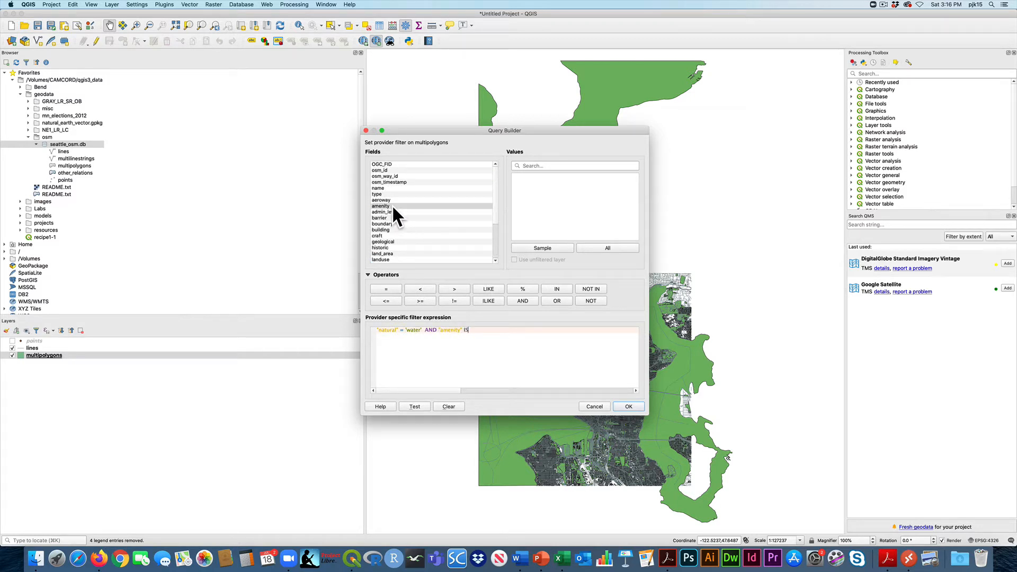
pyautogui.write('NULL')
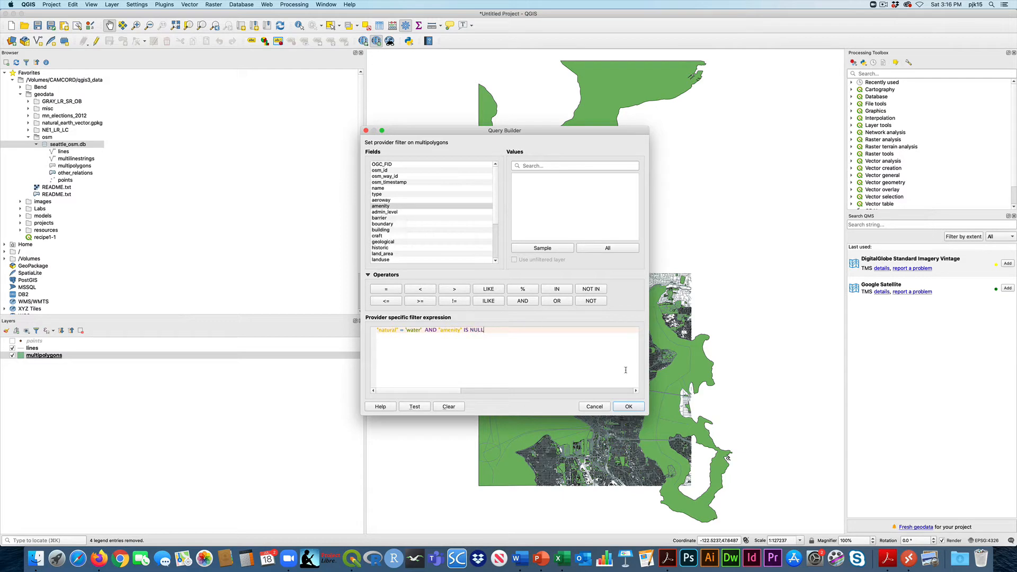
pyautogui.click(626, 406)
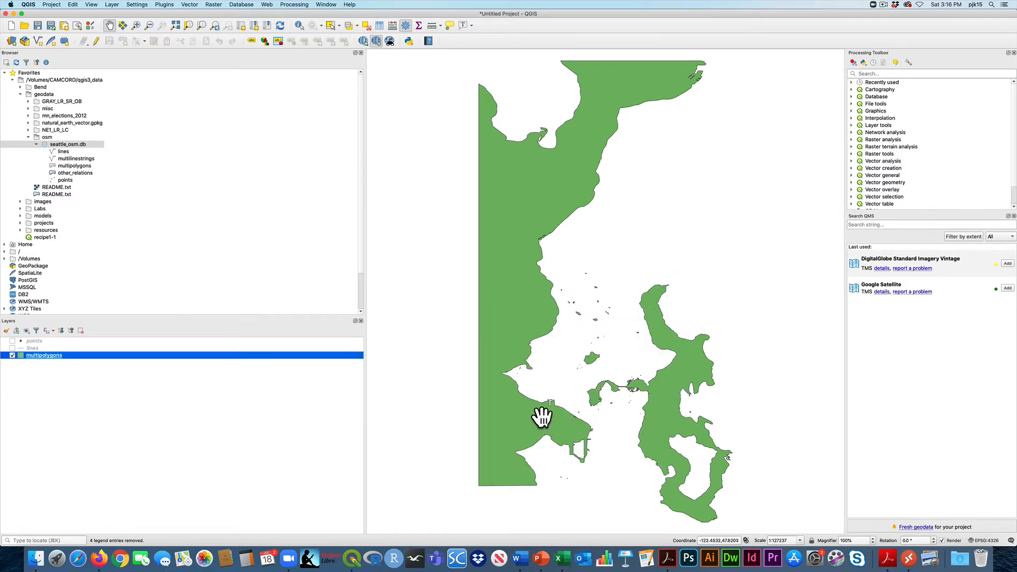
pyautogui.moveTo(428, 404)
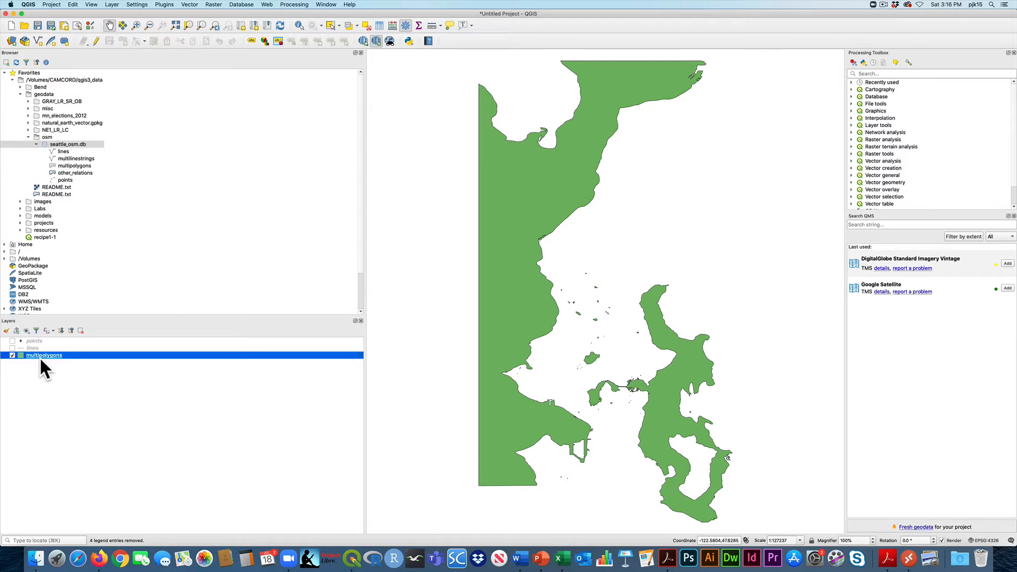
# Step: Set the multipolygons layer name to Water in its Source properties
pyautogui.rightClick(43, 355)
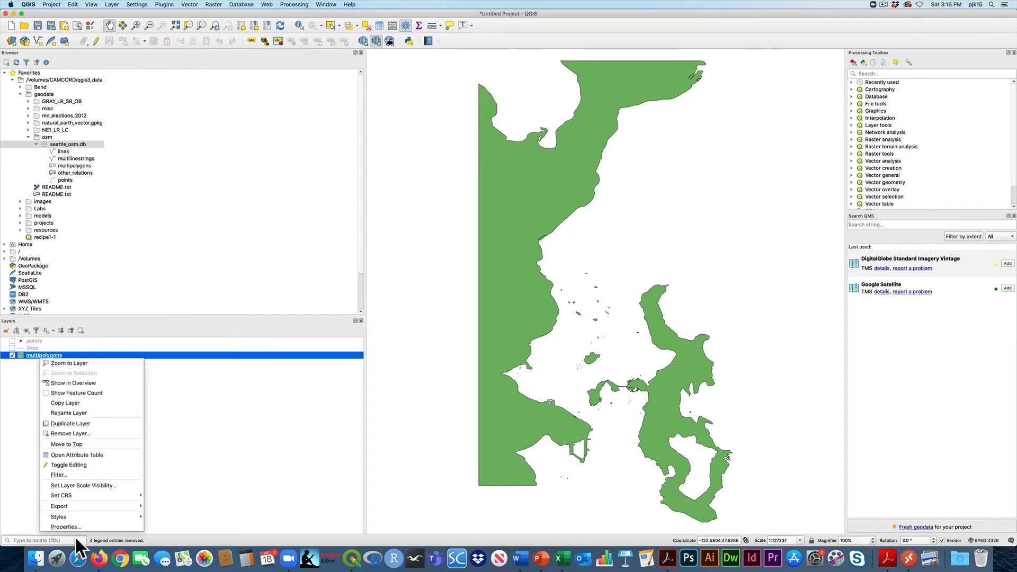
pyautogui.click(66, 526)
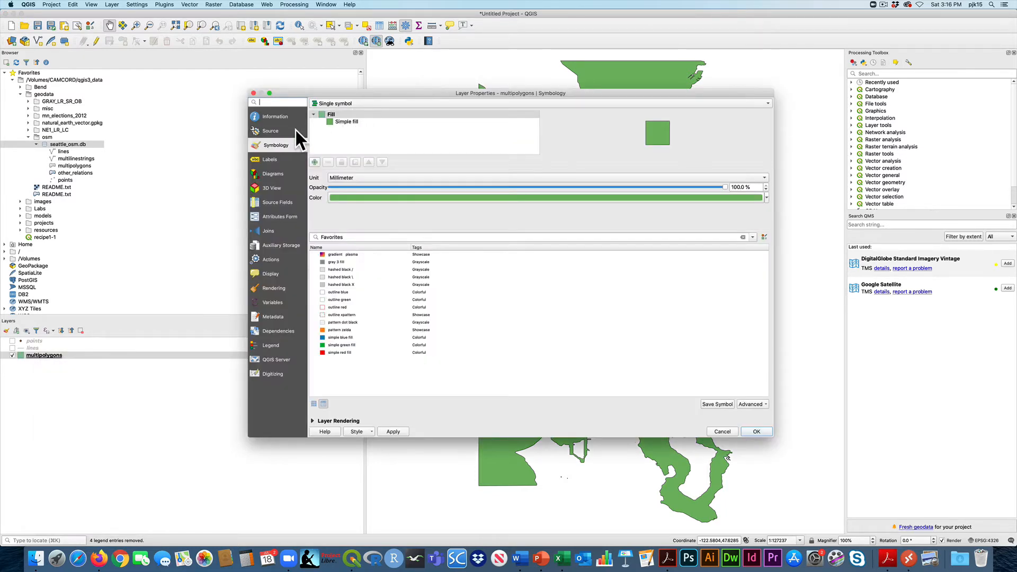
pyautogui.click(270, 130)
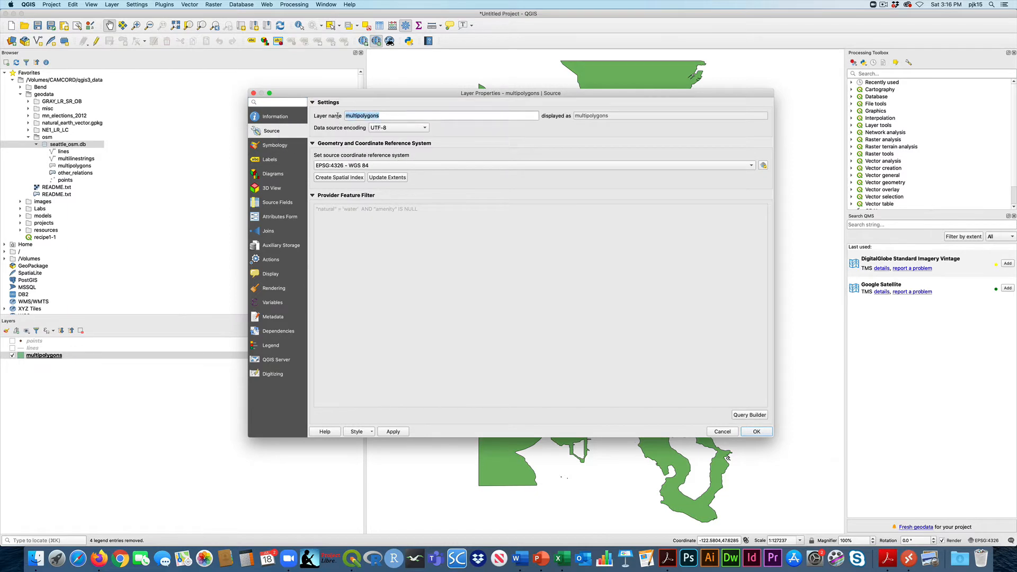
pyautogui.write('Water')
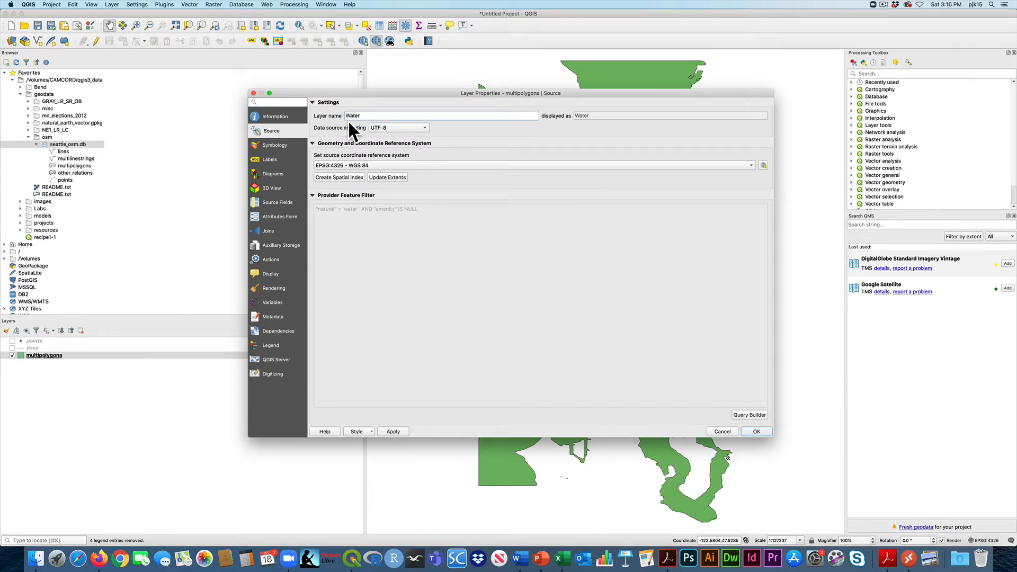
pyautogui.click(755, 431)
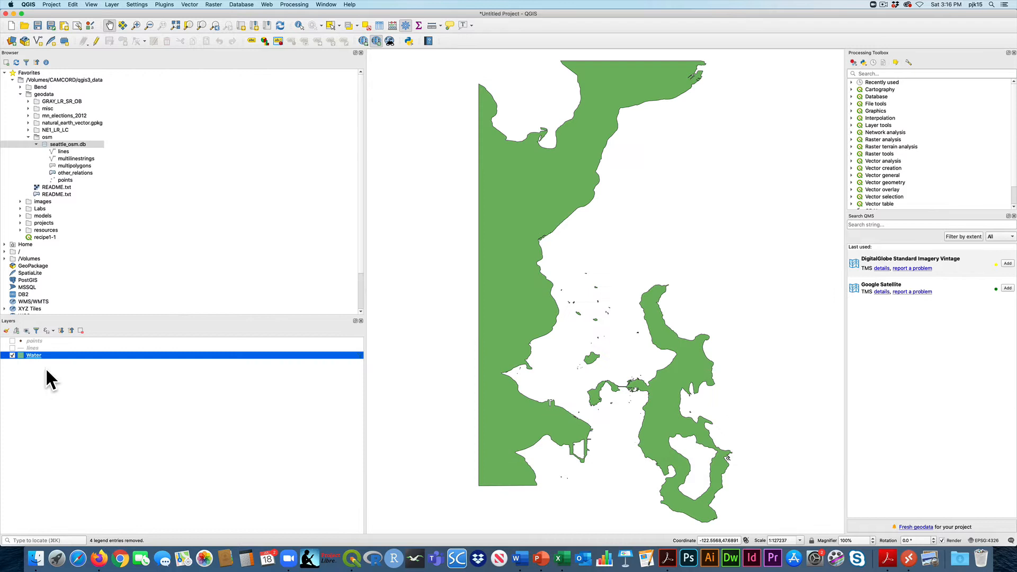
# Step: Duplicate the Water layer and rename the copy to Land
pyautogui.rightClick(33, 355)
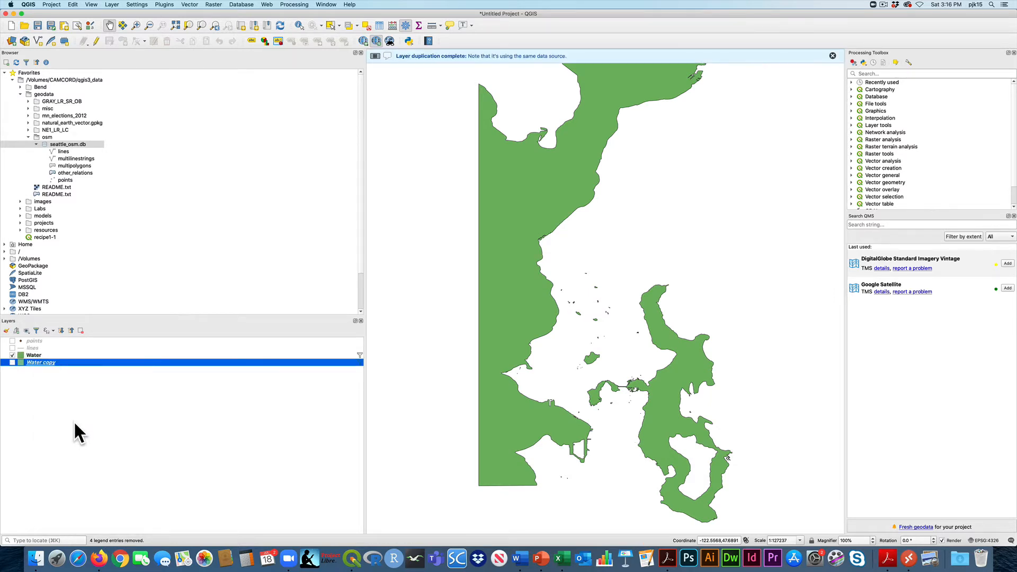
pyautogui.rightClick(42, 362)
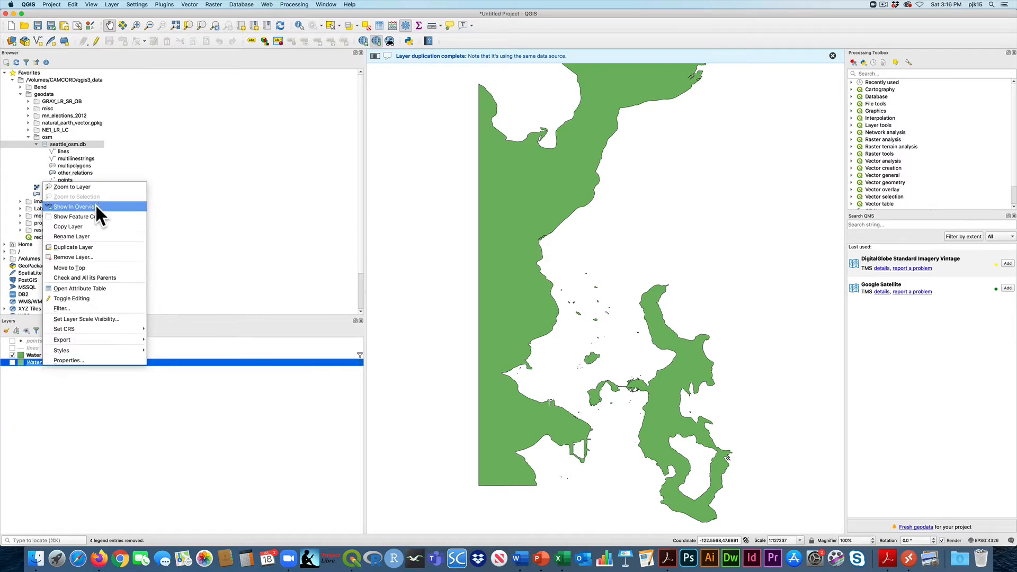
pyautogui.click(69, 360)
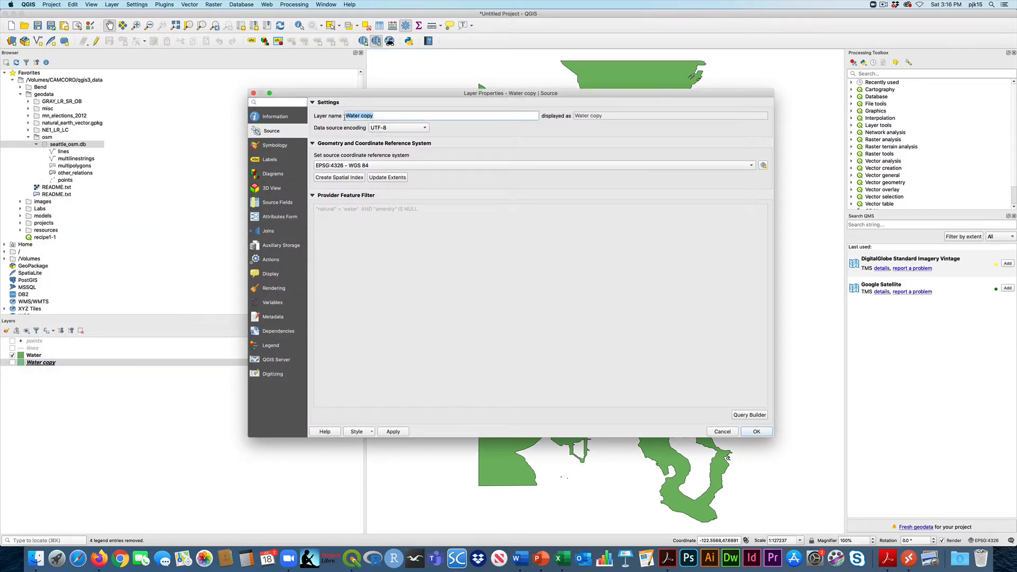
pyautogui.write('Land')
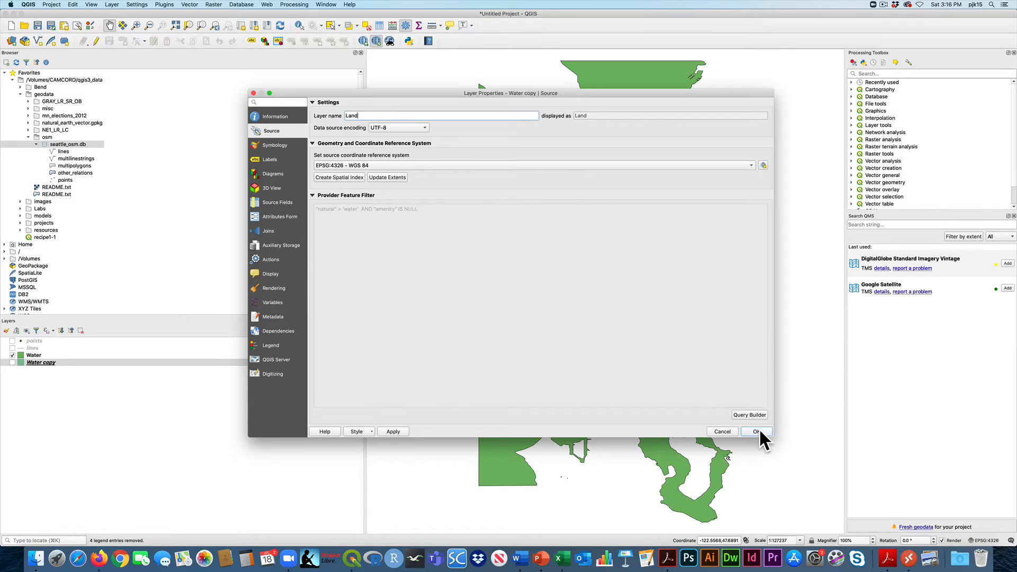
pyautogui.click(755, 431)
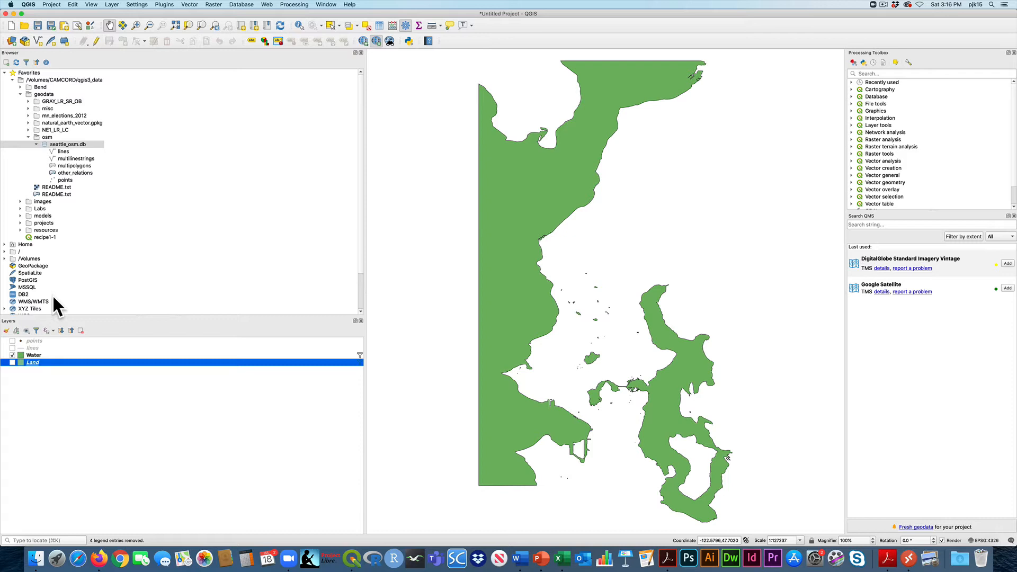
# Step: Render Land as inverted polygons with light salmon fill #dcac95 and turn the layer on
pyautogui.rightClick(32, 362)
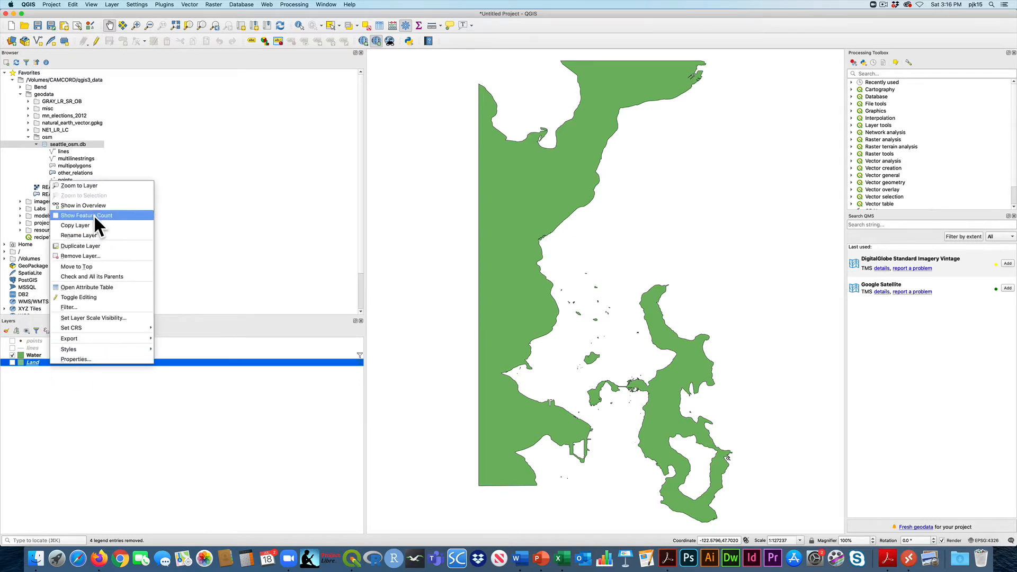
pyautogui.click(75, 359)
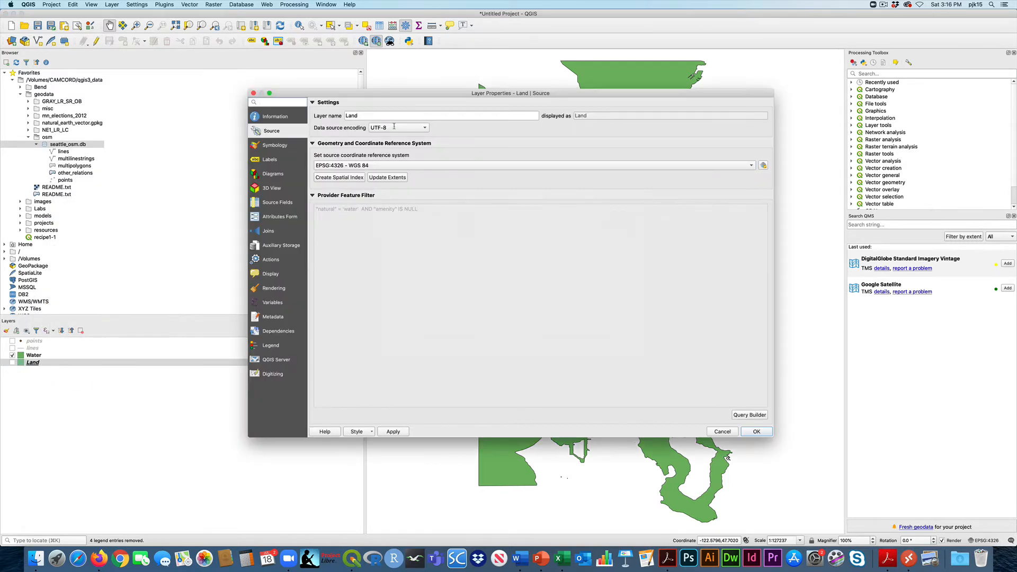
pyautogui.click(275, 146)
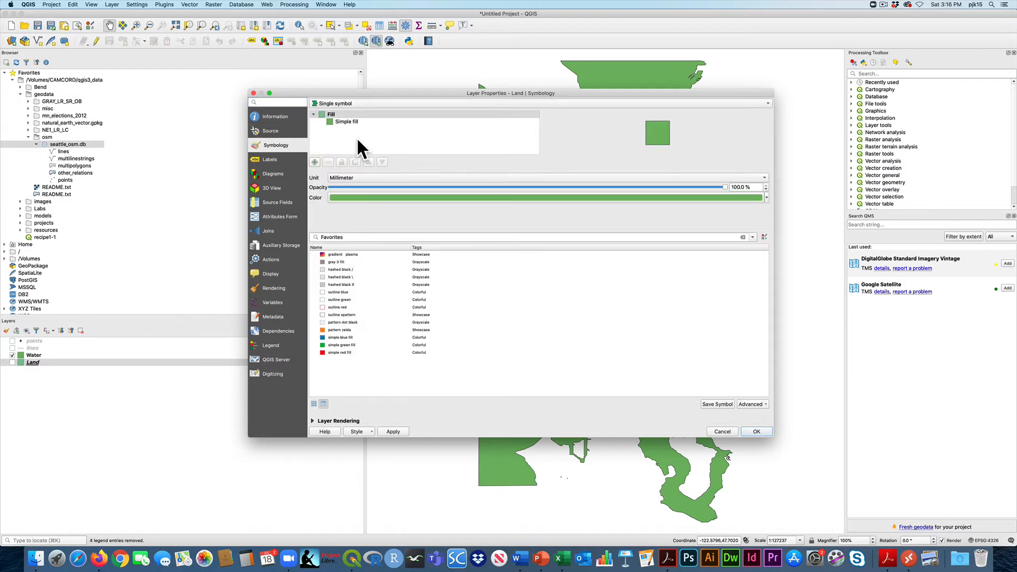
pyautogui.moveTo(773, 113)
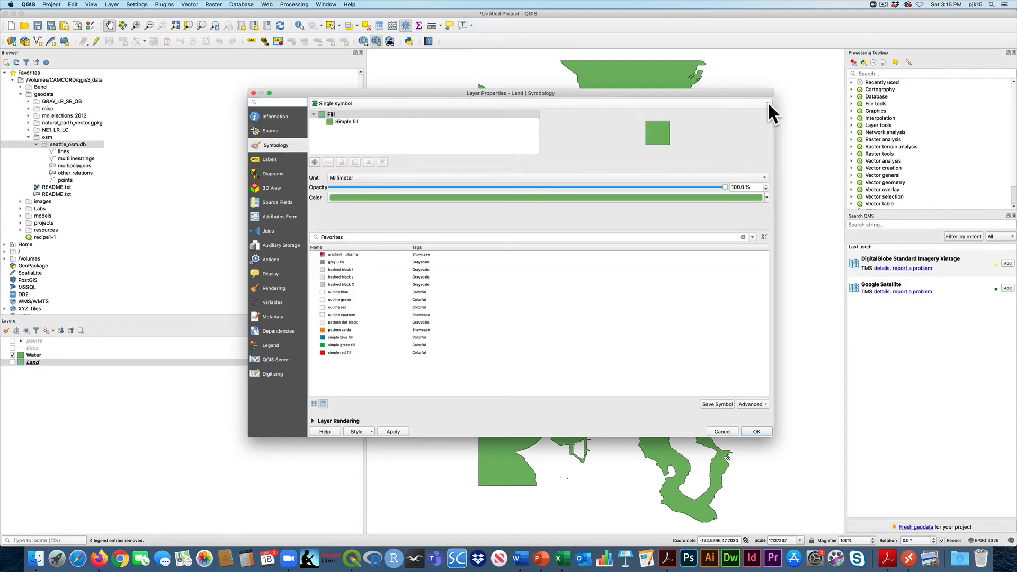
pyautogui.click(334, 103)
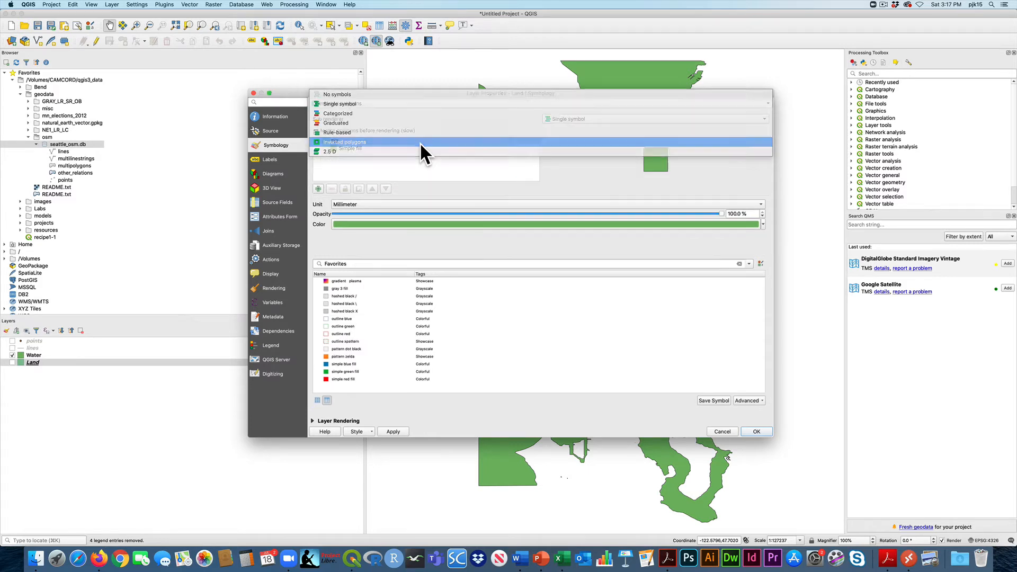
pyautogui.click(345, 142)
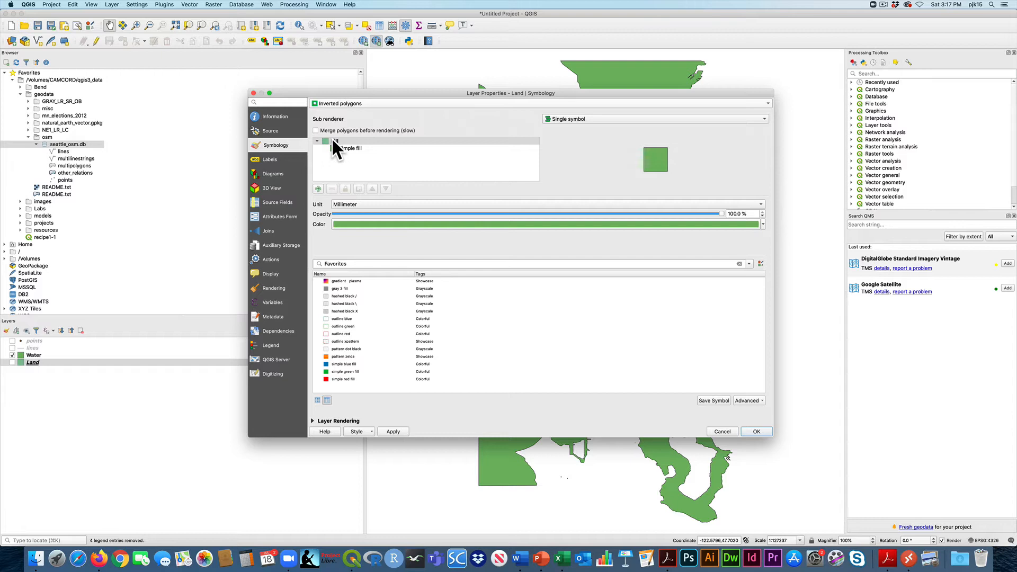
pyautogui.click(350, 149)
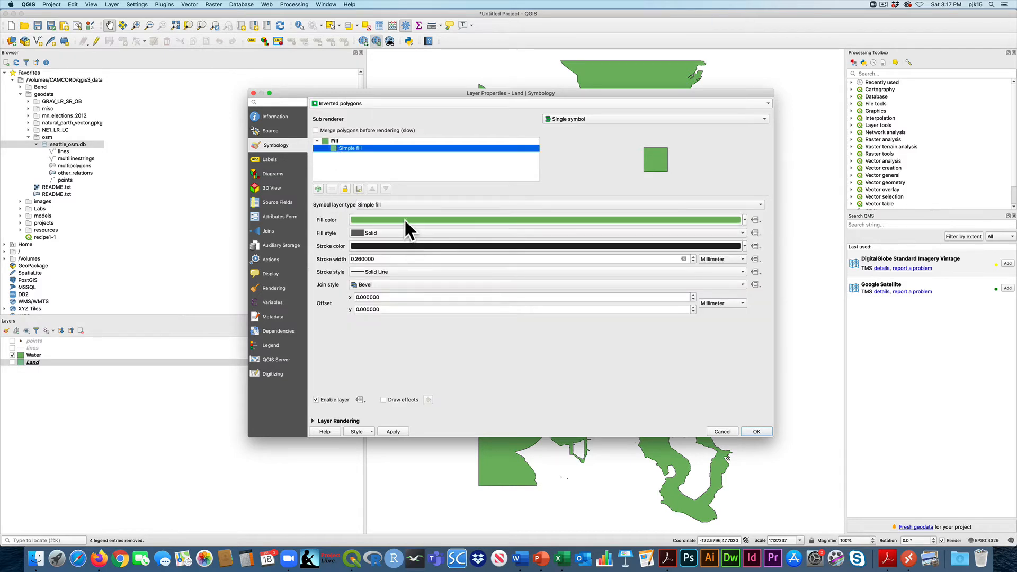
pyautogui.click(544, 219)
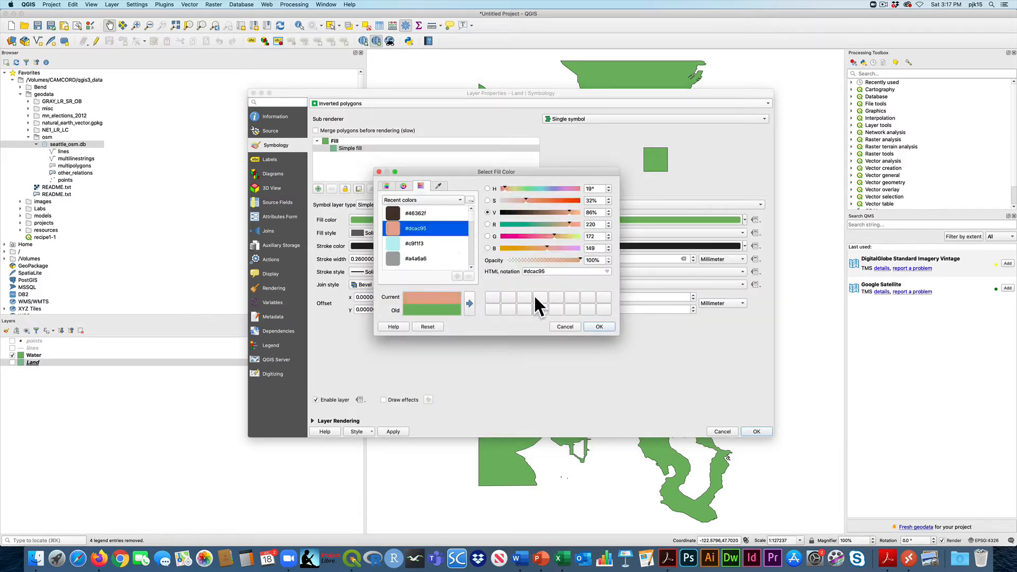
pyautogui.click(598, 326)
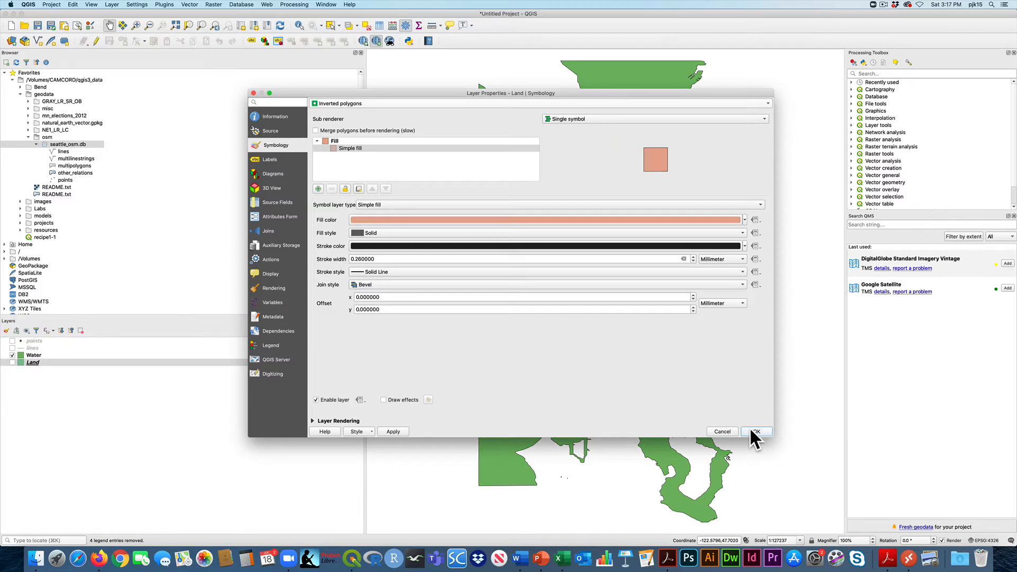
pyautogui.click(756, 431)
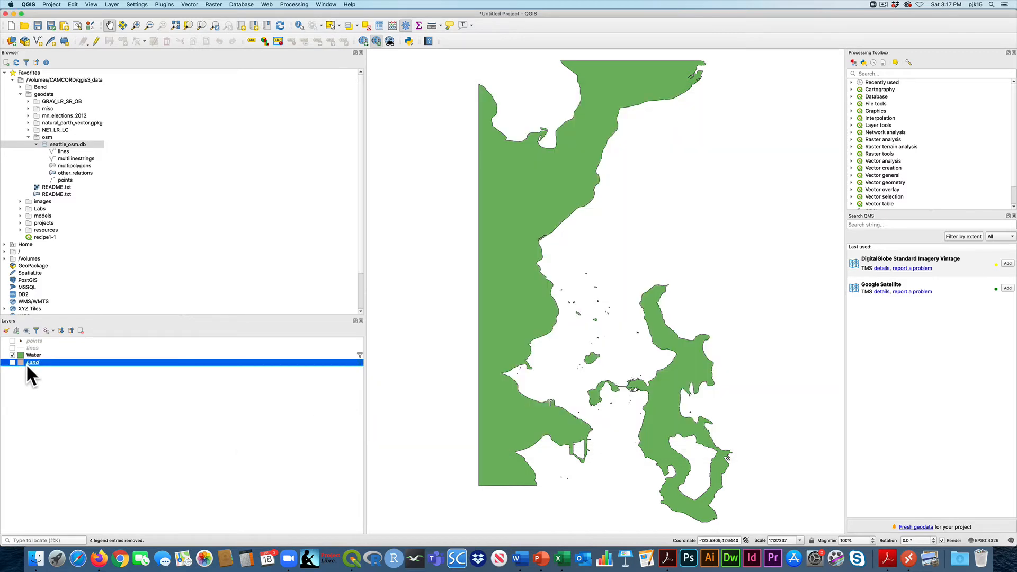
pyautogui.click(12, 362)
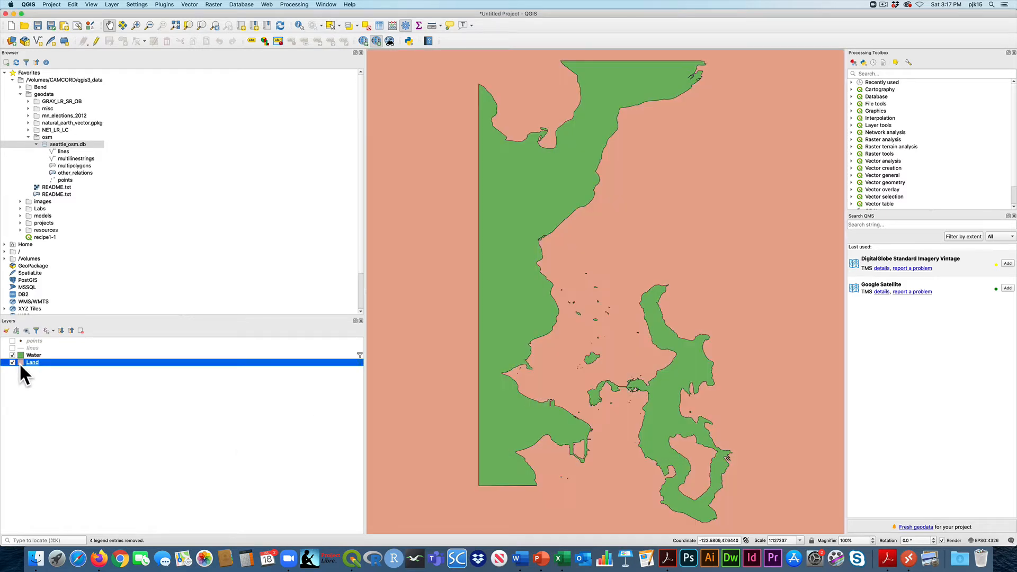
pyautogui.moveTo(32, 362)
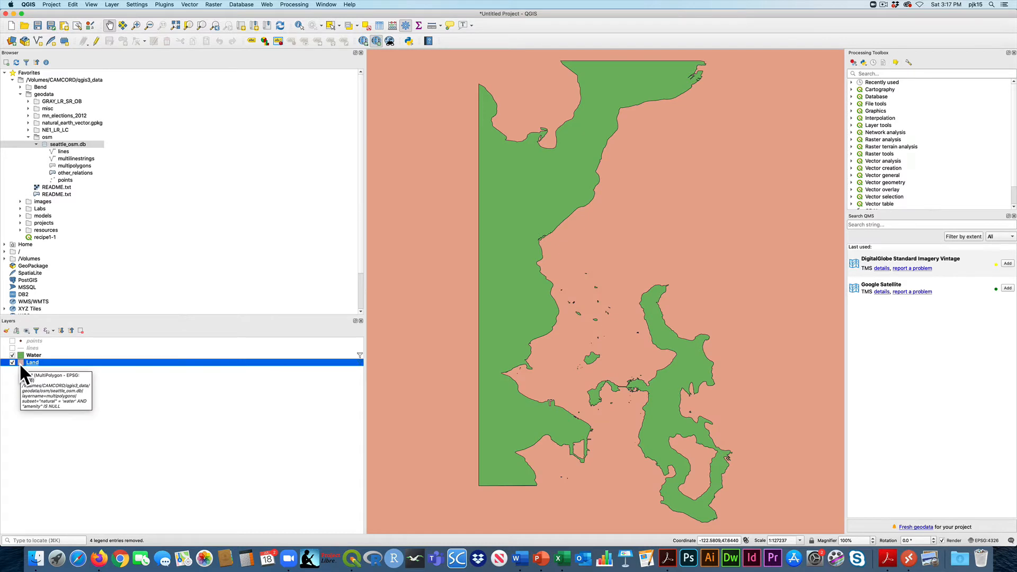
# Step: Review the Land layer's simple fill and layer rendering settings, then close properties
pyautogui.rightClick(32, 362)
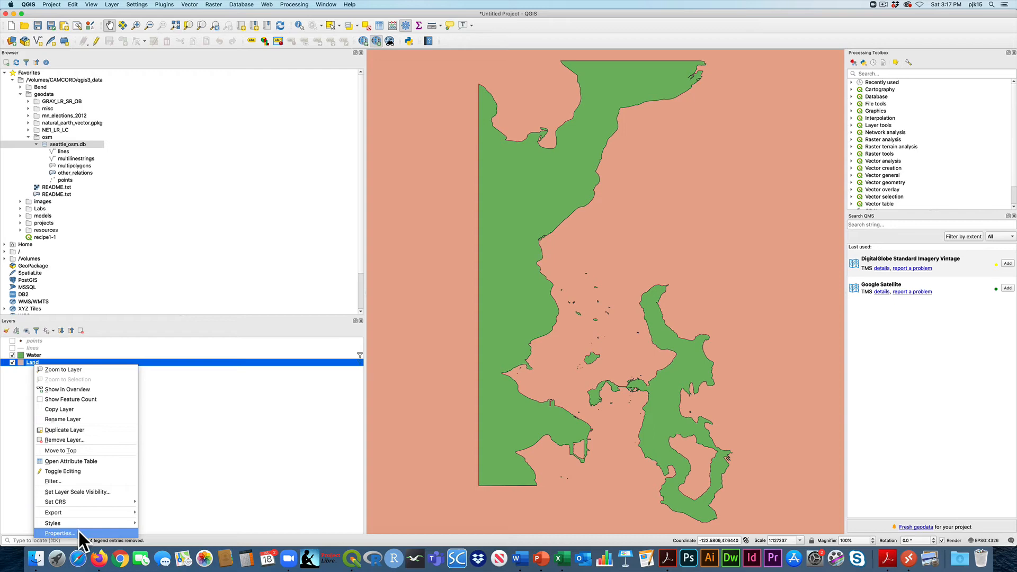
pyautogui.click(58, 533)
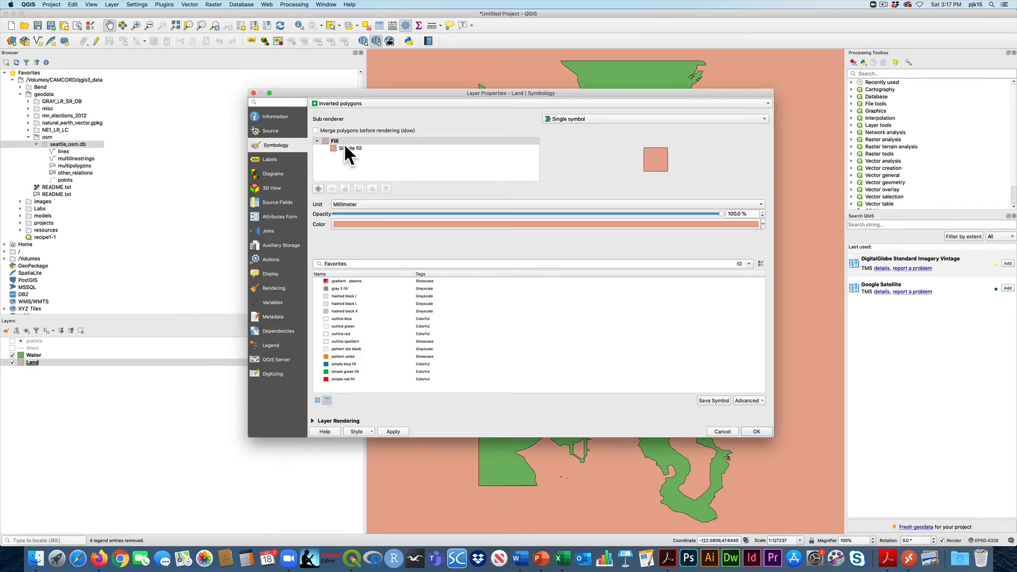
pyautogui.click(350, 149)
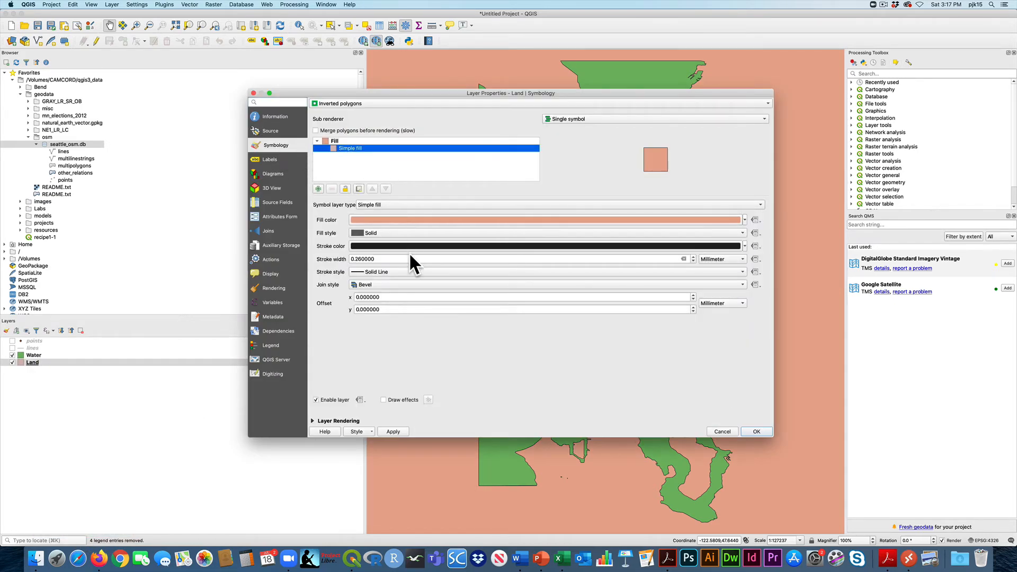
pyautogui.moveTo(321, 431)
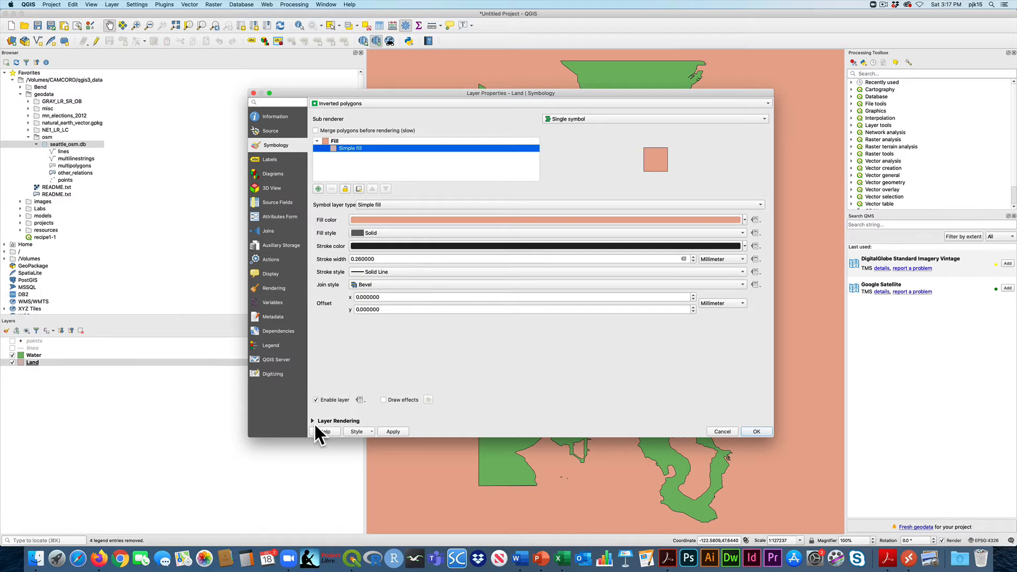
pyautogui.click(314, 421)
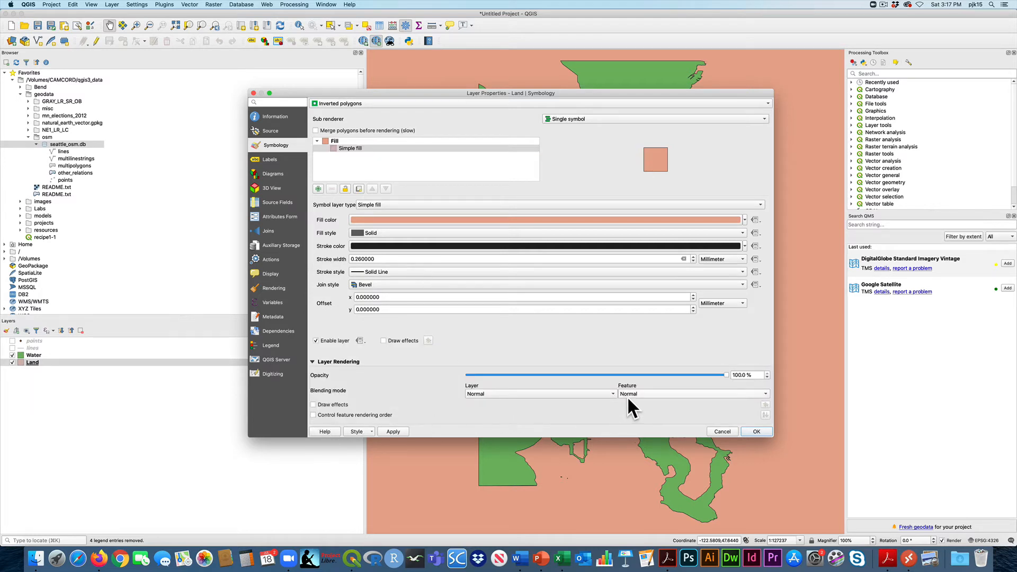
pyautogui.click(693, 394)
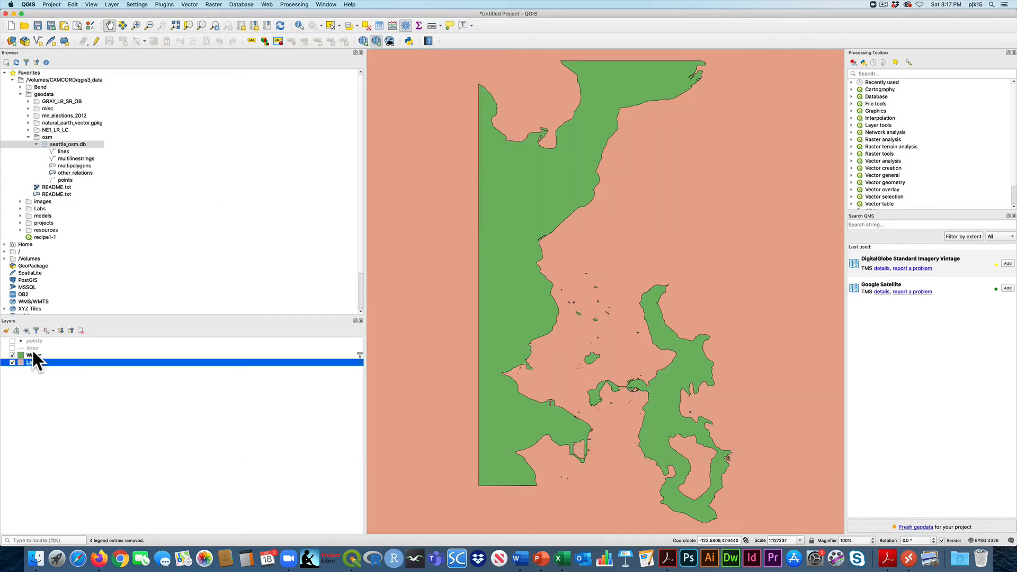
# Step: Filter the lines layer with "highway" NOT NULL and turn it on
pyautogui.rightClick(32, 362)
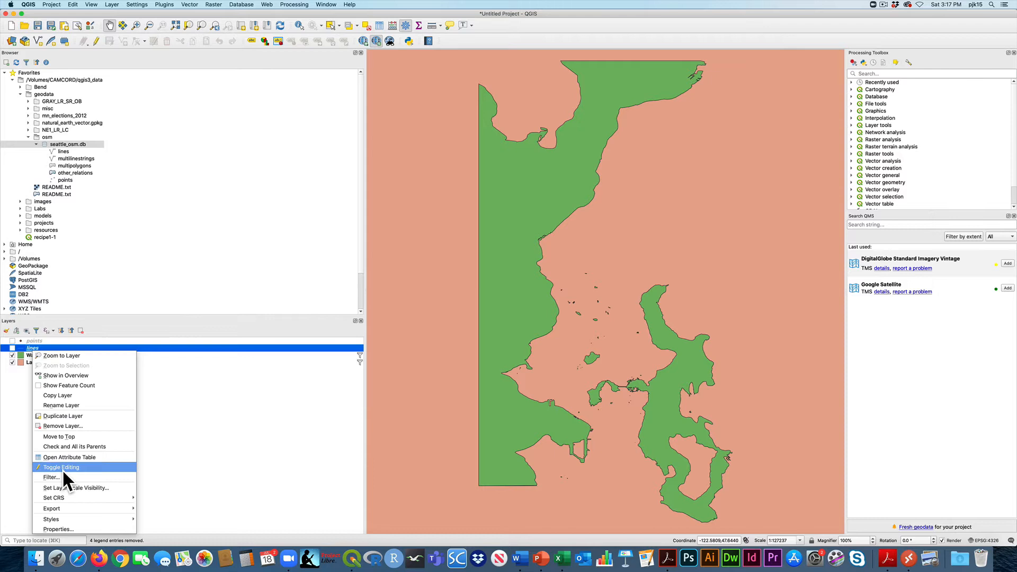
pyautogui.click(51, 478)
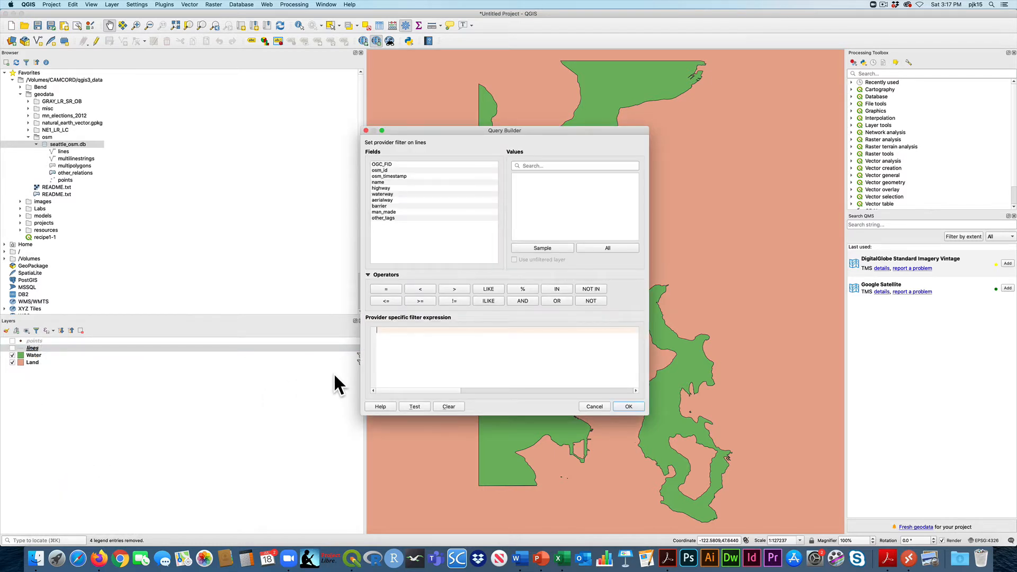
pyautogui.moveTo(392, 198)
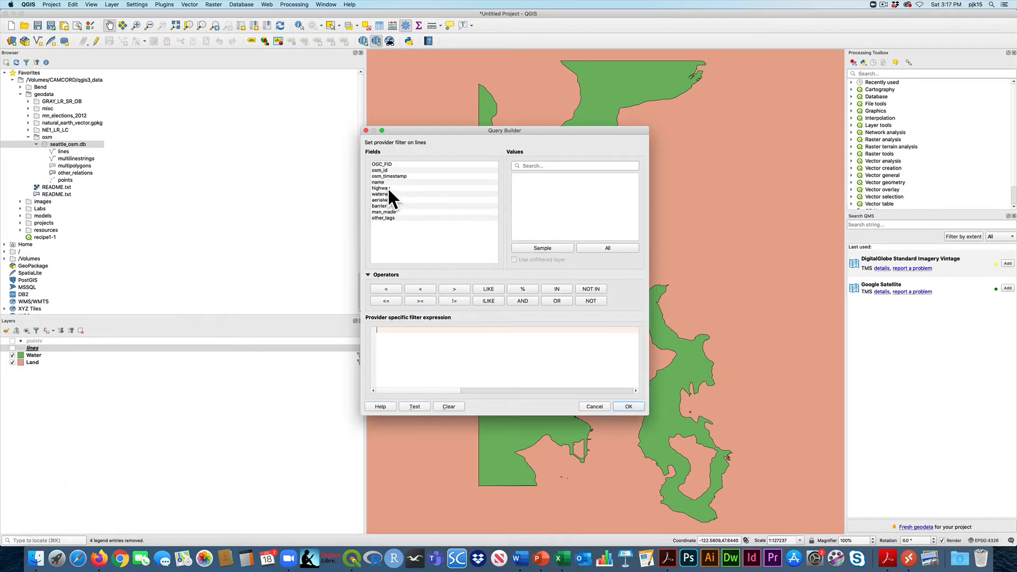
pyautogui.doubleClick(382, 188)
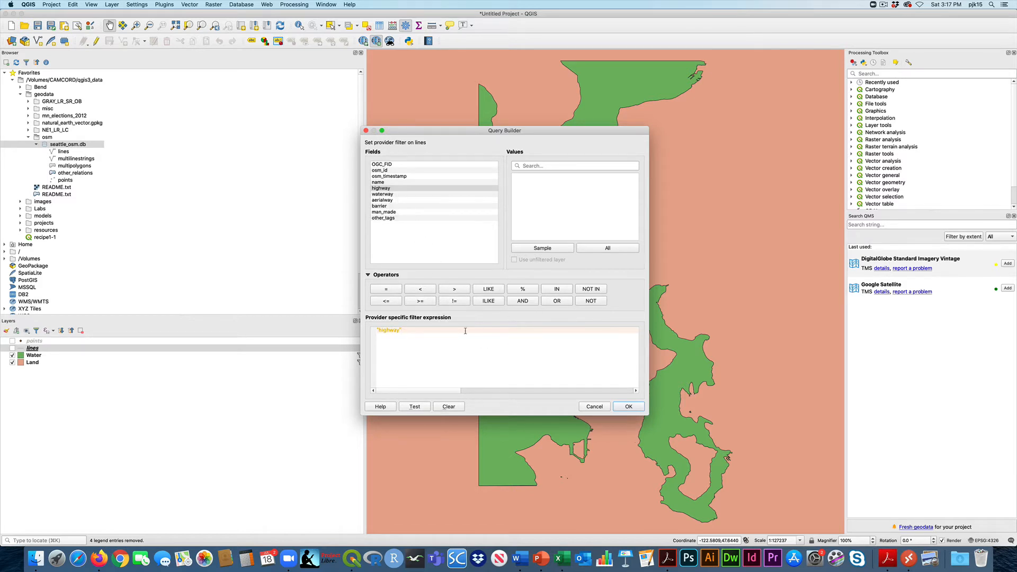
pyautogui.click(590, 300)
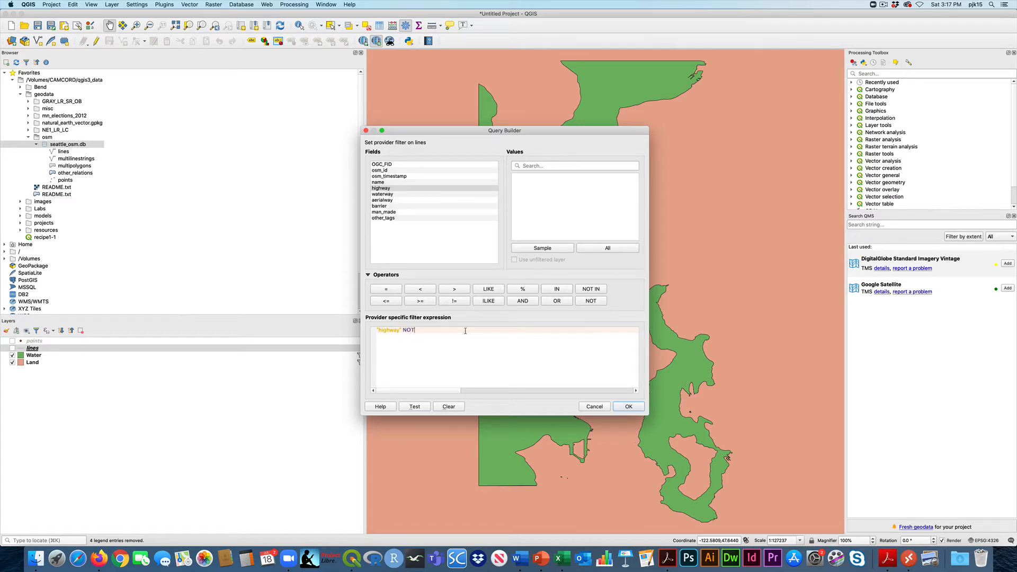
pyautogui.write('NULL')
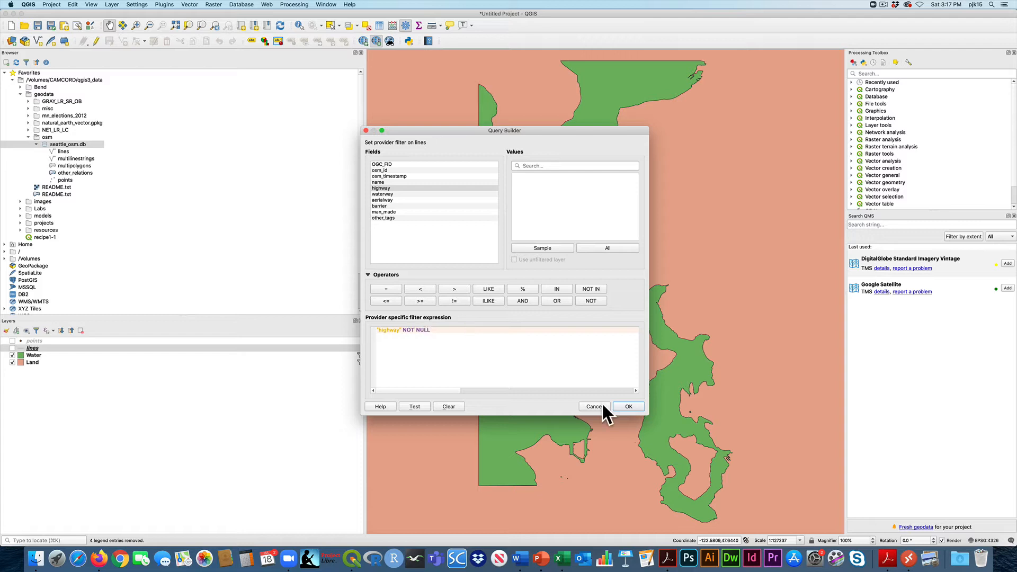
pyautogui.click(627, 406)
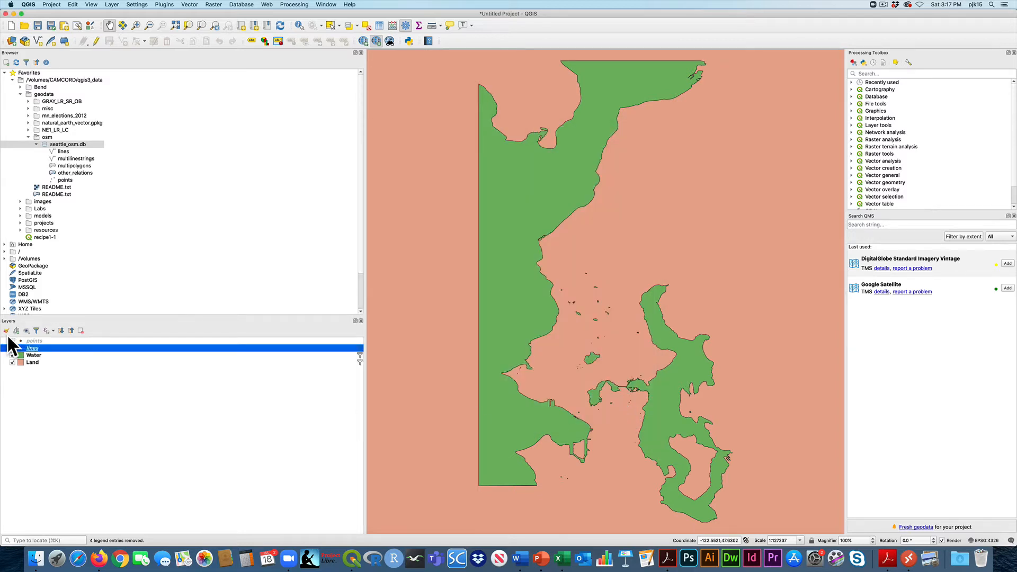
pyautogui.click(13, 348)
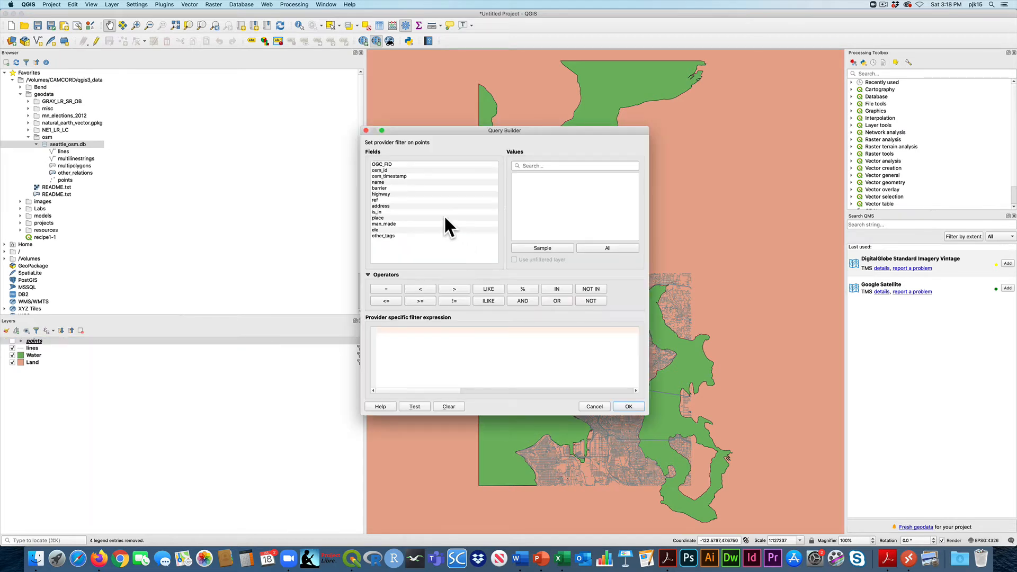
# Step: Filter the points layer with "other_tags" LIKE '%coffee%'
pyautogui.doubleClick(382, 235)
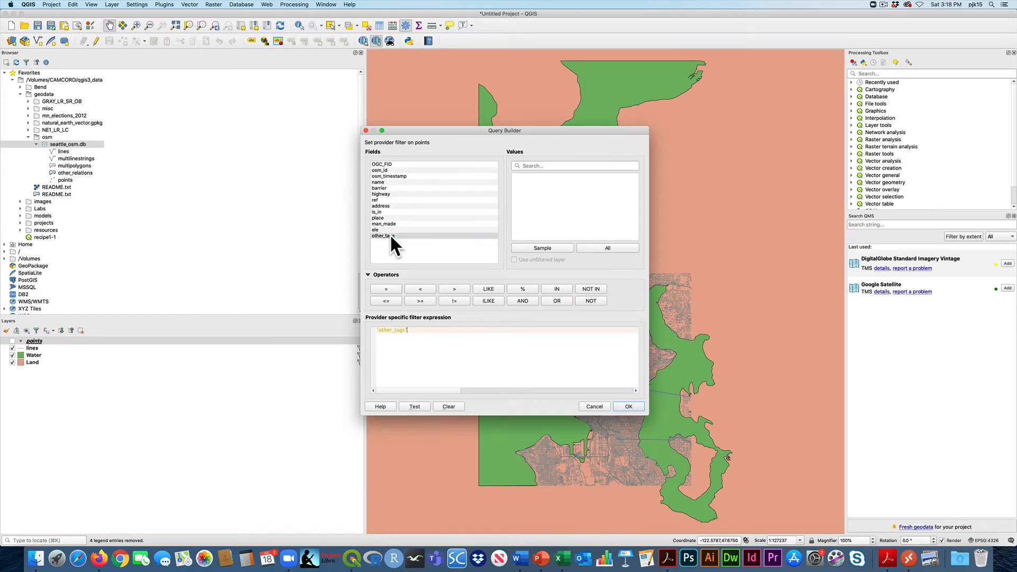
pyautogui.moveTo(450, 307)
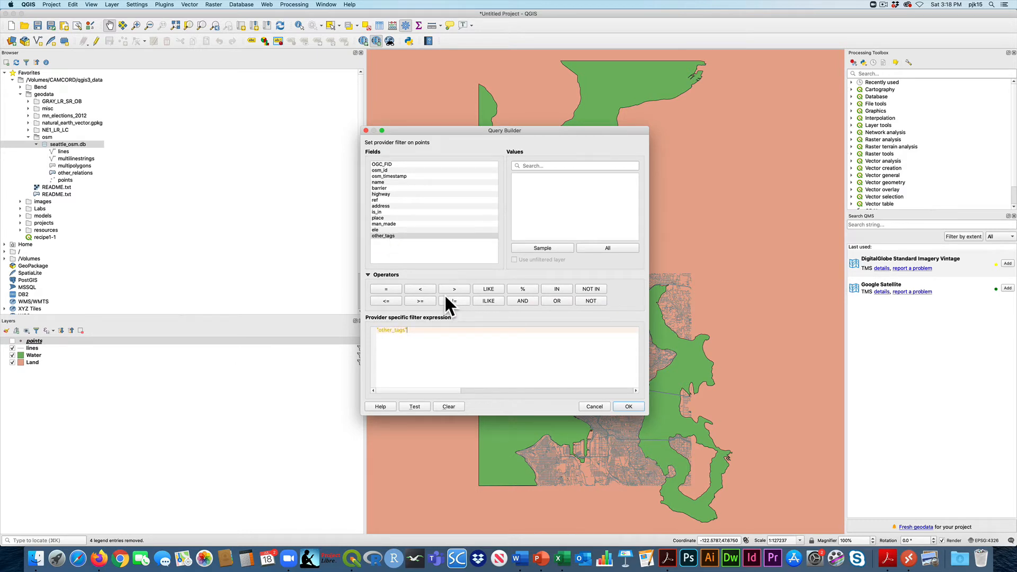
pyautogui.click(488, 288)
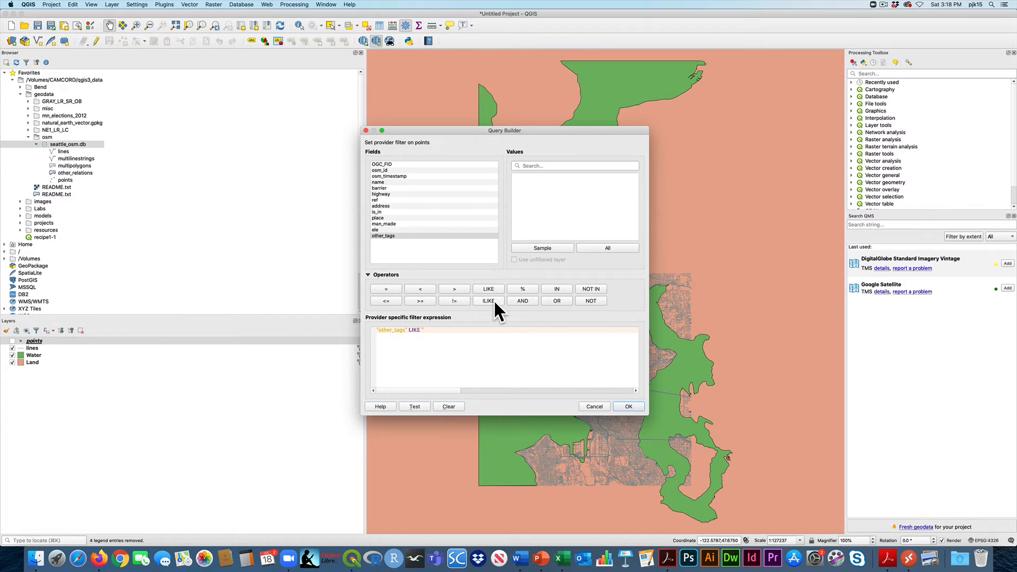
pyautogui.write('%coff%')
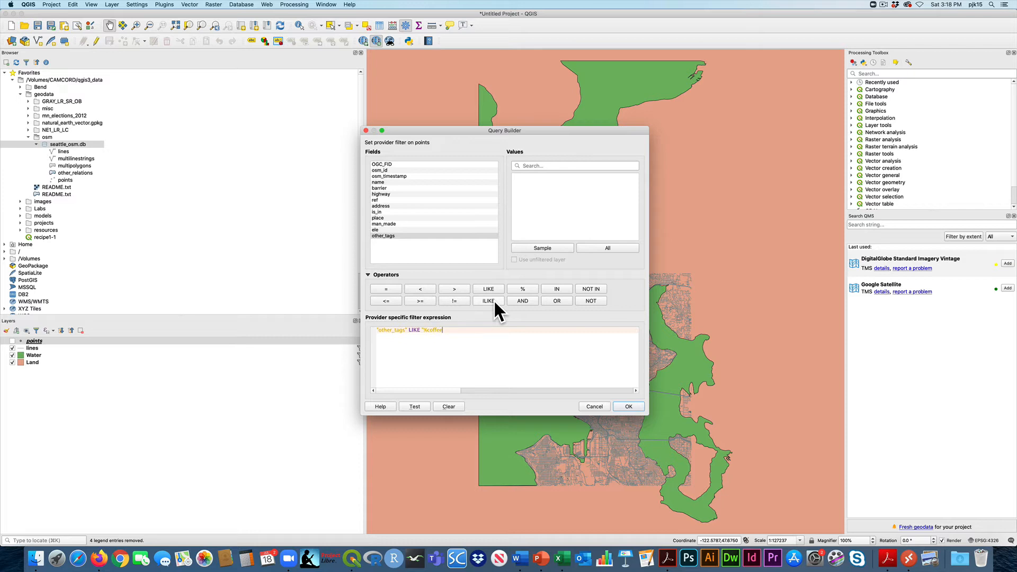
pyautogui.write("e%'")
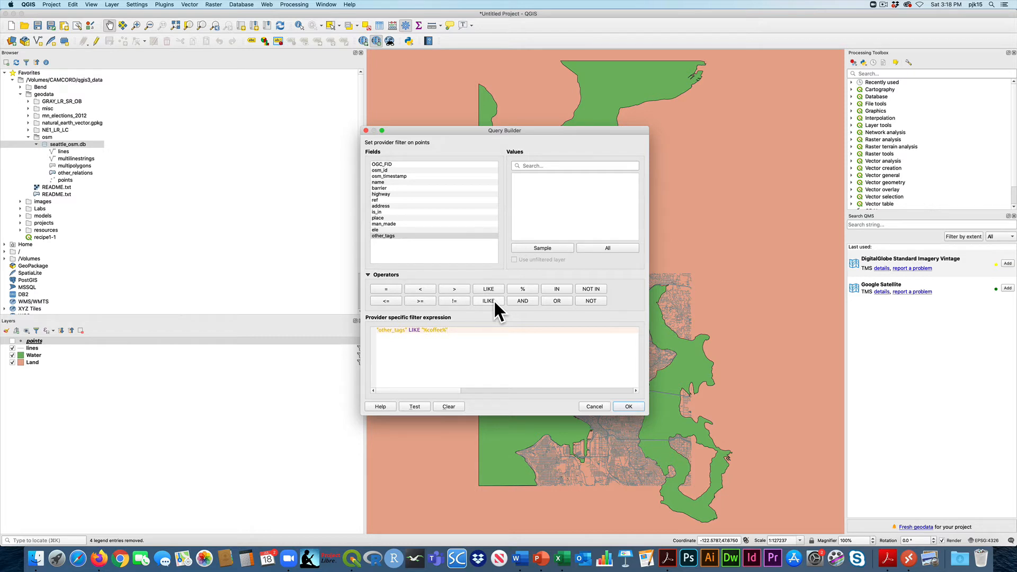
pyautogui.click(627, 406)
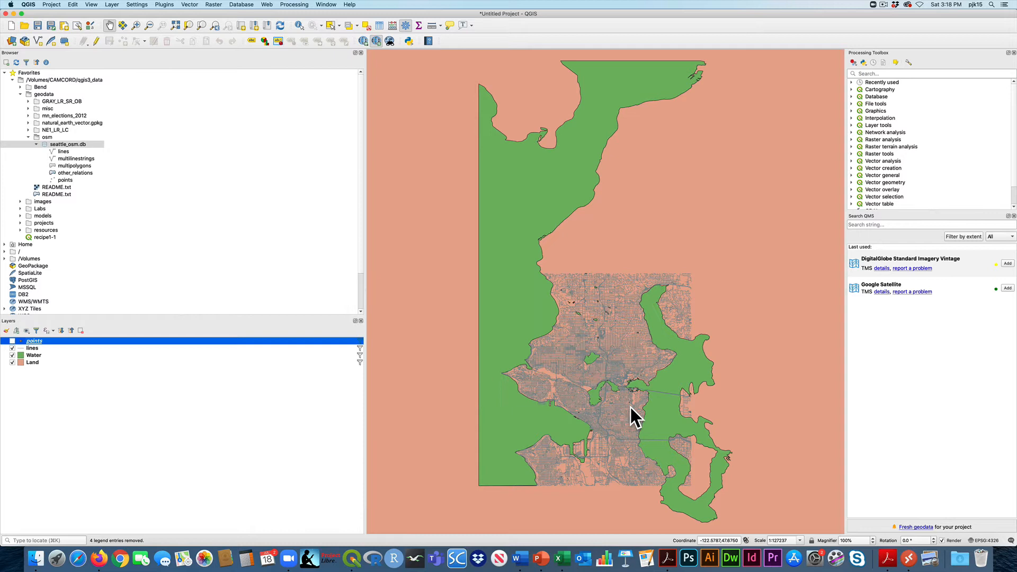
# Step: Show the feature count on the points layer and turn it on
pyautogui.rightClick(34, 340)
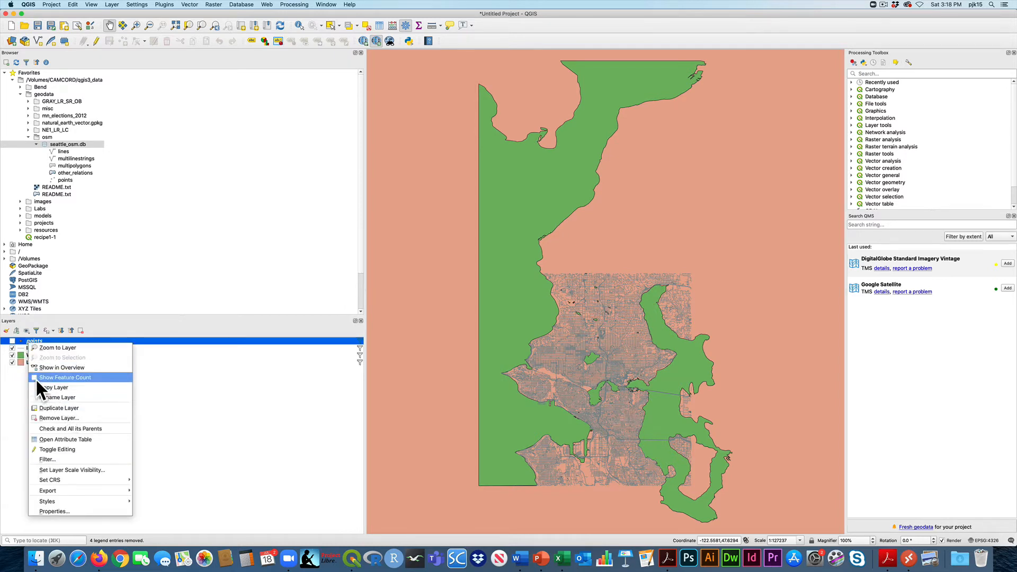
pyautogui.click(64, 377)
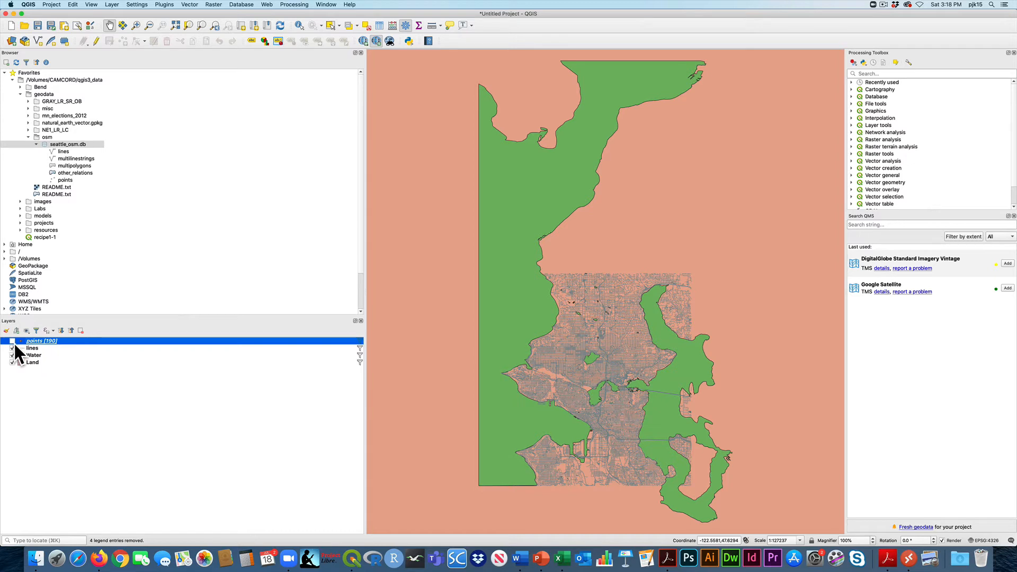
pyautogui.click(11, 340)
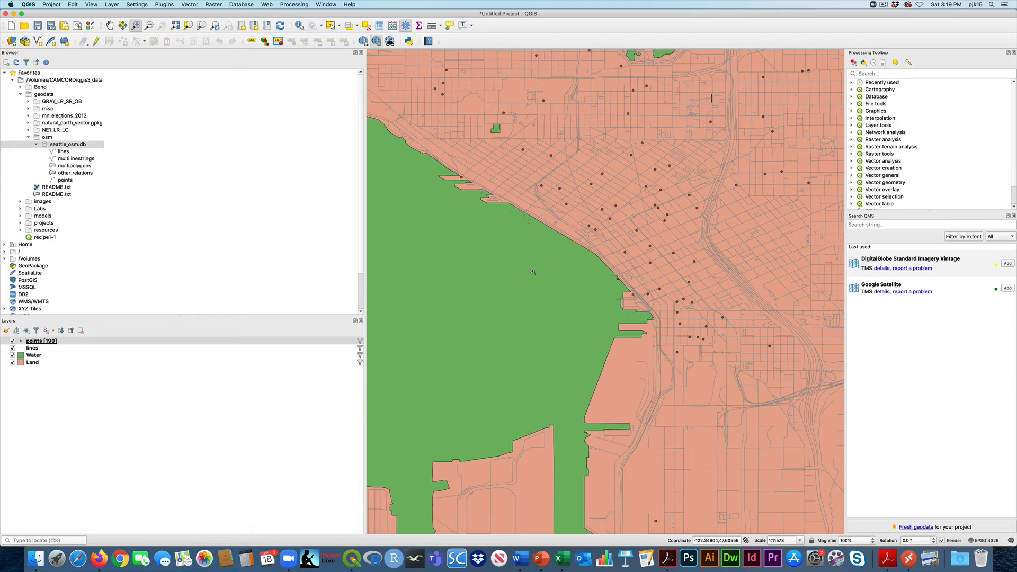
pyautogui.moveTo(298, 68)
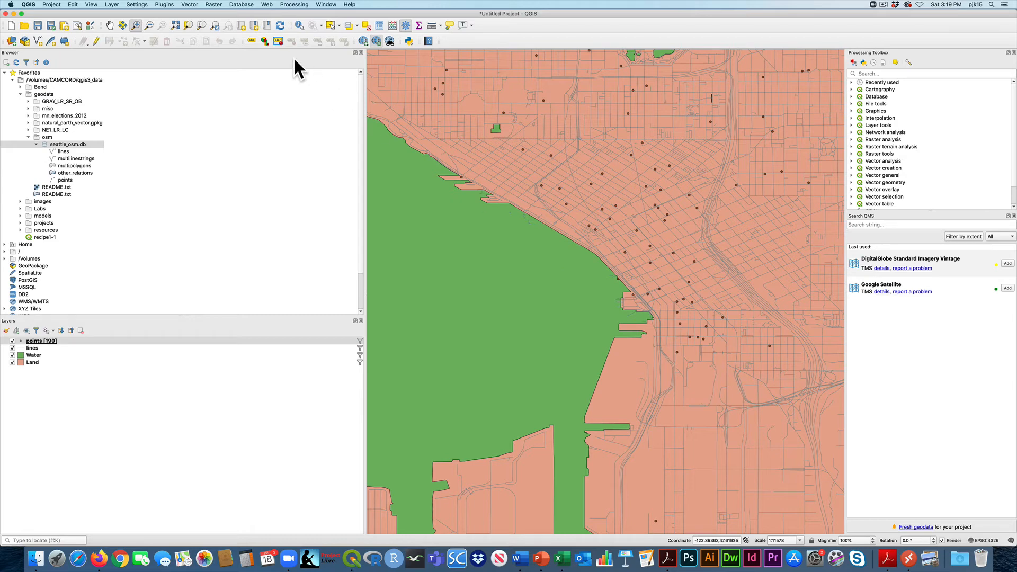
# Step: Set the project CRS to NAD_1983_HARN_StatePlane_Washington_North (EPSG:102348)
pyautogui.click(51, 4)
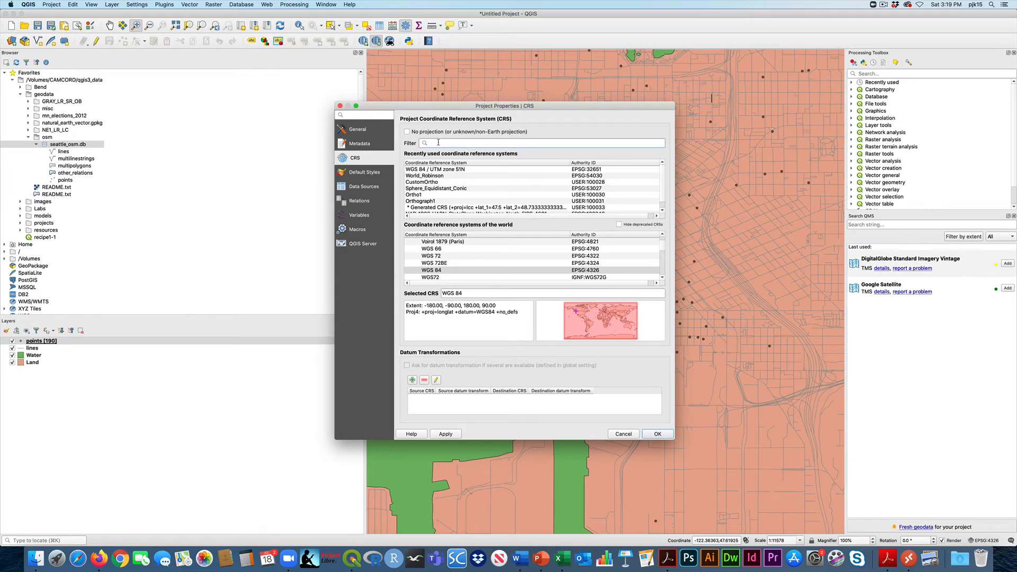
pyautogui.write('102348')
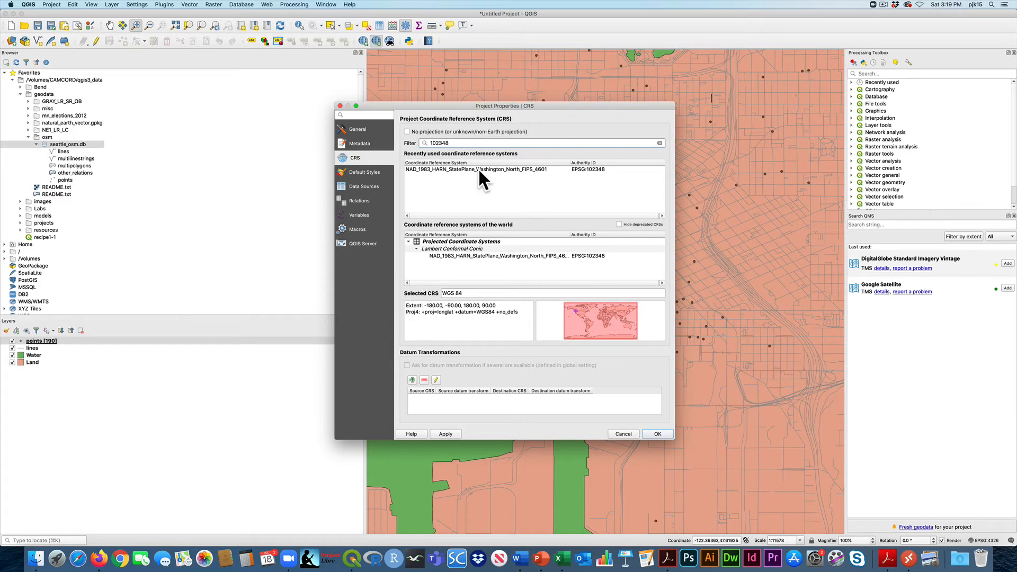
pyautogui.click(477, 169)
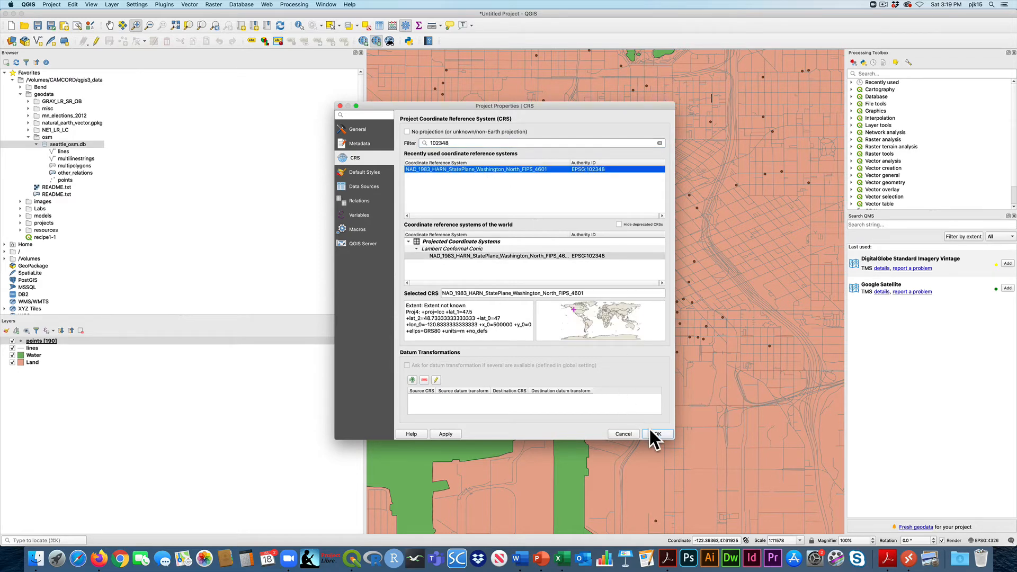
pyautogui.click(655, 434)
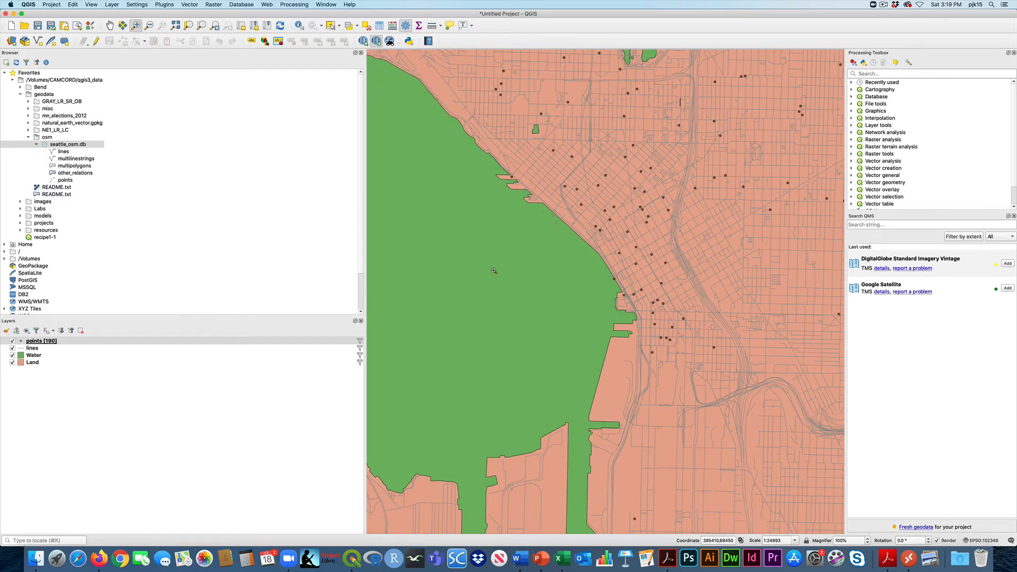
pyautogui.moveTo(123, 432)
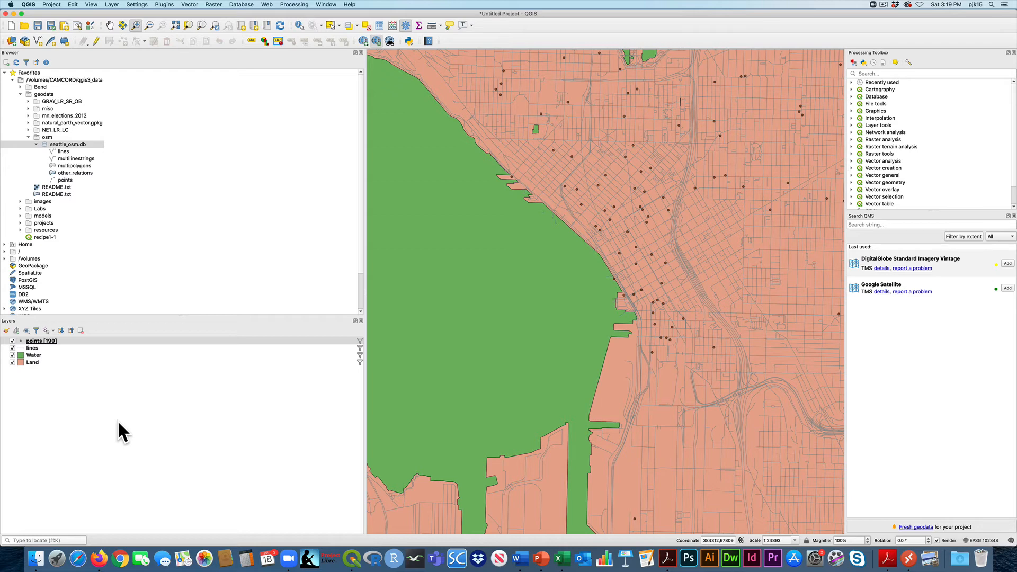
# Step: Switch the points layer's single-symbol marker from Simple marker to SVG marker
pyautogui.rightClick(41, 340)
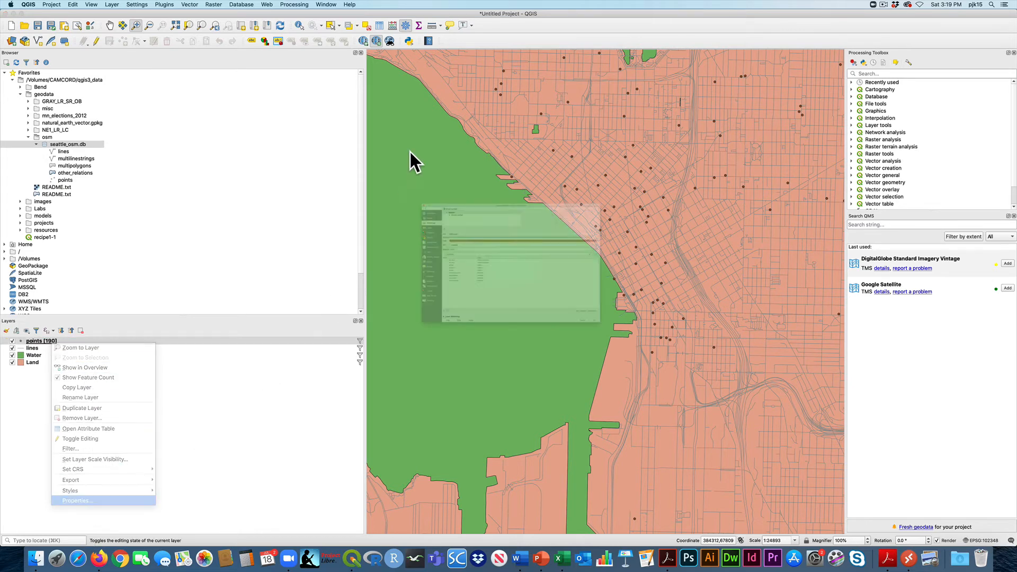
pyautogui.click(76, 500)
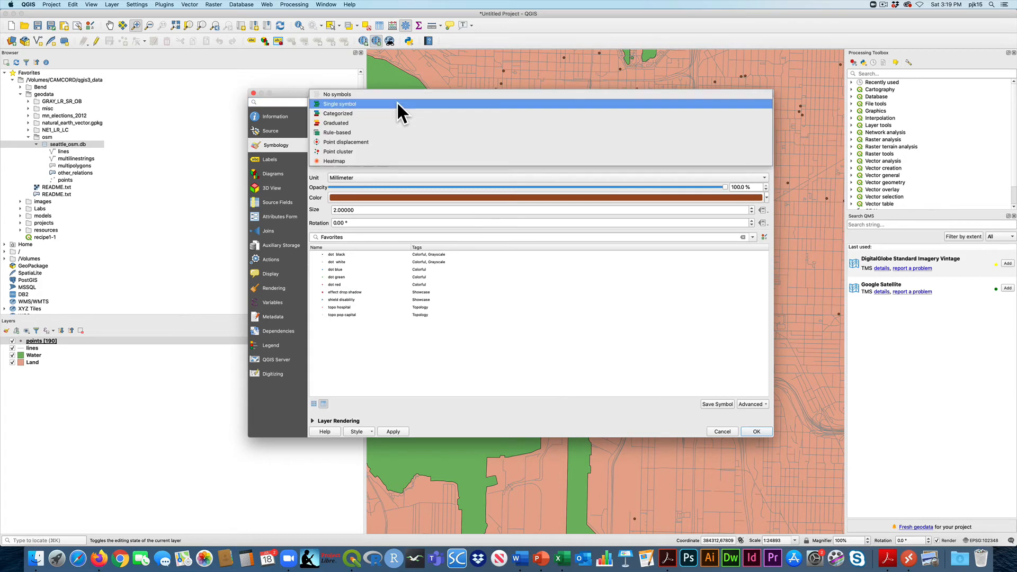
pyautogui.click(340, 103)
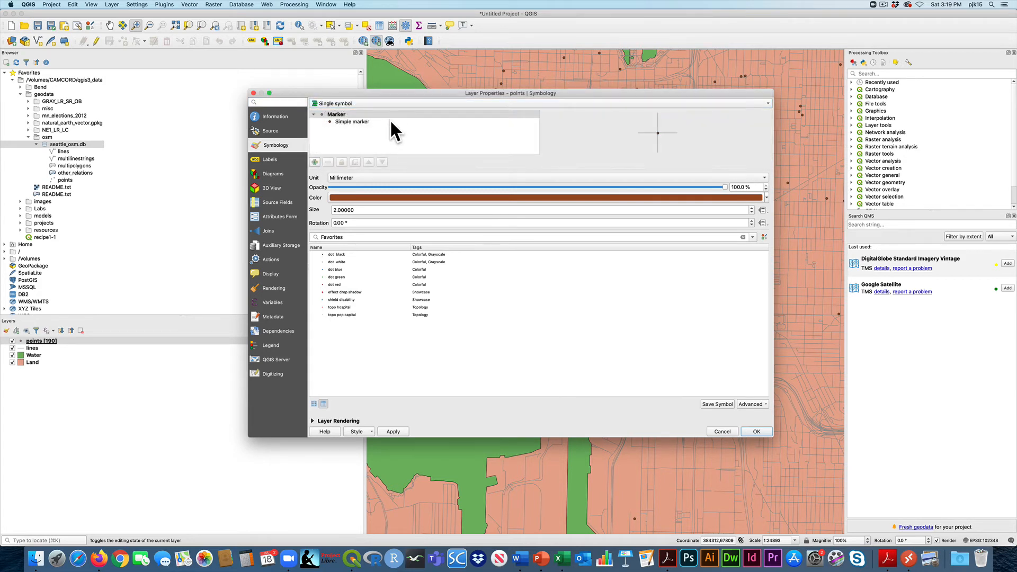
pyautogui.click(352, 121)
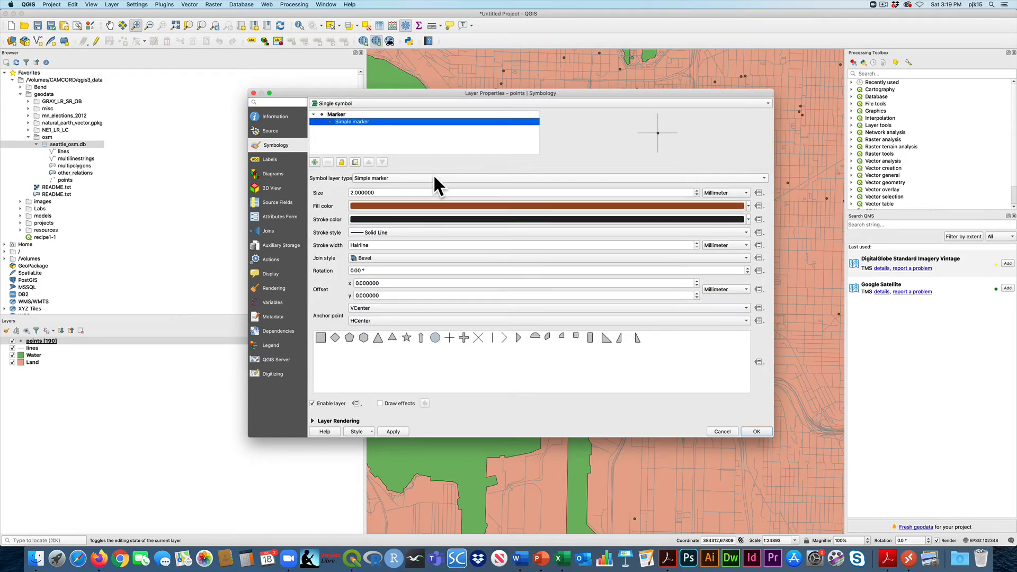
pyautogui.click(548, 178)
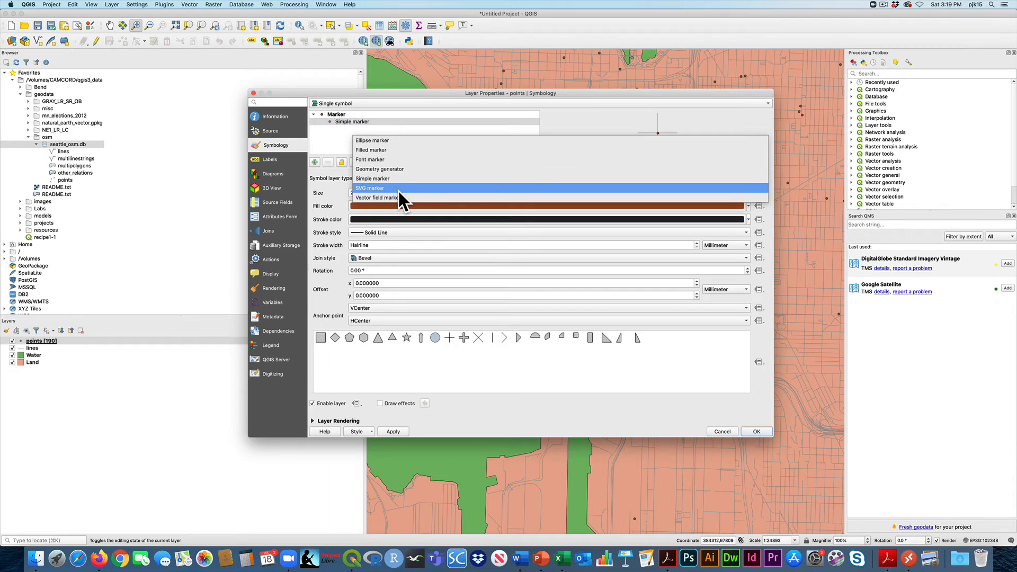
pyautogui.click(370, 188)
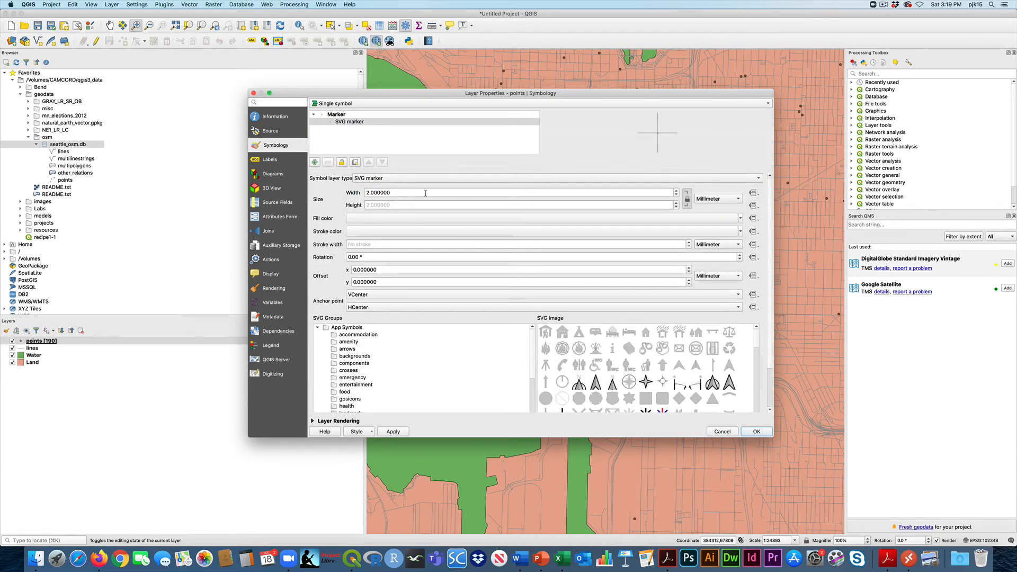
pyautogui.moveTo(613, 211)
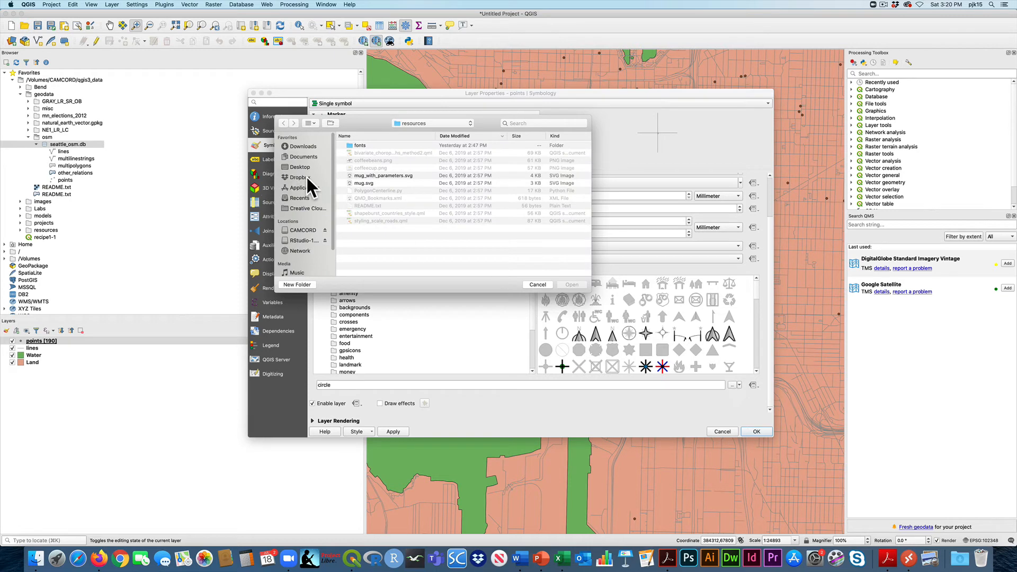
# Step: Load mug_with_parameters.svg from qgis3_data/resources as the points marker and apply it
pyautogui.click(302, 230)
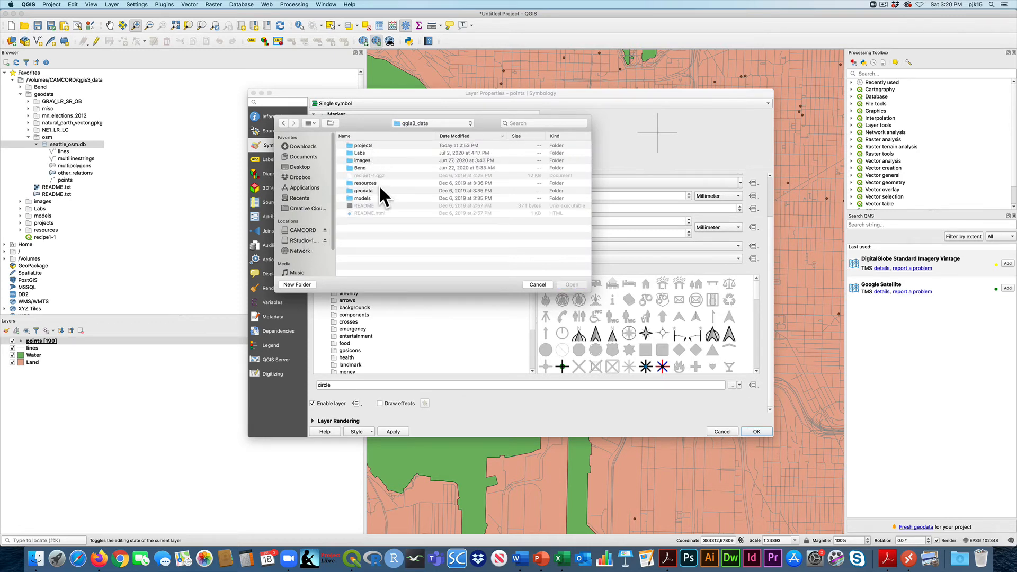
pyautogui.doubleClick(365, 183)
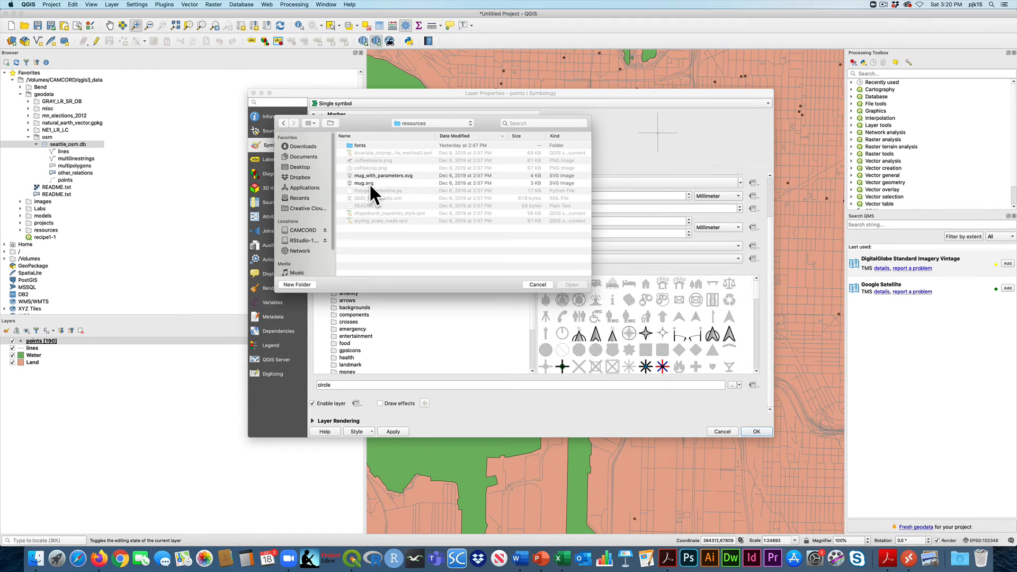
pyautogui.click(383, 175)
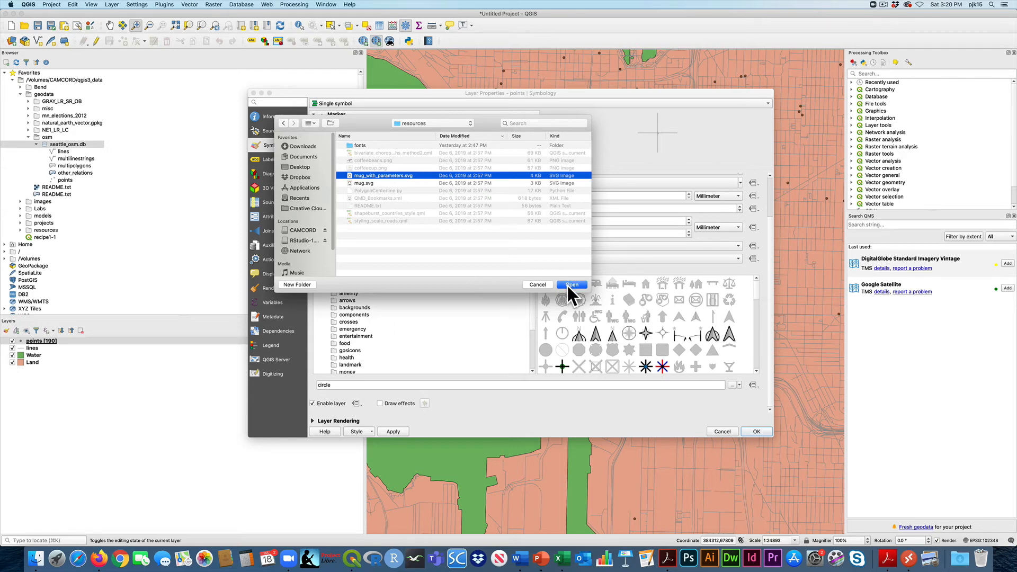
pyautogui.click(571, 284)
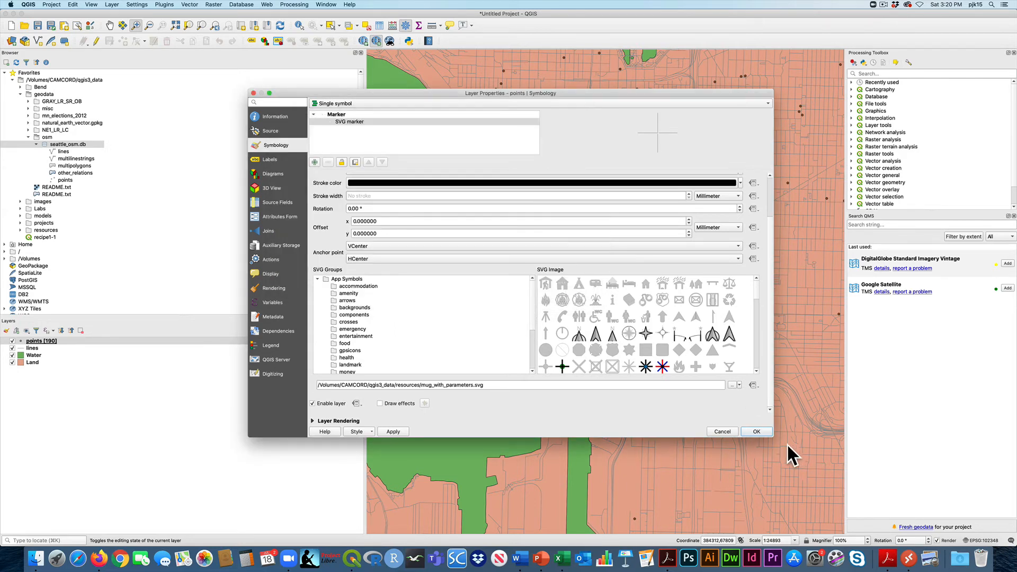
pyautogui.click(755, 431)
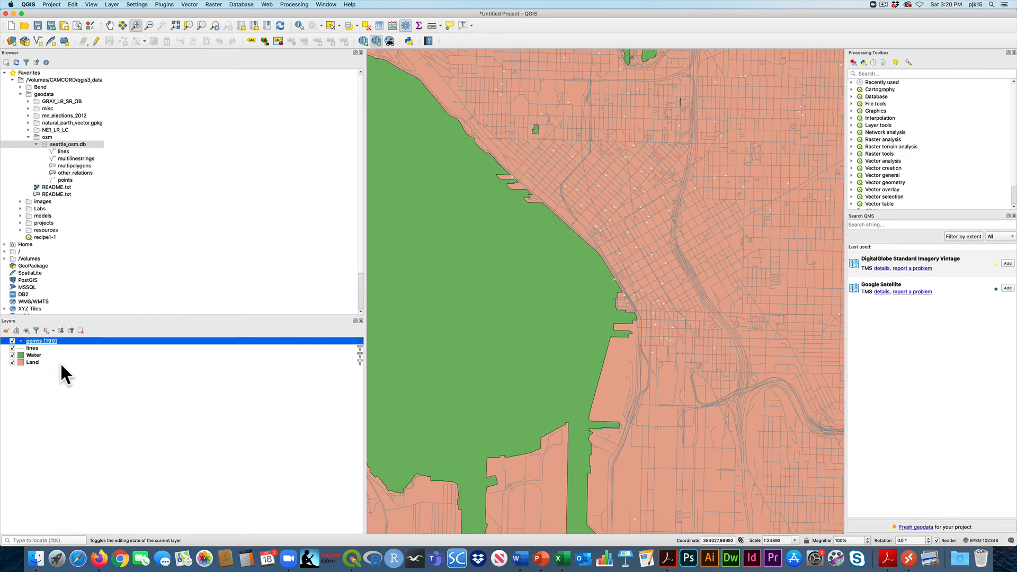
# Step: Set the points layer's mug marker size to 6
pyautogui.doubleClick(32, 347)
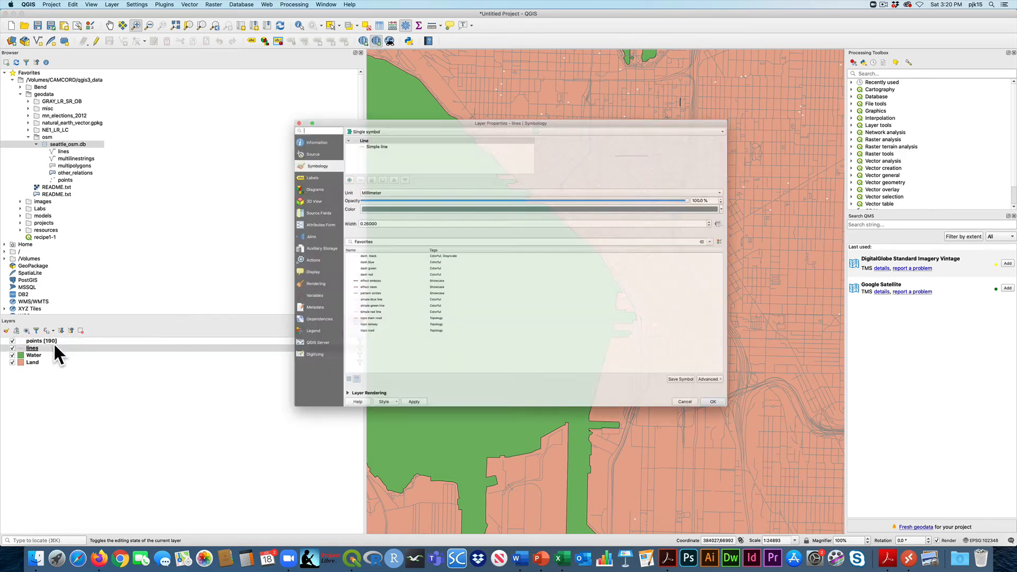
pyautogui.click(711, 402)
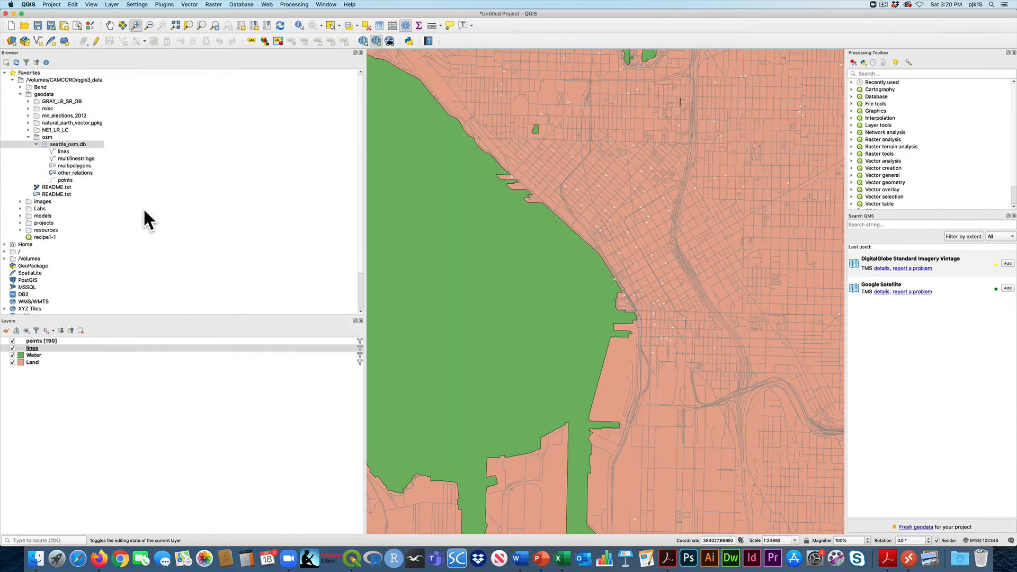
pyautogui.doubleClick(41, 340)
pyautogui.write('6')
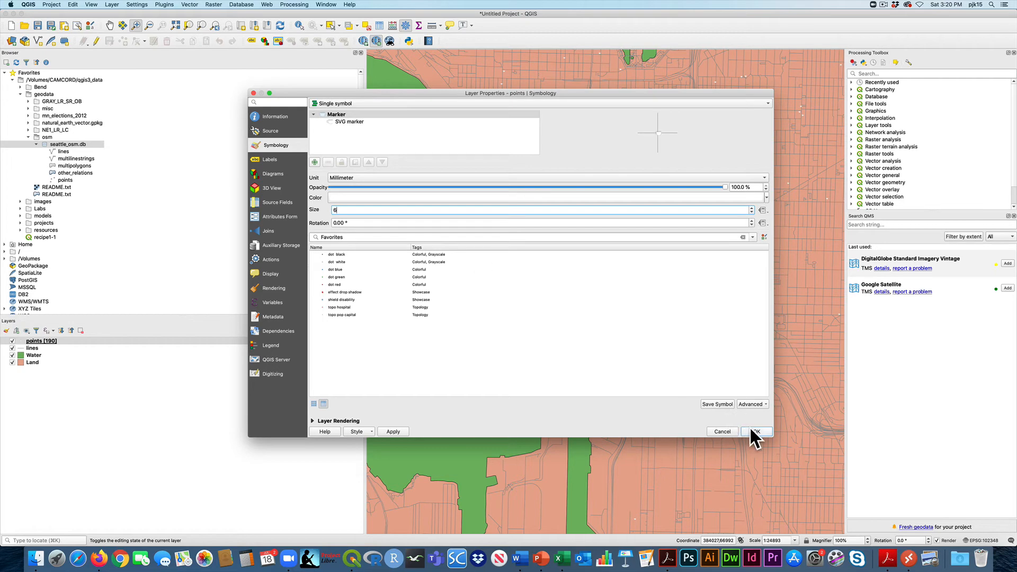
pyautogui.click(756, 431)
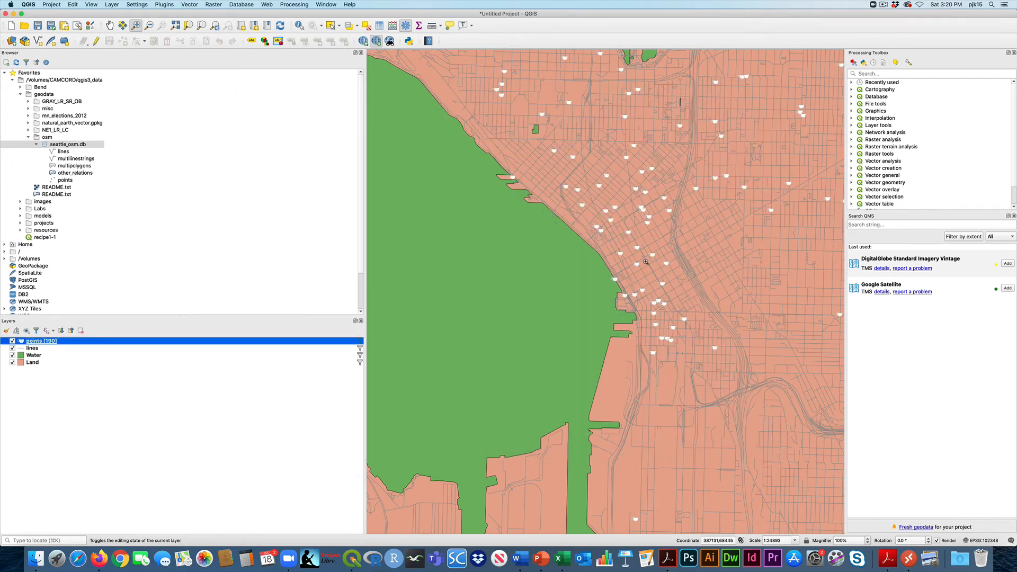
pyautogui.moveTo(406, 319)
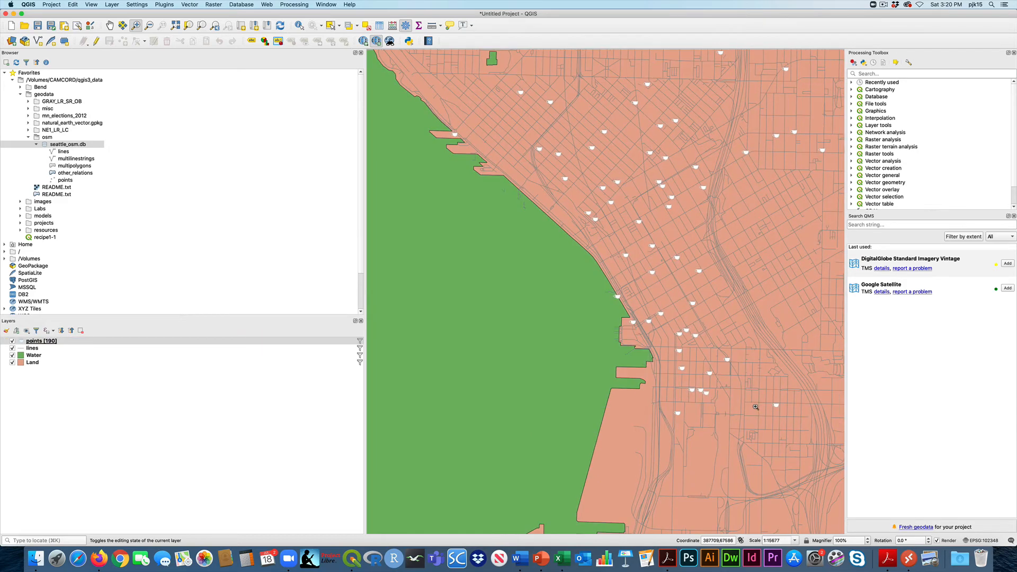
pyautogui.moveTo(141, 369)
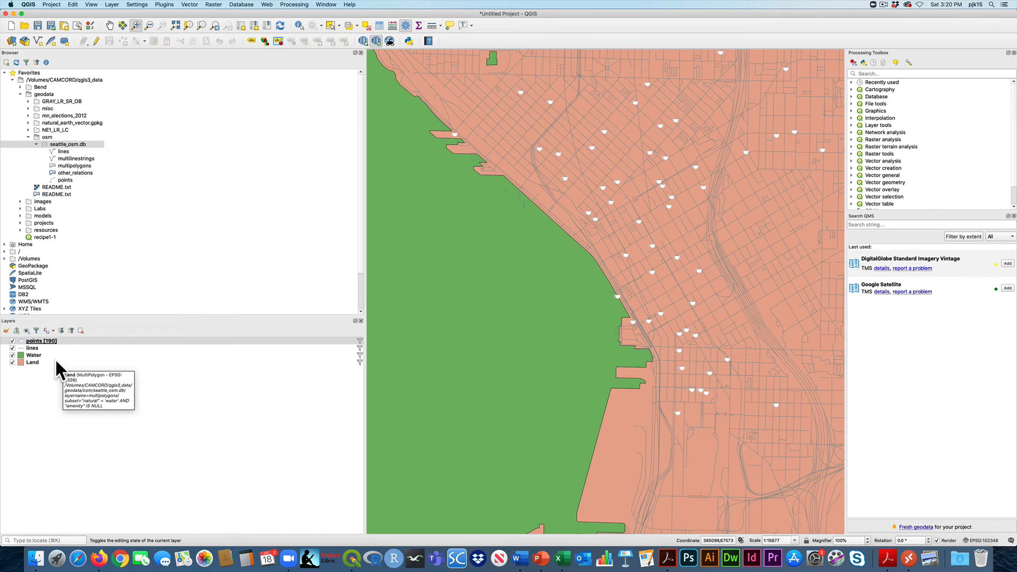
# Step: In the points layer properties, change the Symbology renderer from single symbol to Rule-based
pyautogui.rightClick(40, 340)
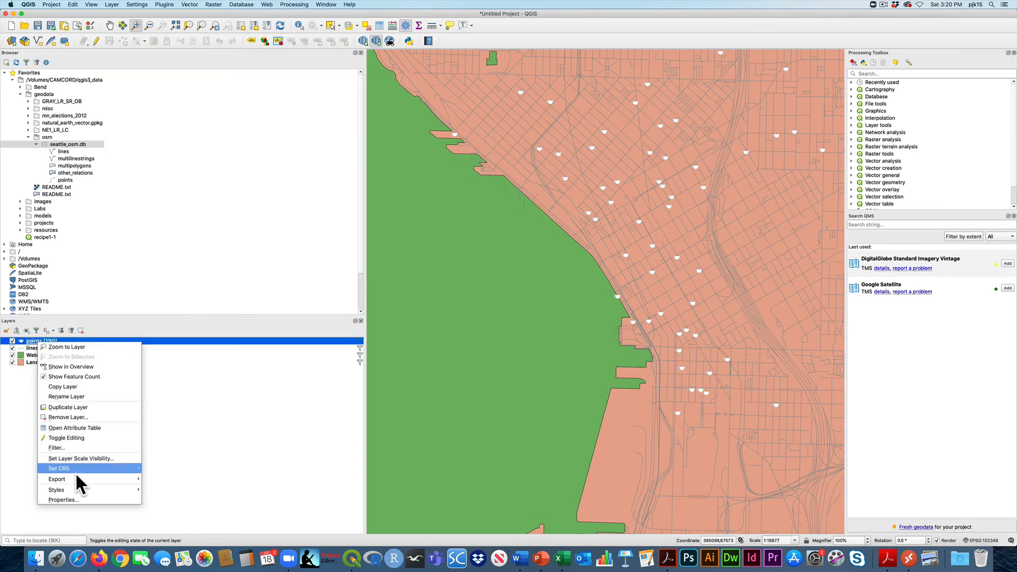
pyautogui.click(62, 499)
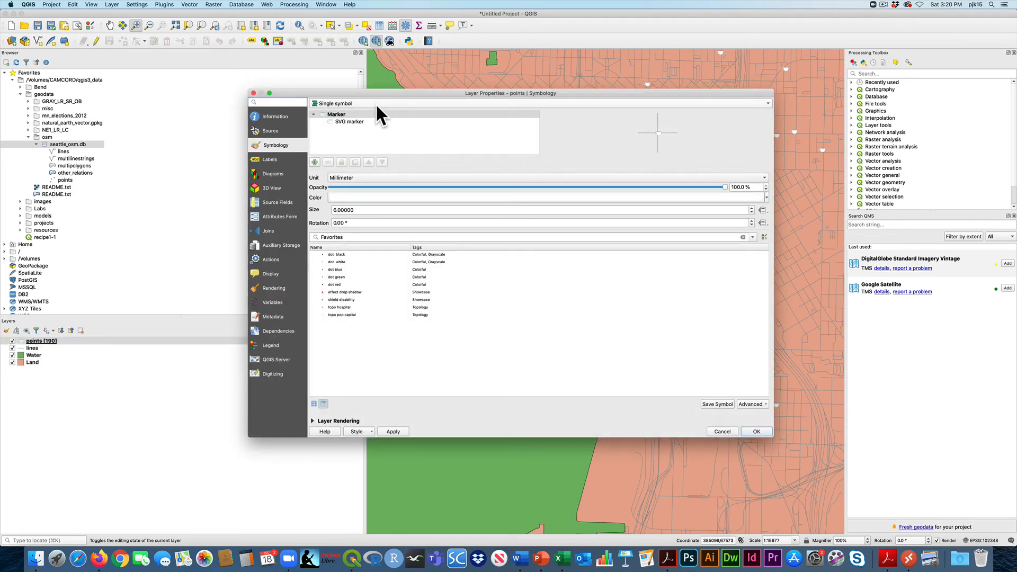
pyautogui.click(343, 103)
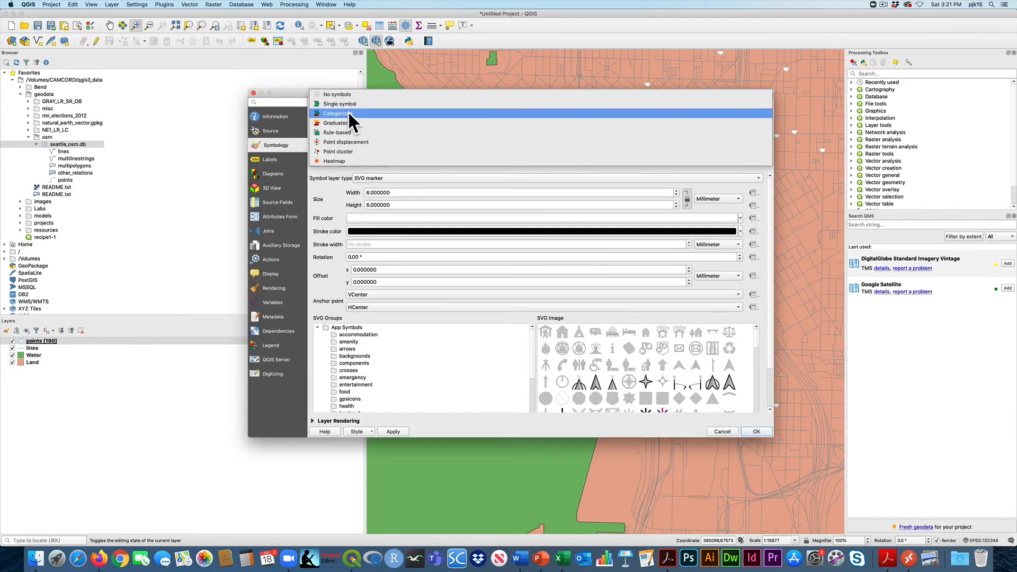
pyautogui.click(337, 132)
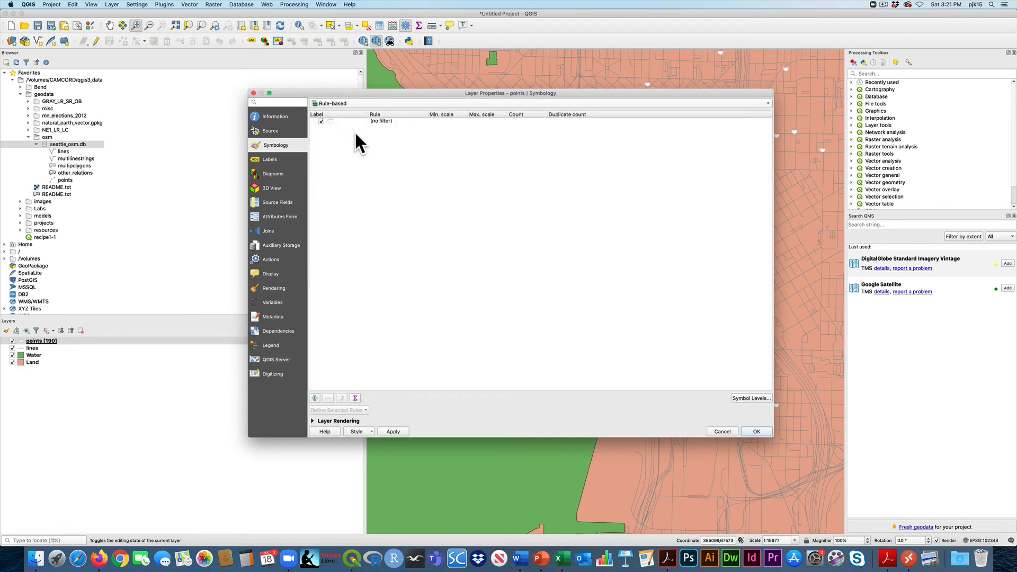
pyautogui.moveTo(333, 134)
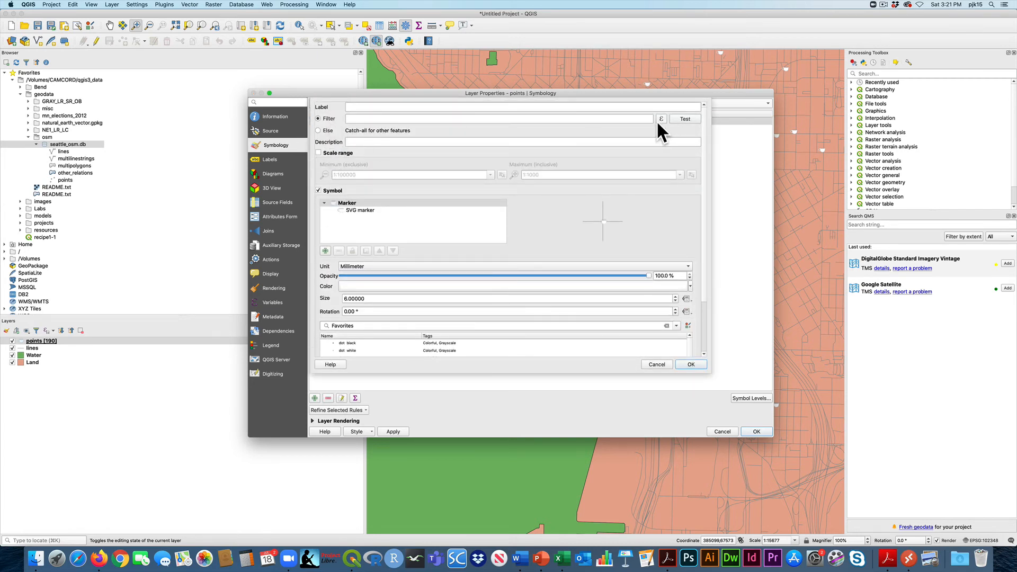
# Step: Label the rule Starbucks and start building its filter expression
pyautogui.write('S')
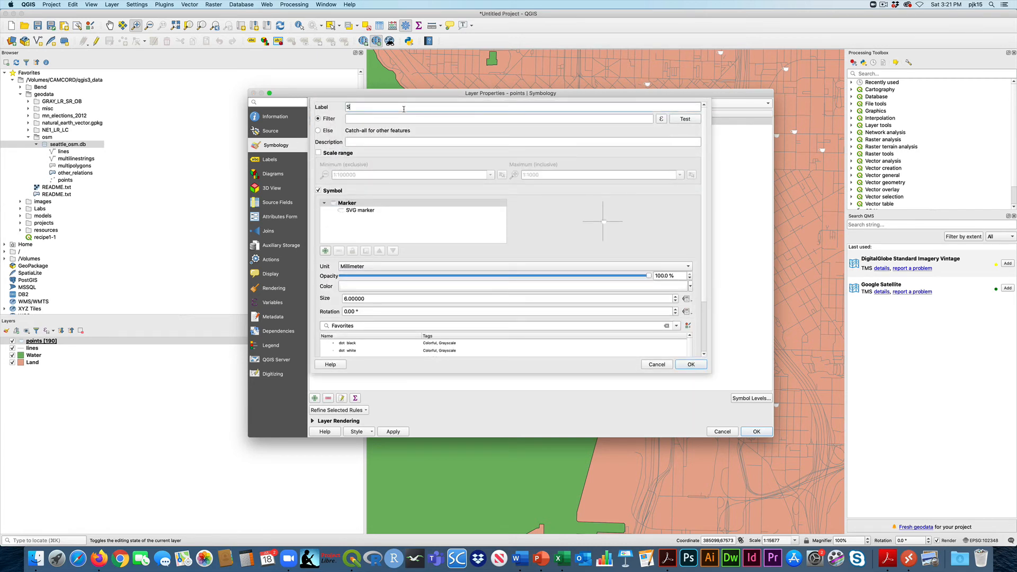
pyautogui.write('tarbuc')
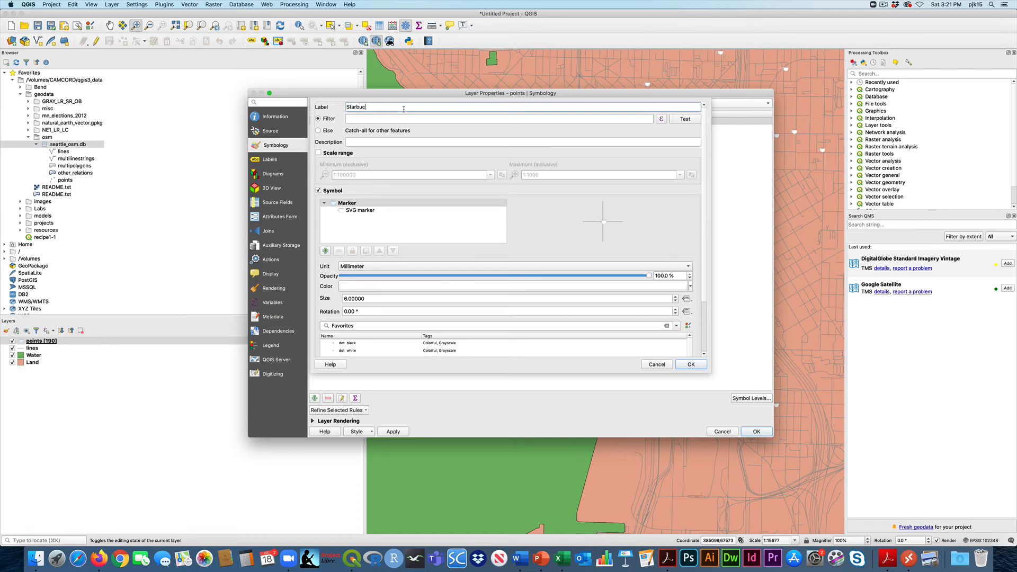
pyautogui.write('ks')
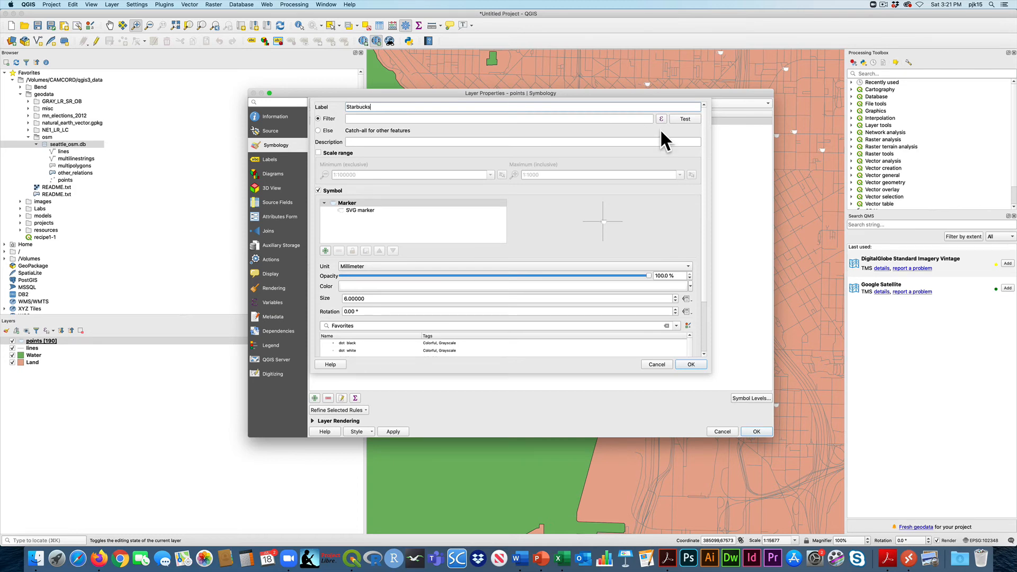
pyautogui.click(661, 119)
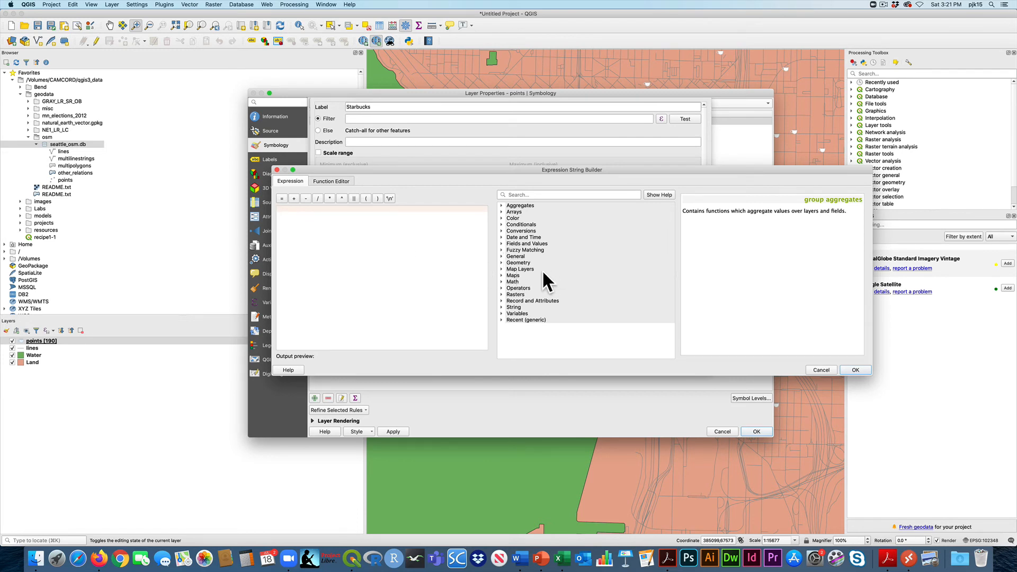
pyautogui.moveTo(515, 257)
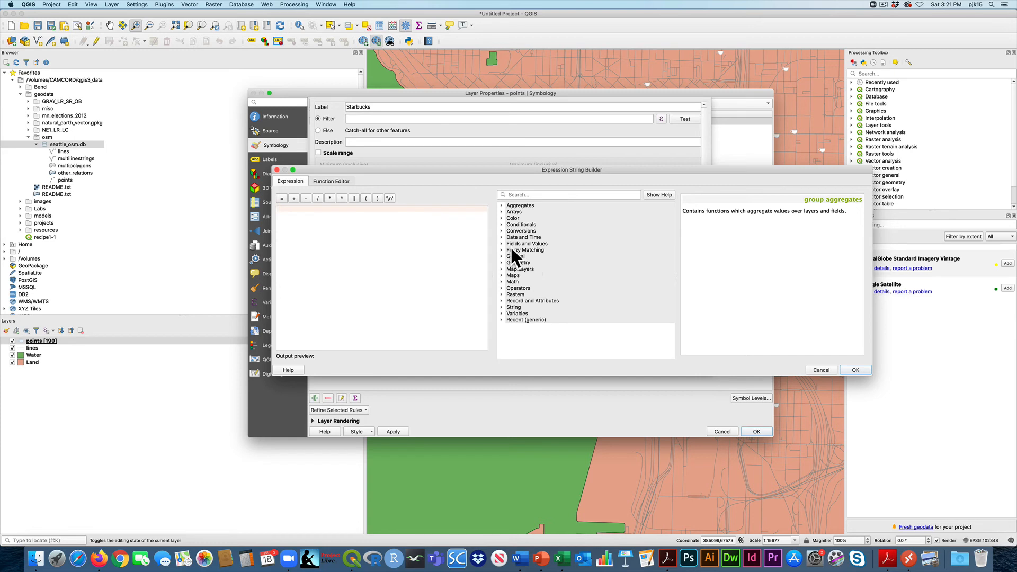
# Step: Build the filter "name" = 'Starbucks' from the name field and its unique values, then confirm it
pyautogui.click(527, 244)
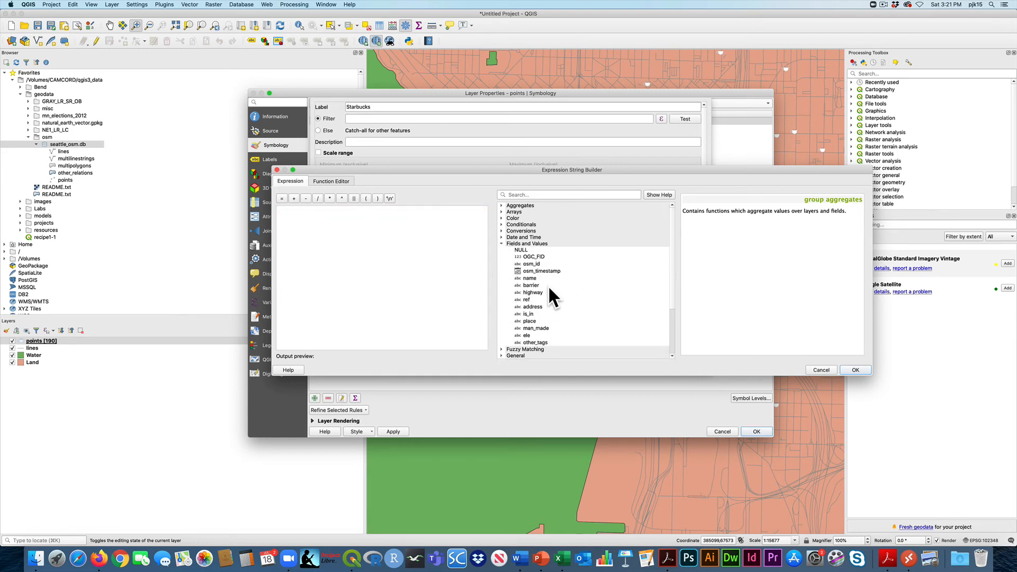
pyautogui.doubleClick(530, 277)
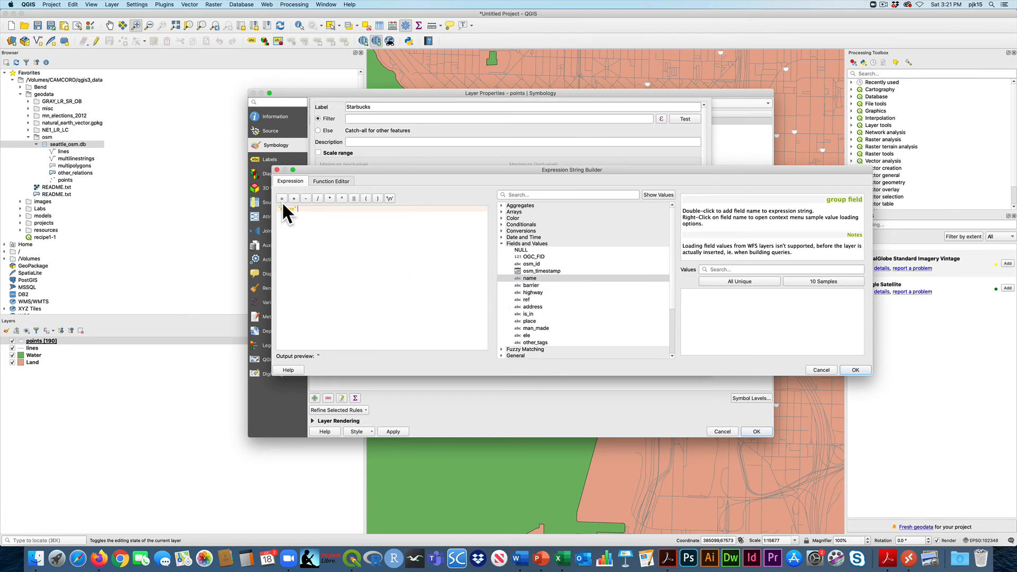
pyautogui.doubleClick(530, 279)
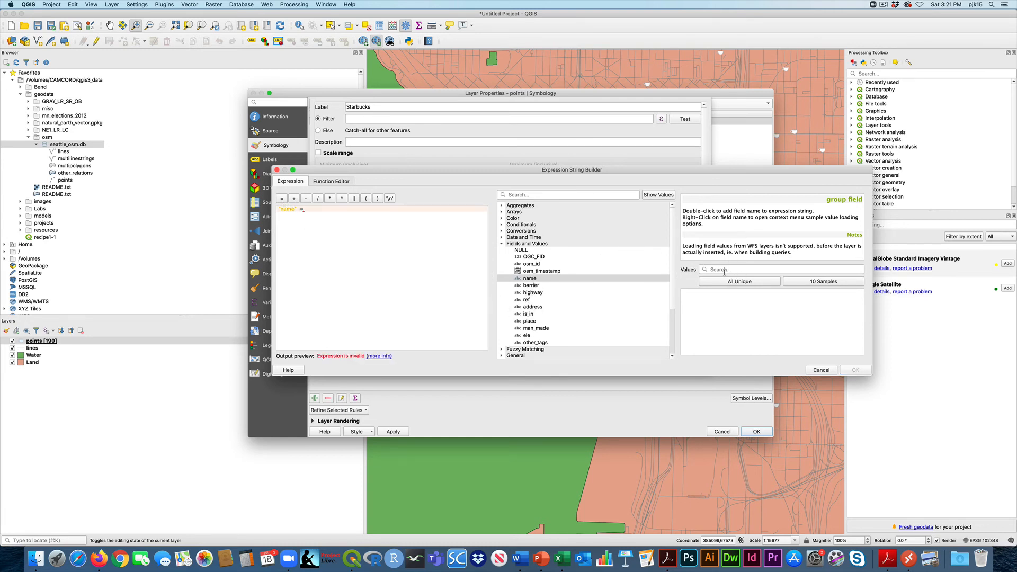
pyautogui.write('s')
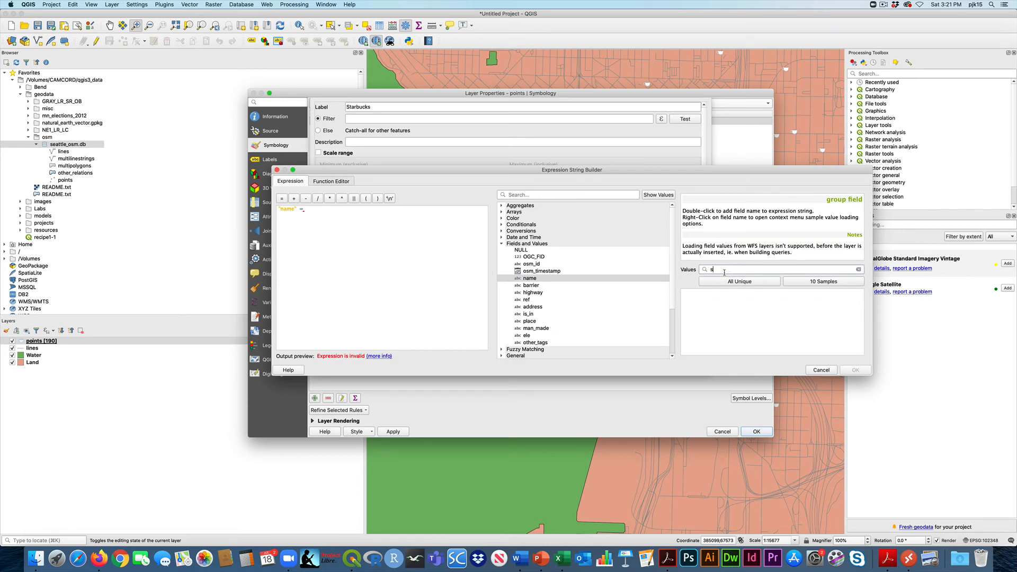
pyautogui.click(729, 281)
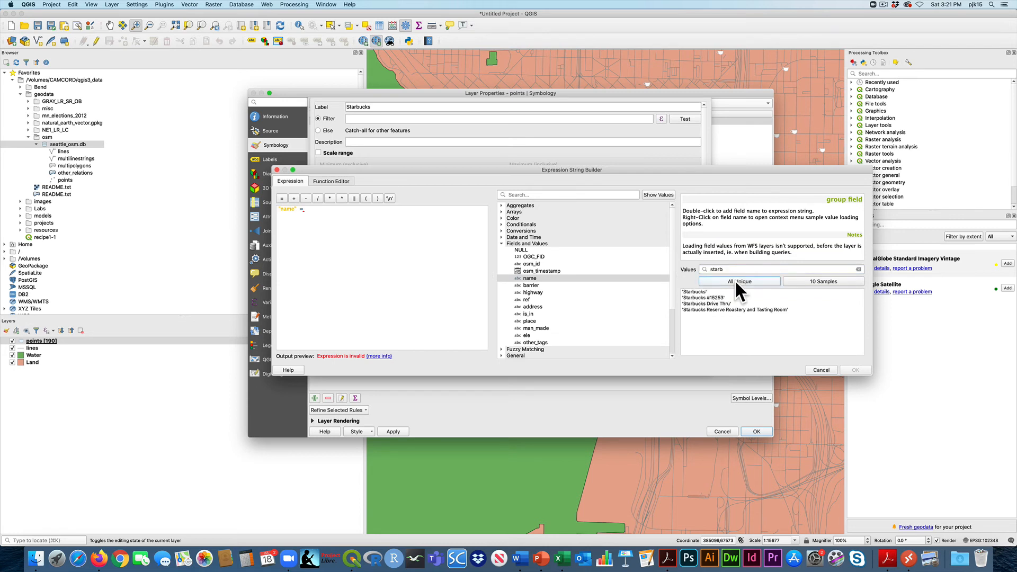
pyautogui.click(727, 281)
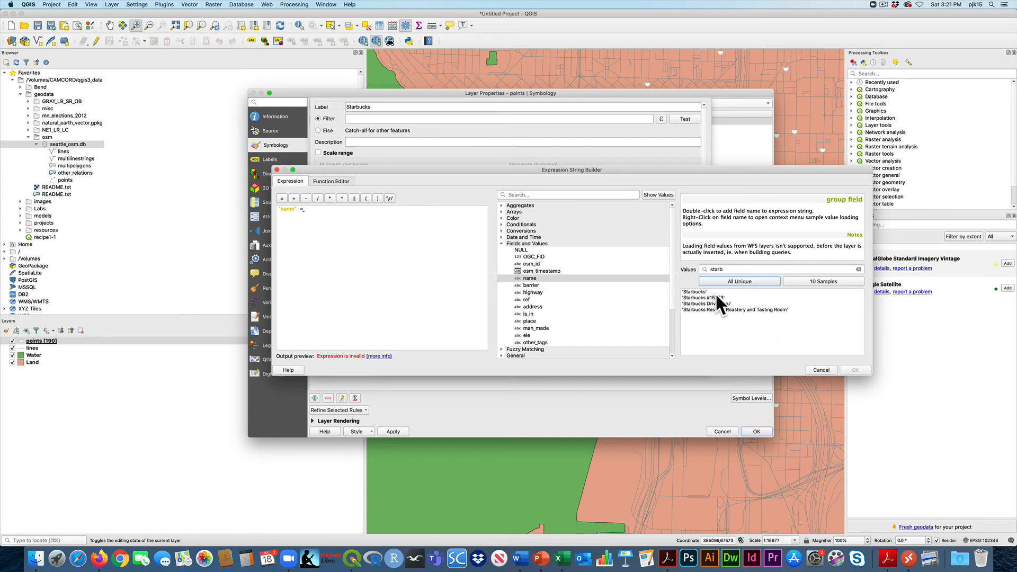
pyautogui.moveTo(744, 326)
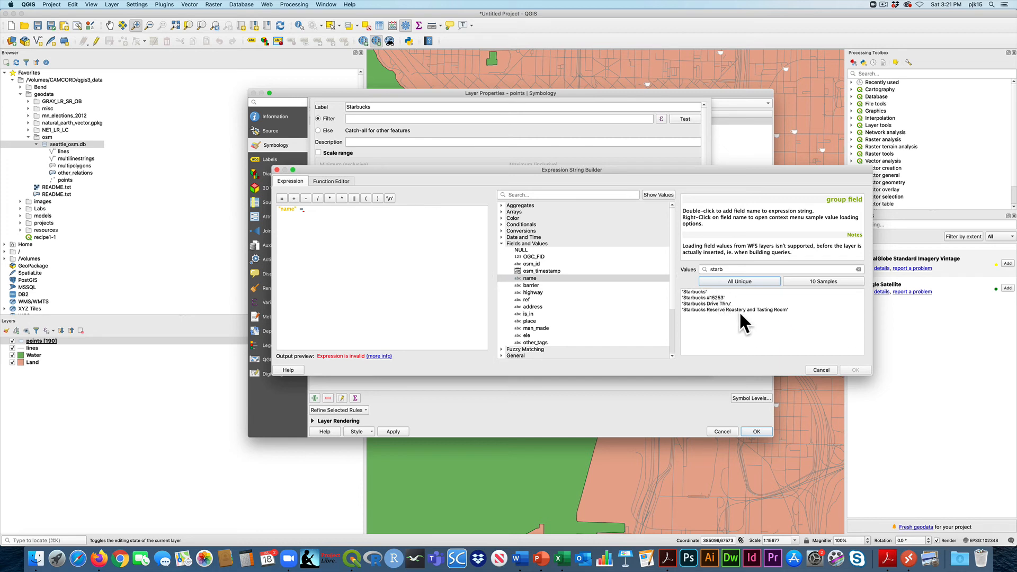
pyautogui.click(693, 291)
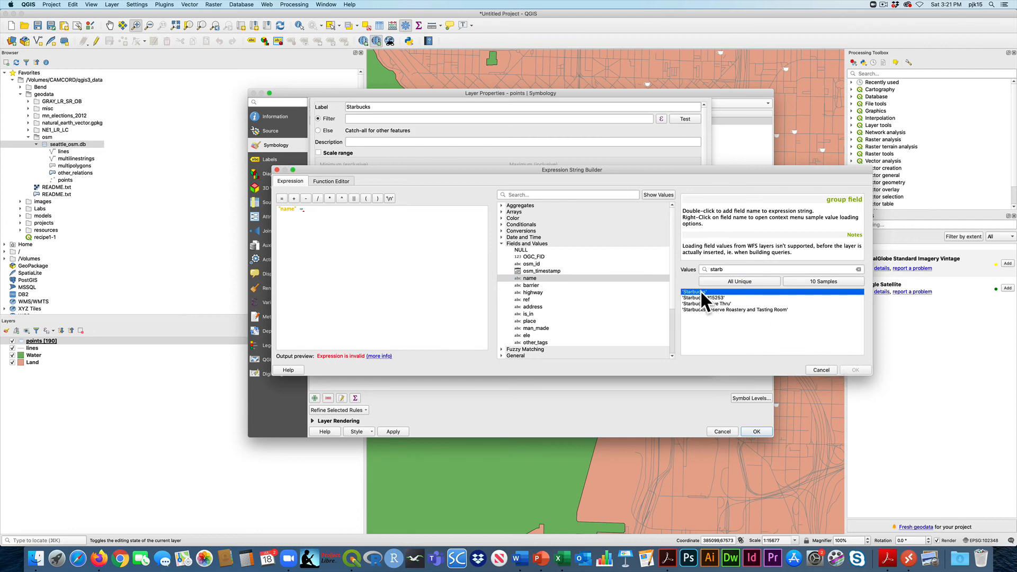
pyautogui.doubleClick(693, 291)
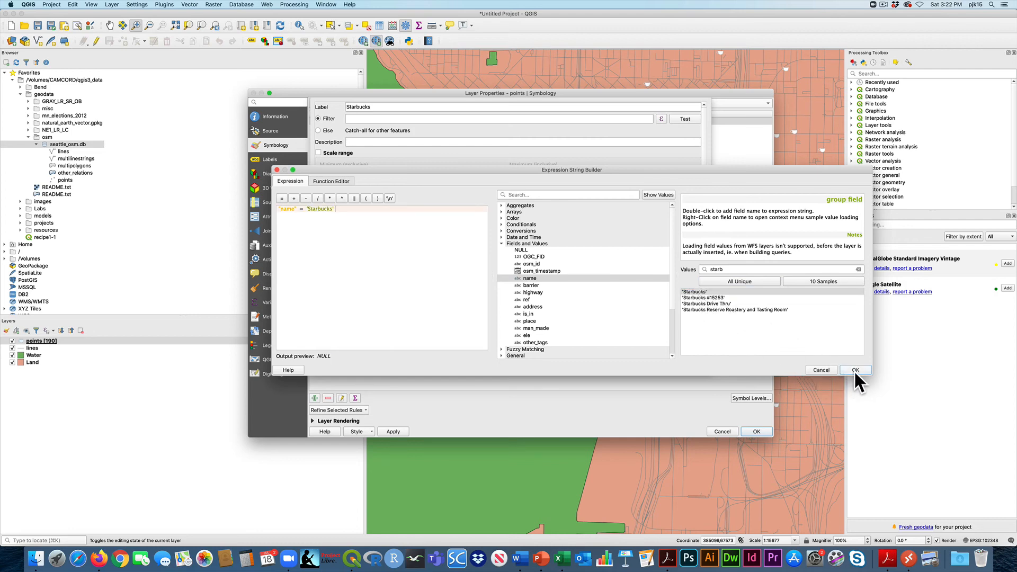
pyautogui.click(855, 368)
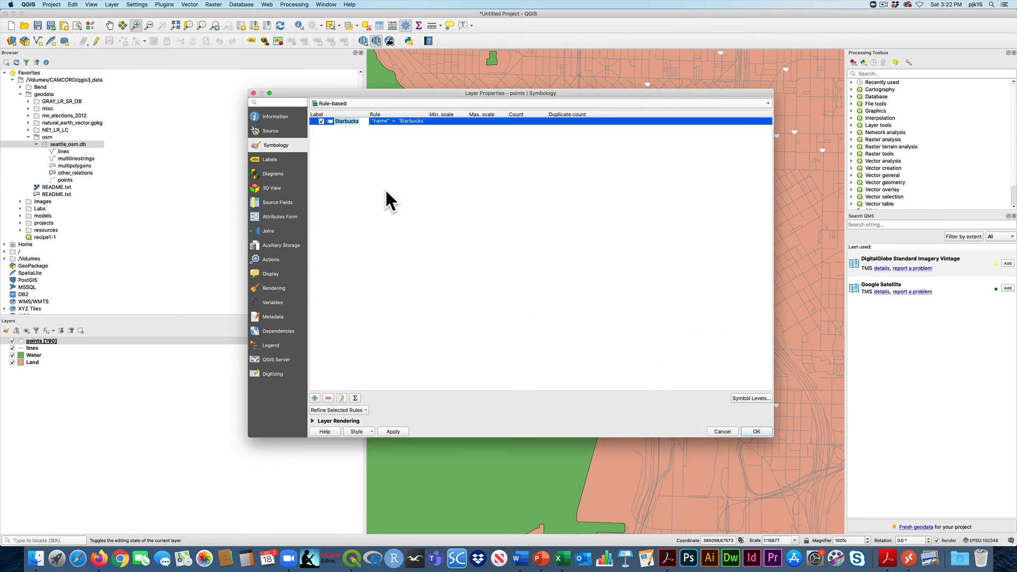
# Step: Duplicate the Starbucks rule and relabel the copy Others, giving Starbucks (42) and Others (147)
pyautogui.rightClick(347, 121)
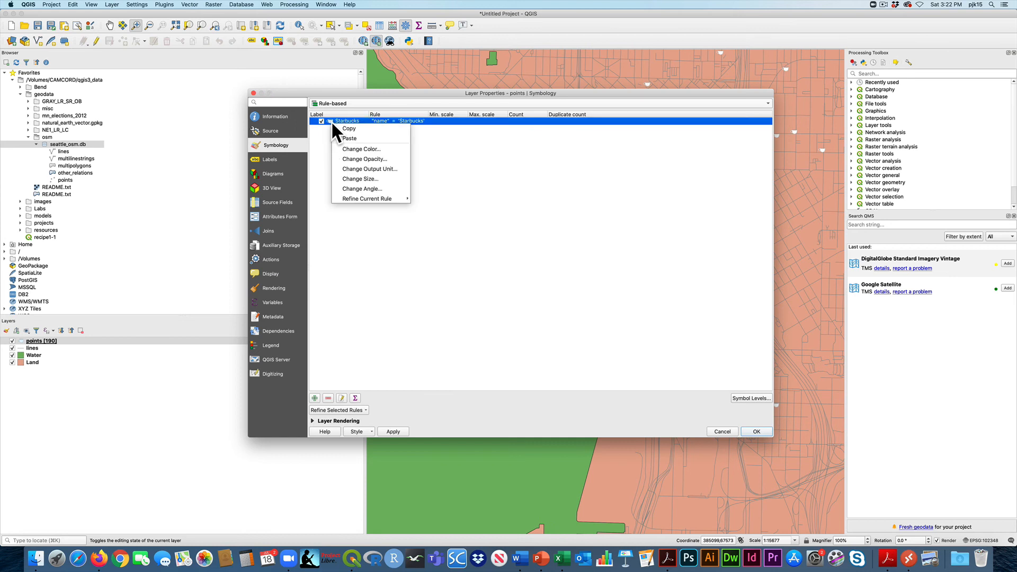
pyautogui.moveTo(347, 135)
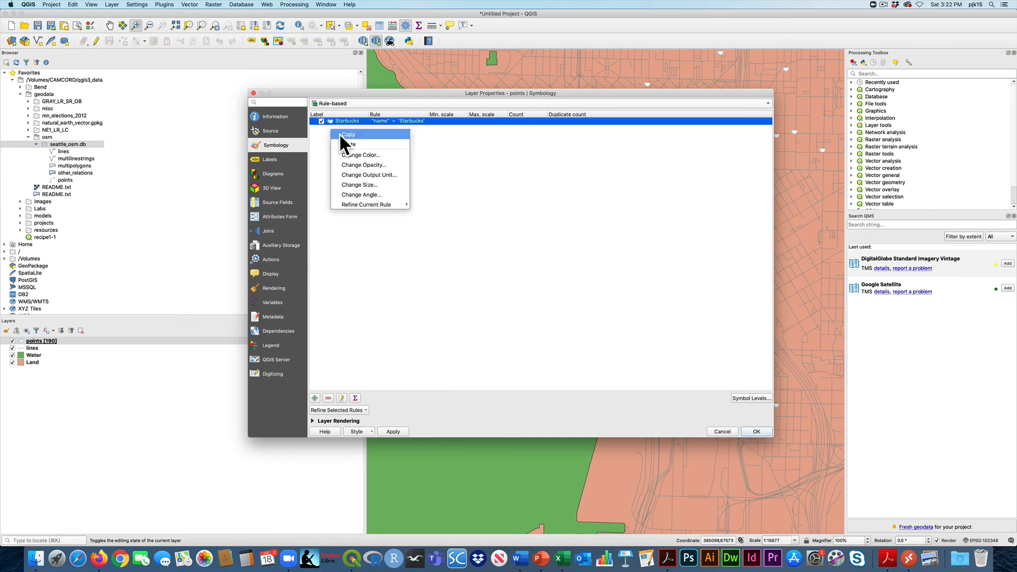
pyautogui.click(347, 134)
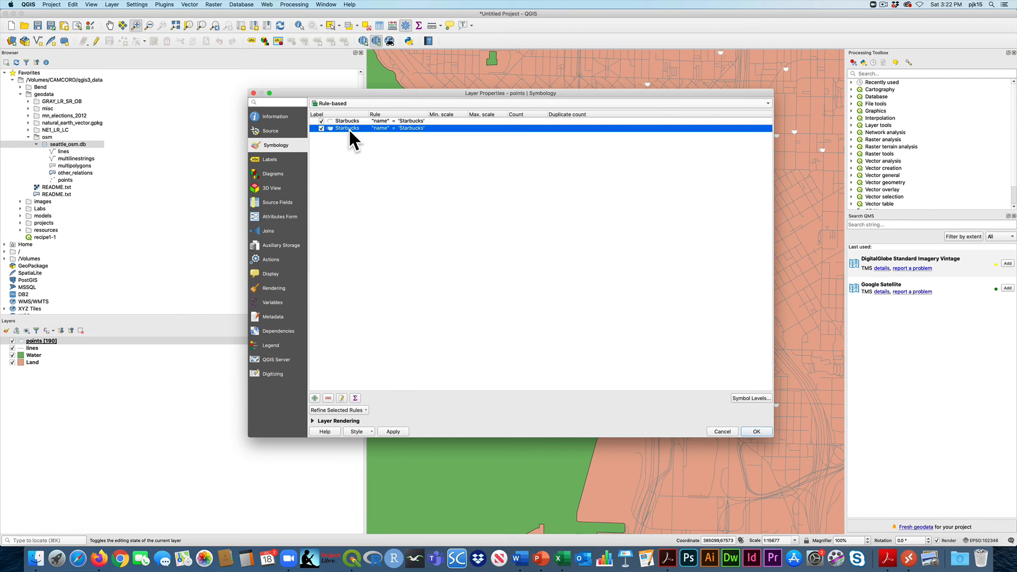
pyautogui.doubleClick(348, 128)
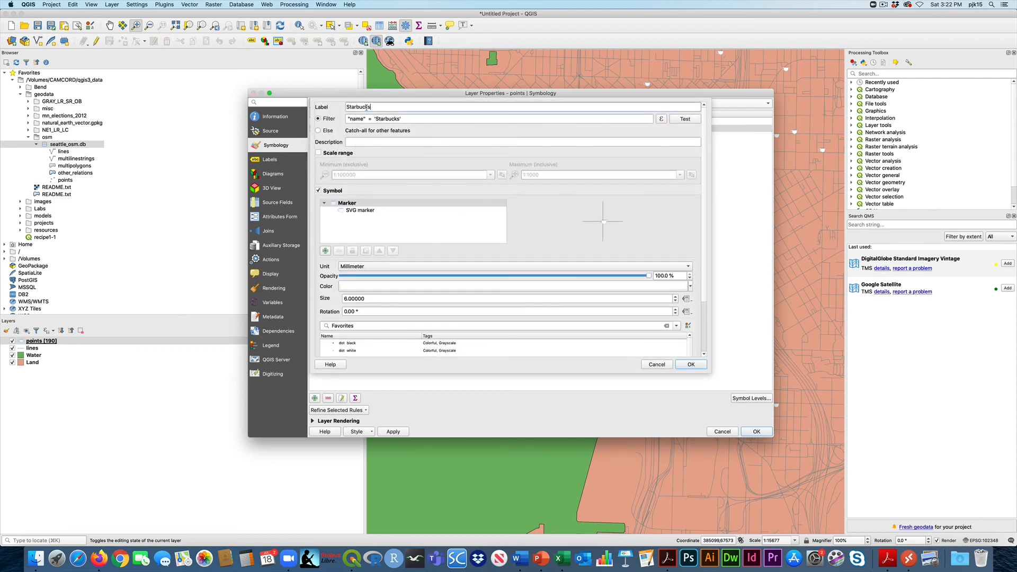
pyautogui.write('Others')
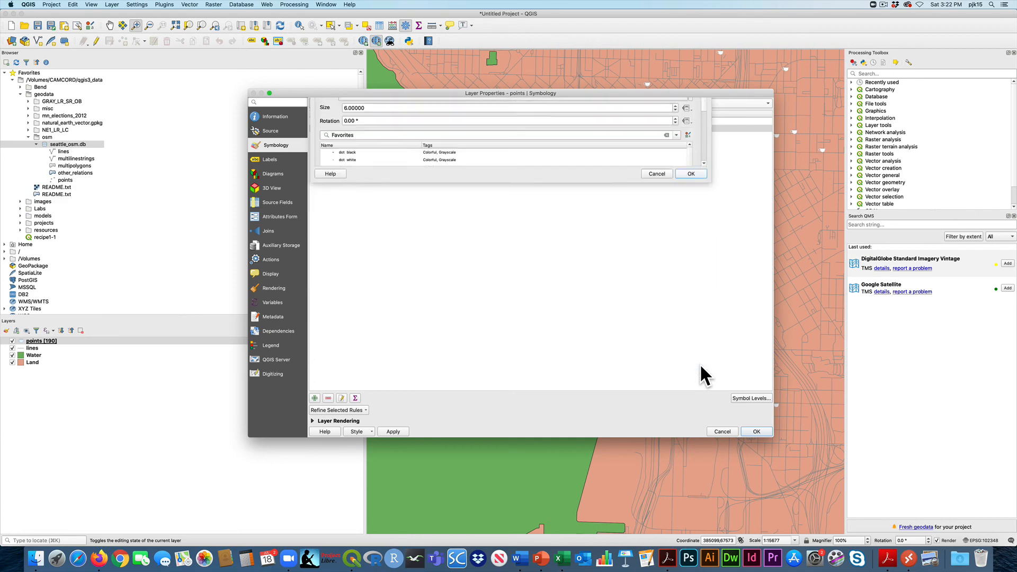
pyautogui.click(755, 431)
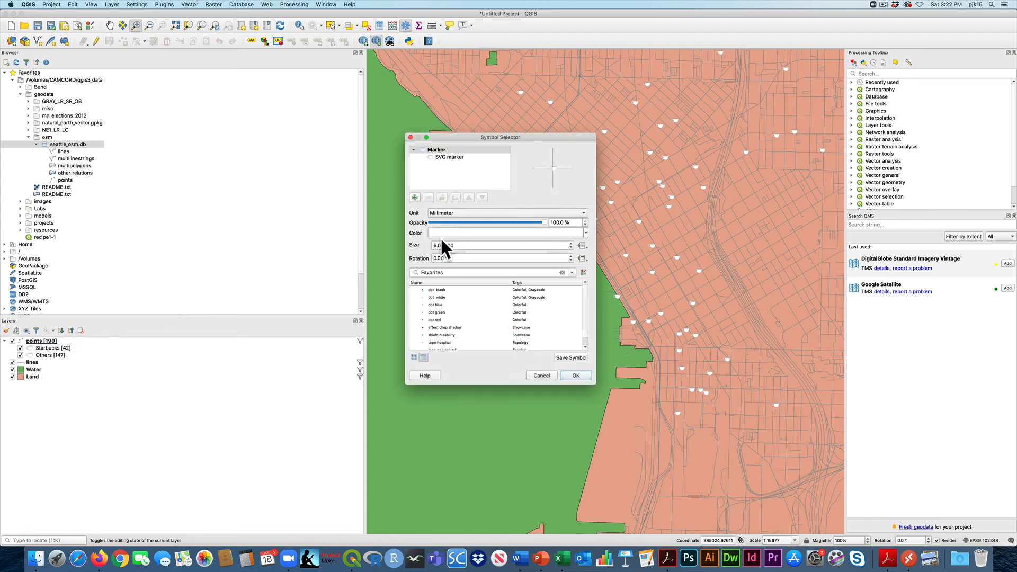
# Step: Give the Starbucks SVG mug marker the dark brown fill #49362f
pyautogui.click(450, 157)
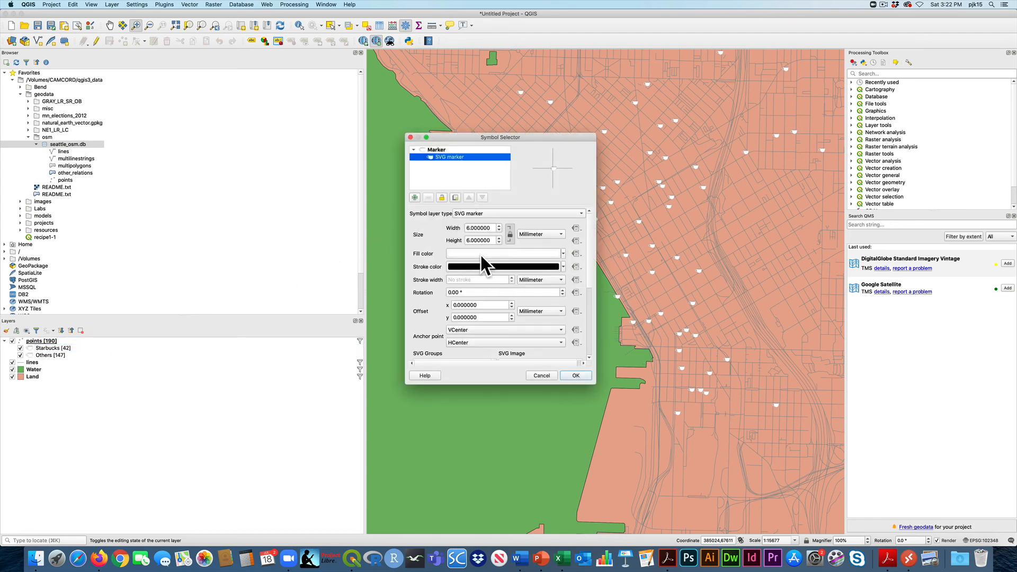
pyautogui.click(561, 254)
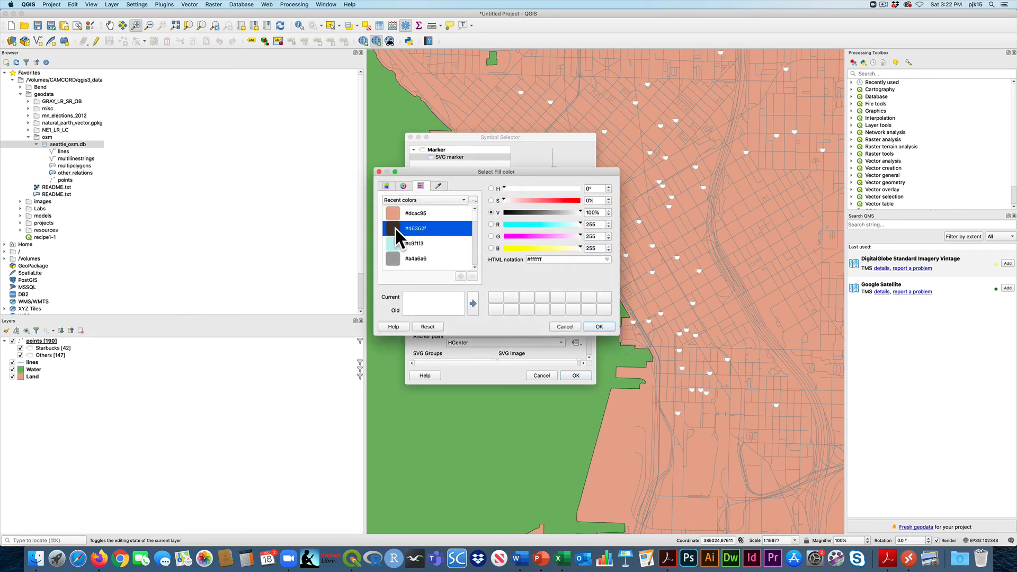
pyautogui.click(597, 326)
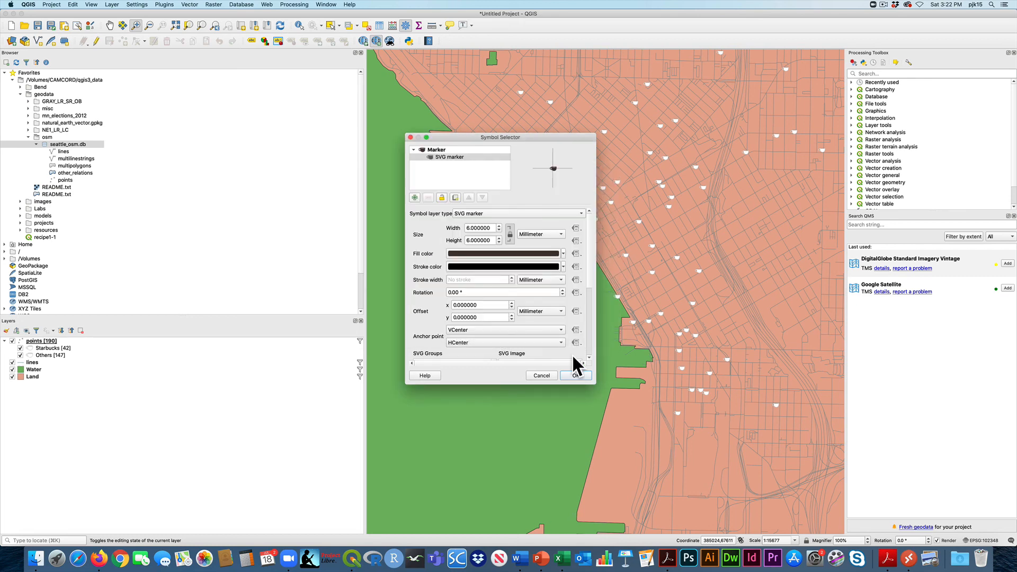
pyautogui.click(574, 375)
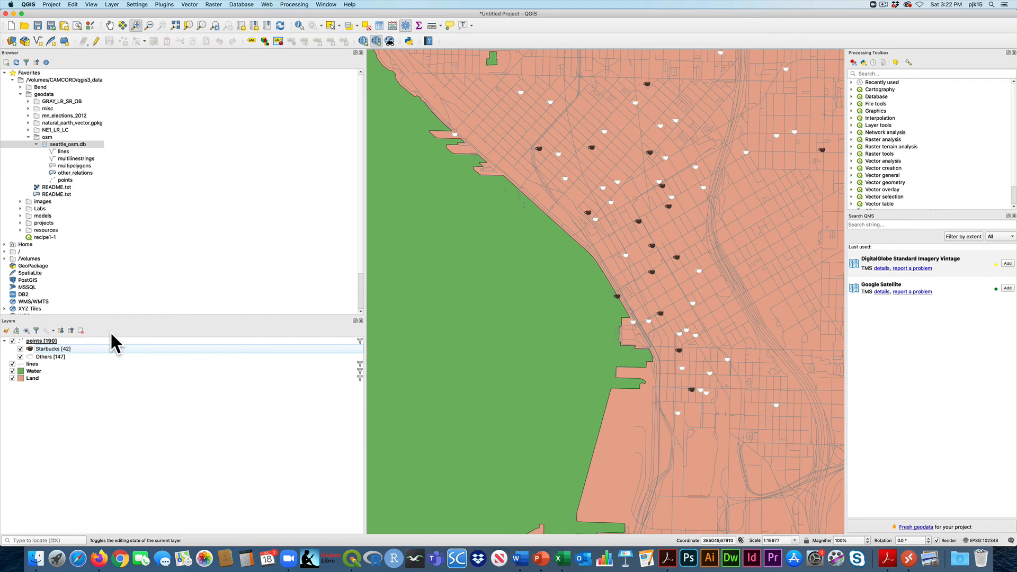
# Step: Give the Others marker the light tan fill #c49985
pyautogui.doubleClick(30, 349)
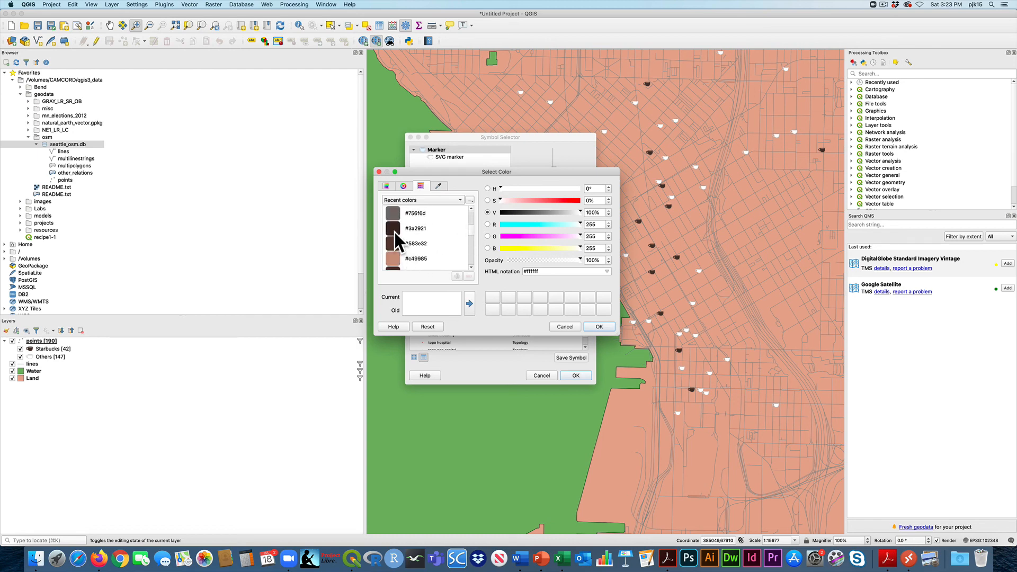
pyautogui.click(418, 258)
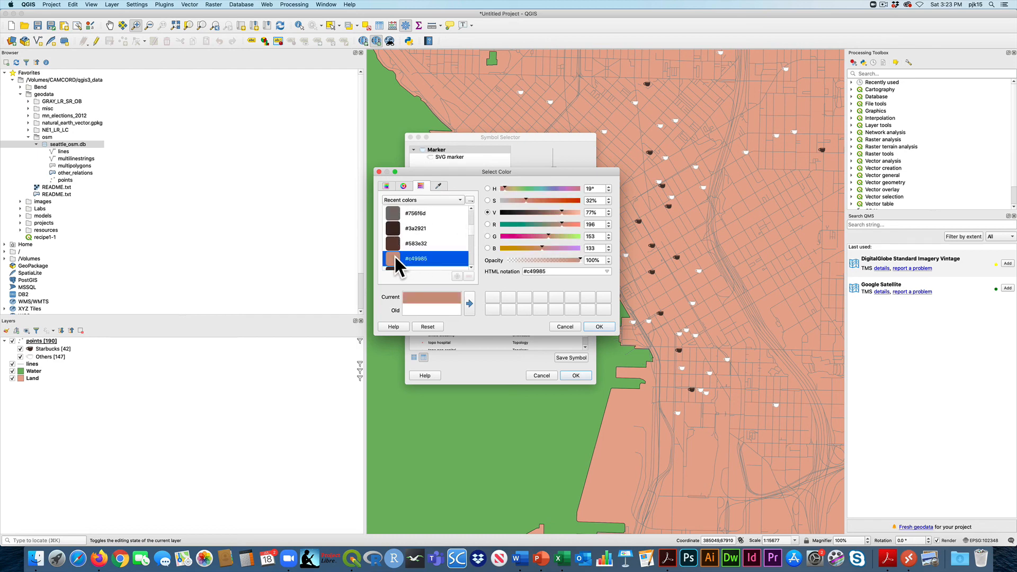
pyautogui.click(598, 327)
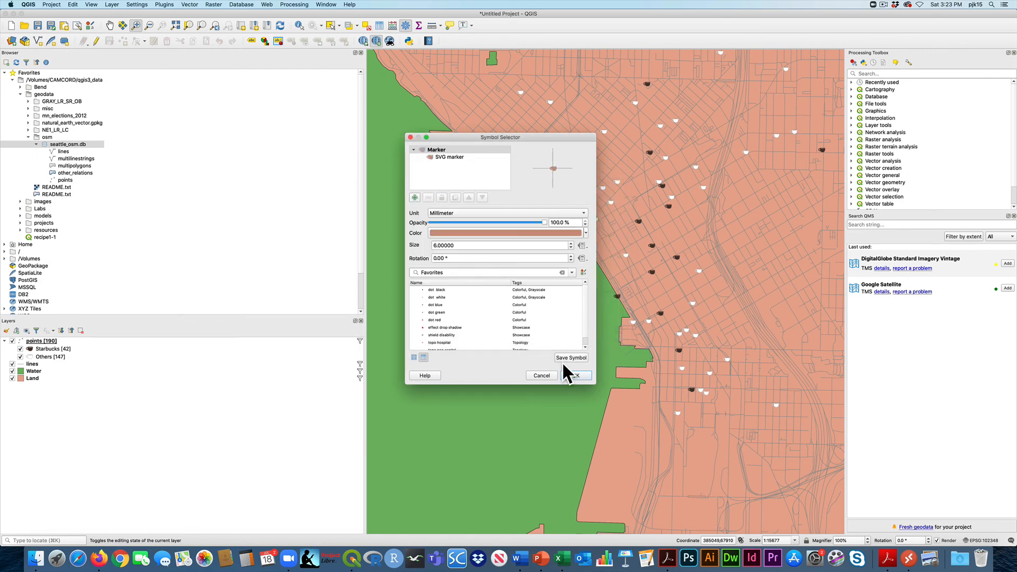
pyautogui.click(575, 374)
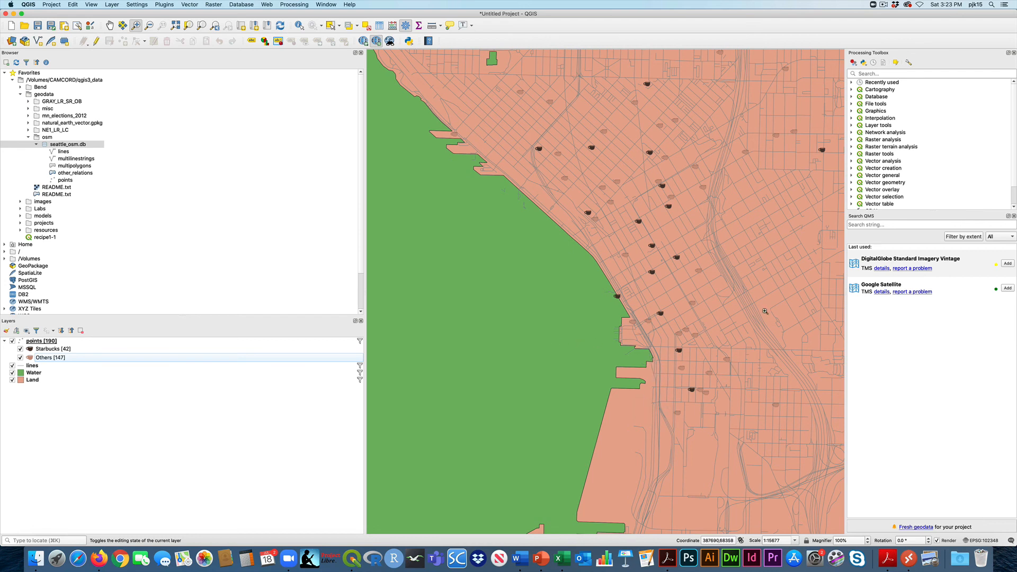
pyautogui.moveTo(781, 350)
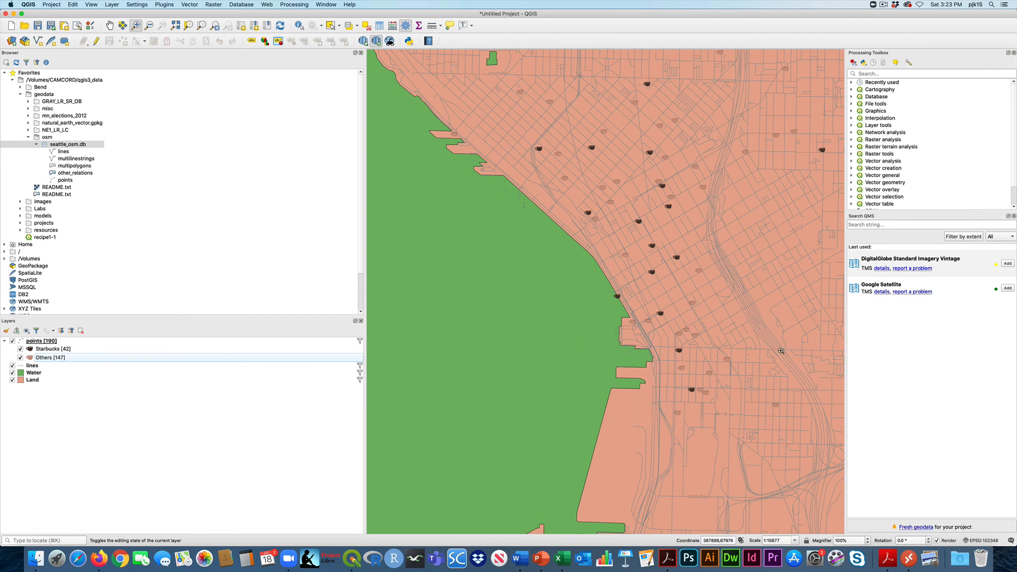